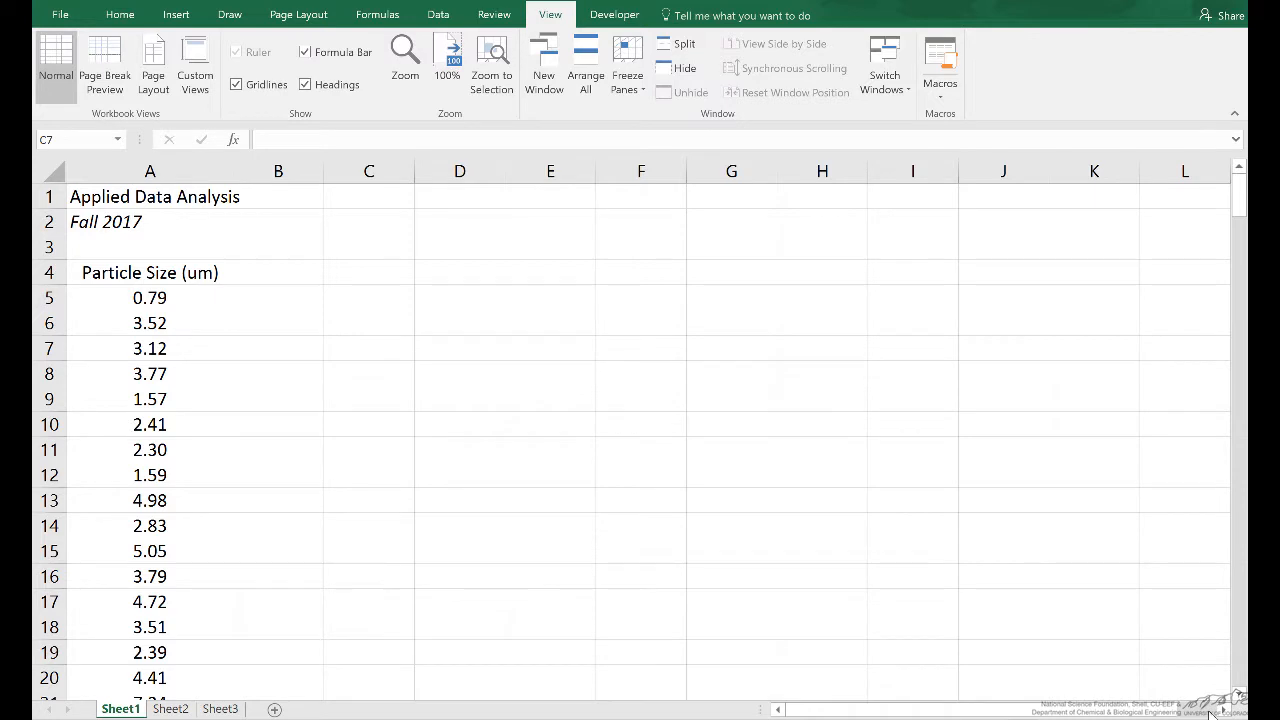
pyautogui.moveTo(885, 622)
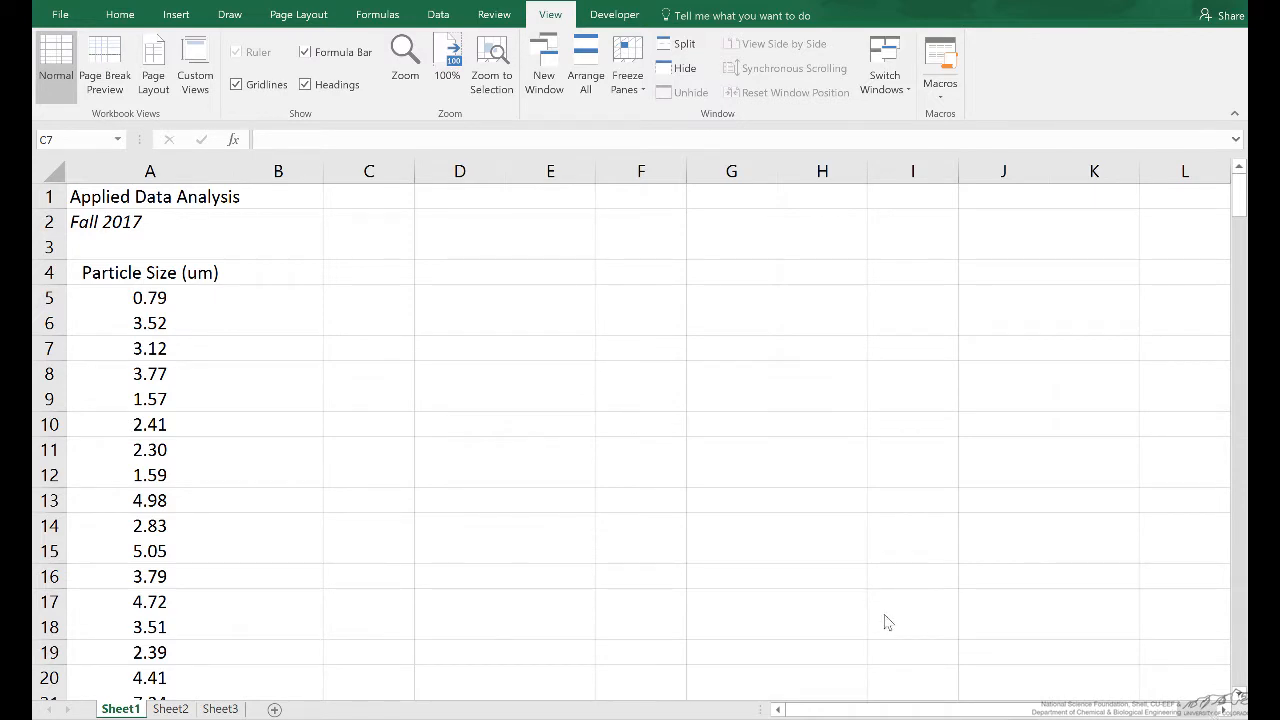
# - Select the particle size values A5:A234 so they can be named data
pyautogui.click(369, 348)
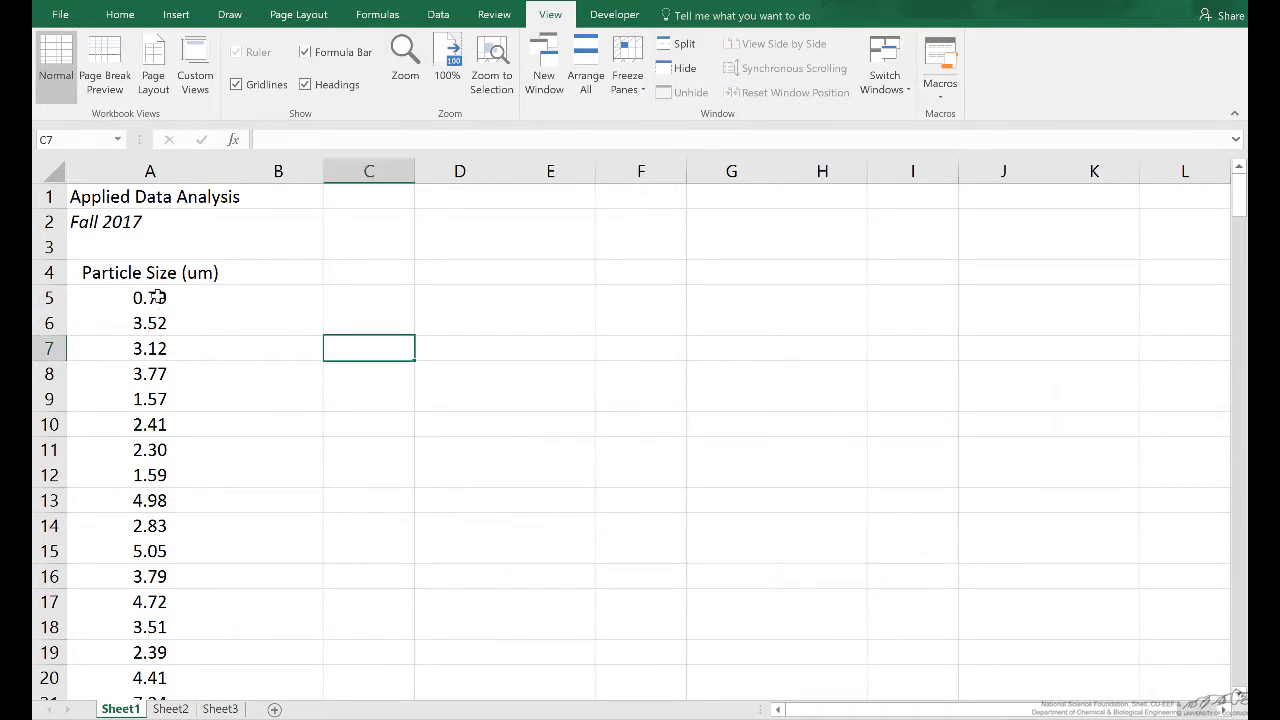
pyautogui.click(150, 297)
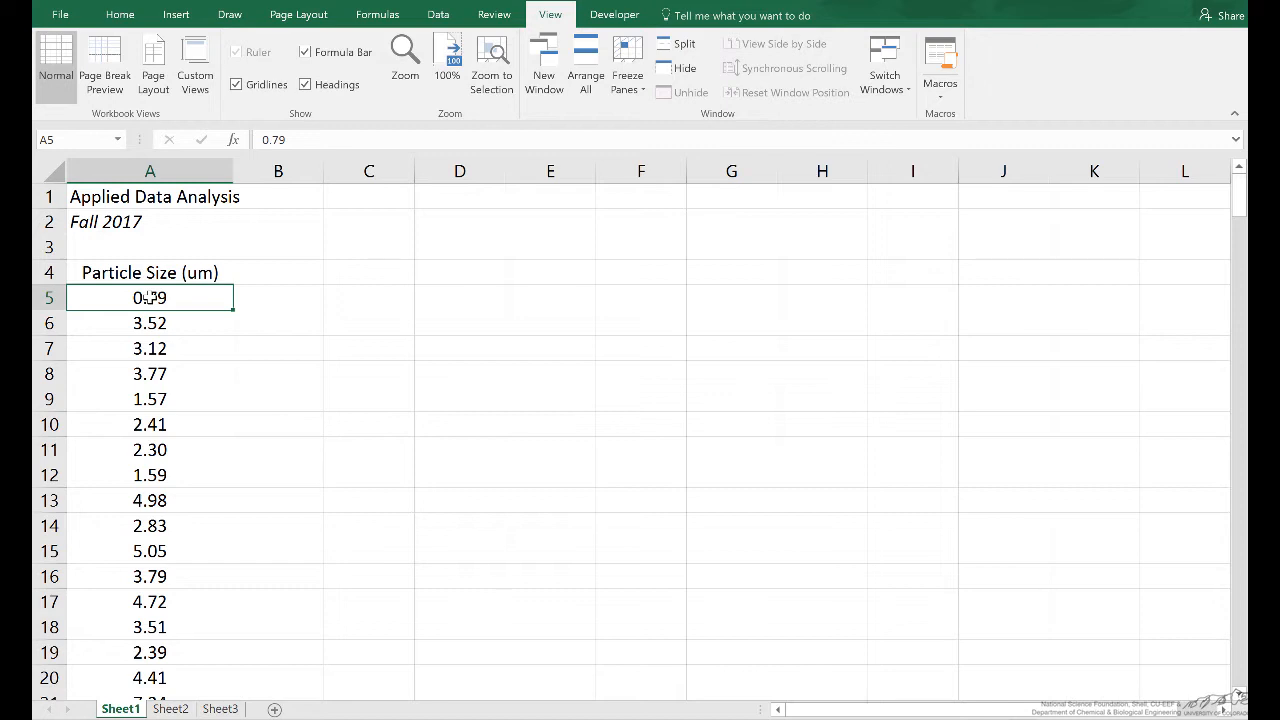
pyautogui.click(150, 474)
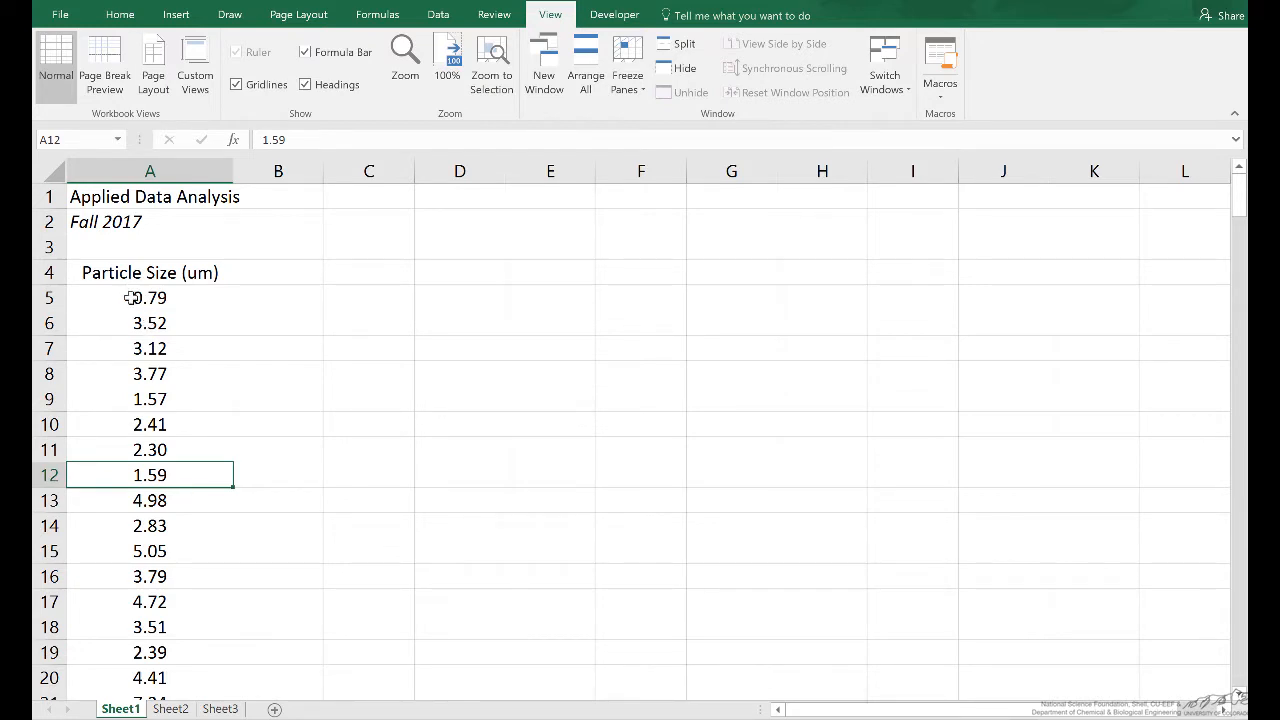
pyautogui.click(150, 297)
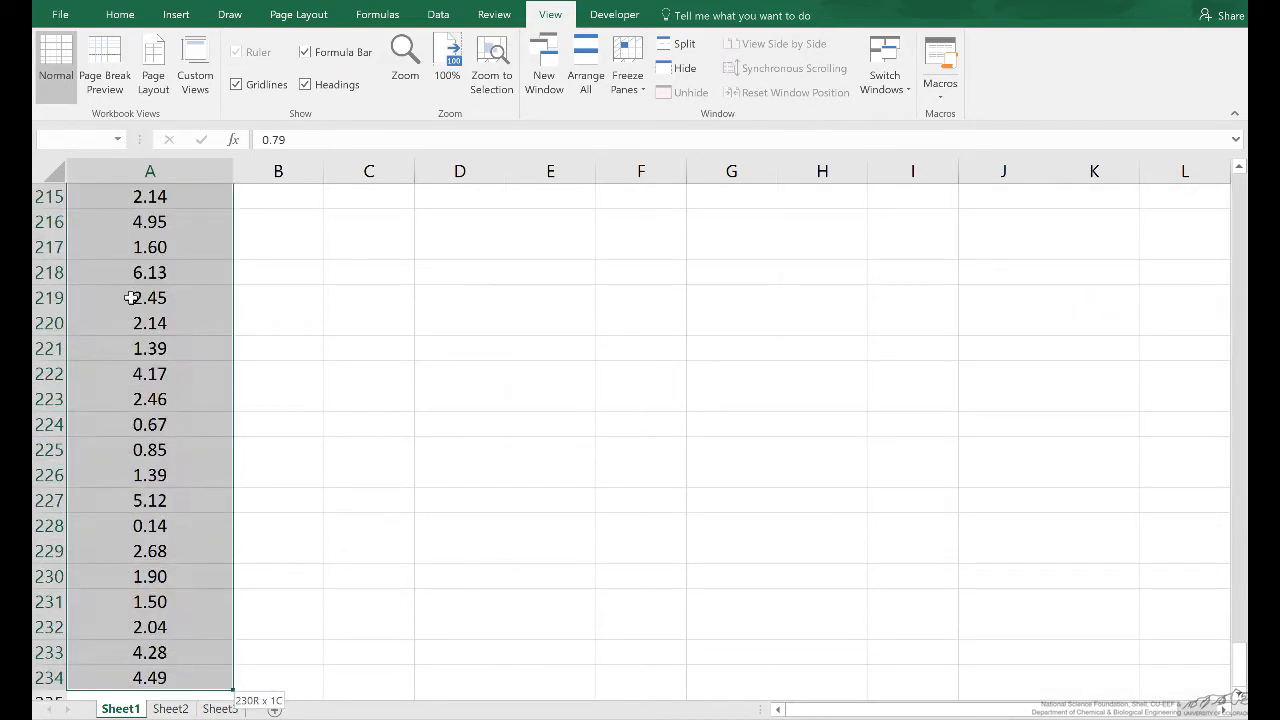
pyautogui.press('ctrl+shift+down')
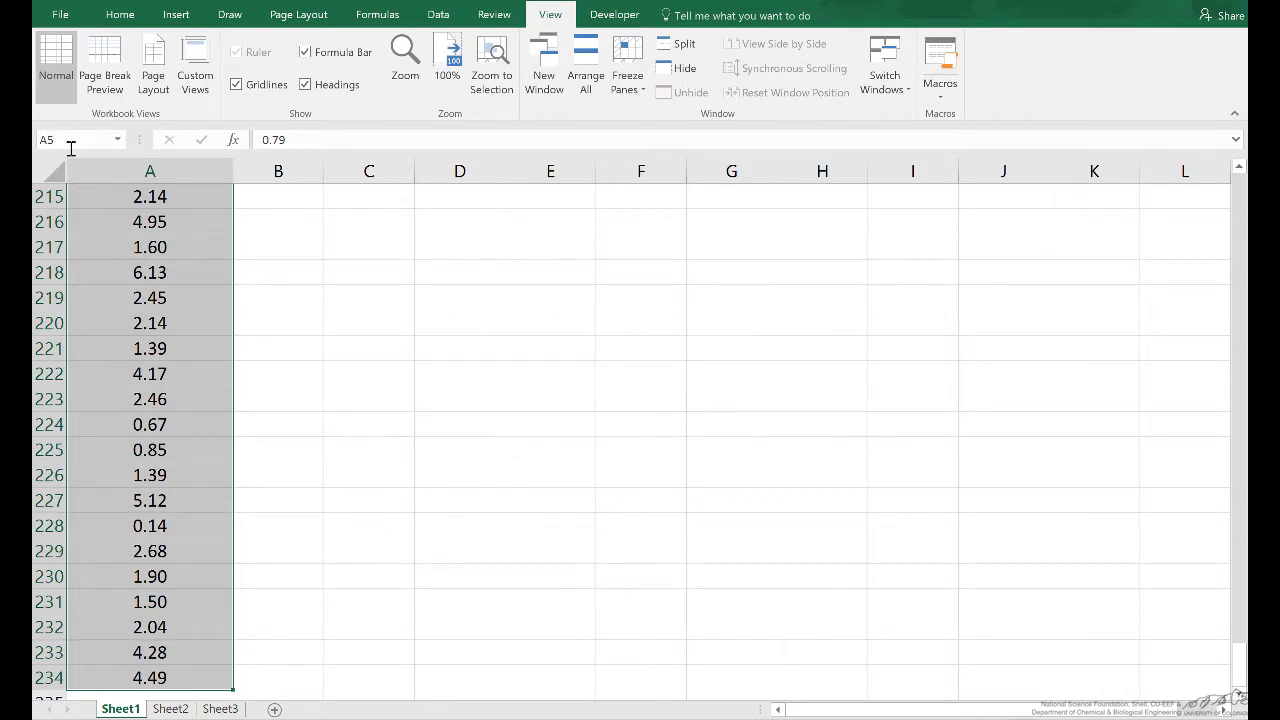
# - Label C3 'n' and enter =COUNT(data) in D3, giving 230, named n
pyautogui.click(369, 247)
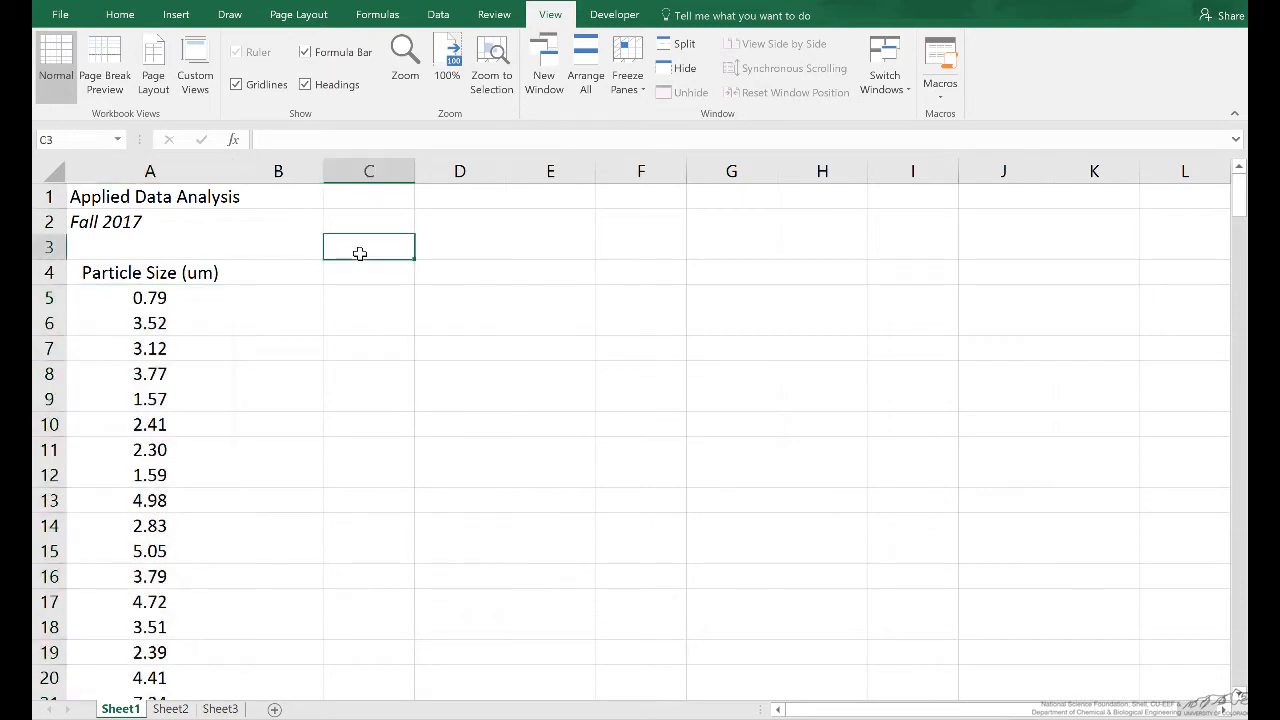
pyautogui.write('n')
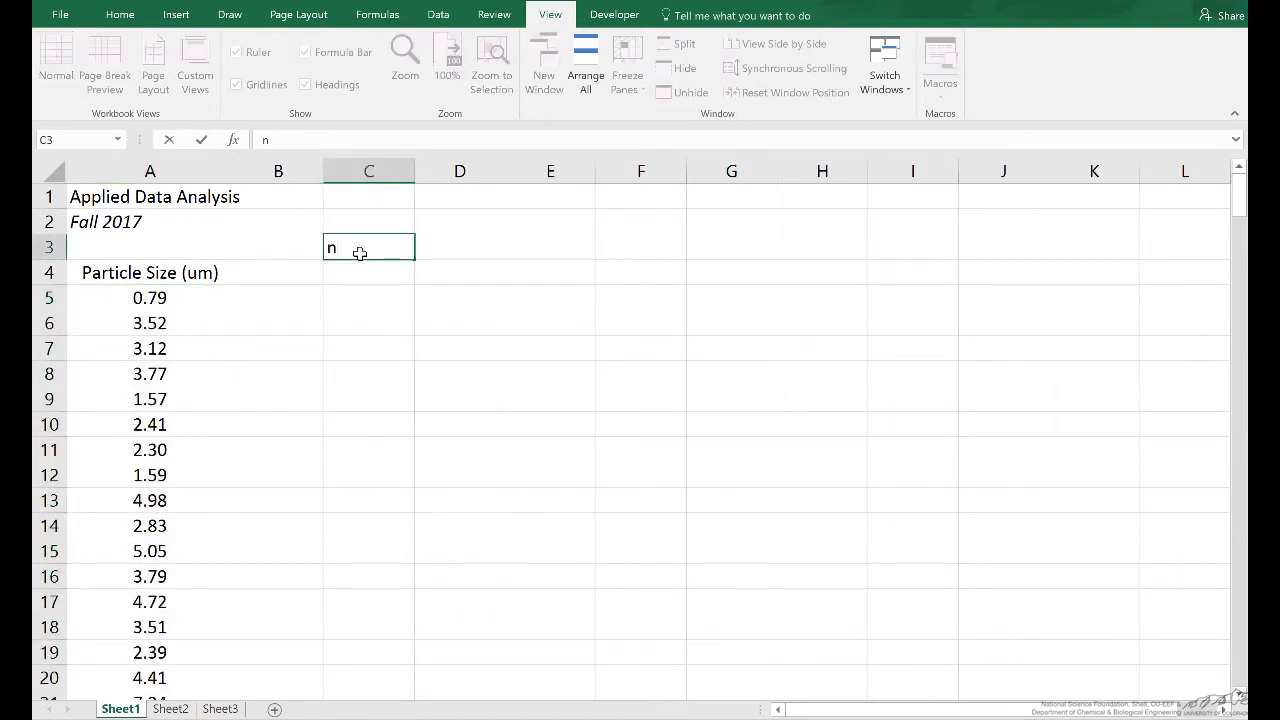
pyautogui.press('tab')
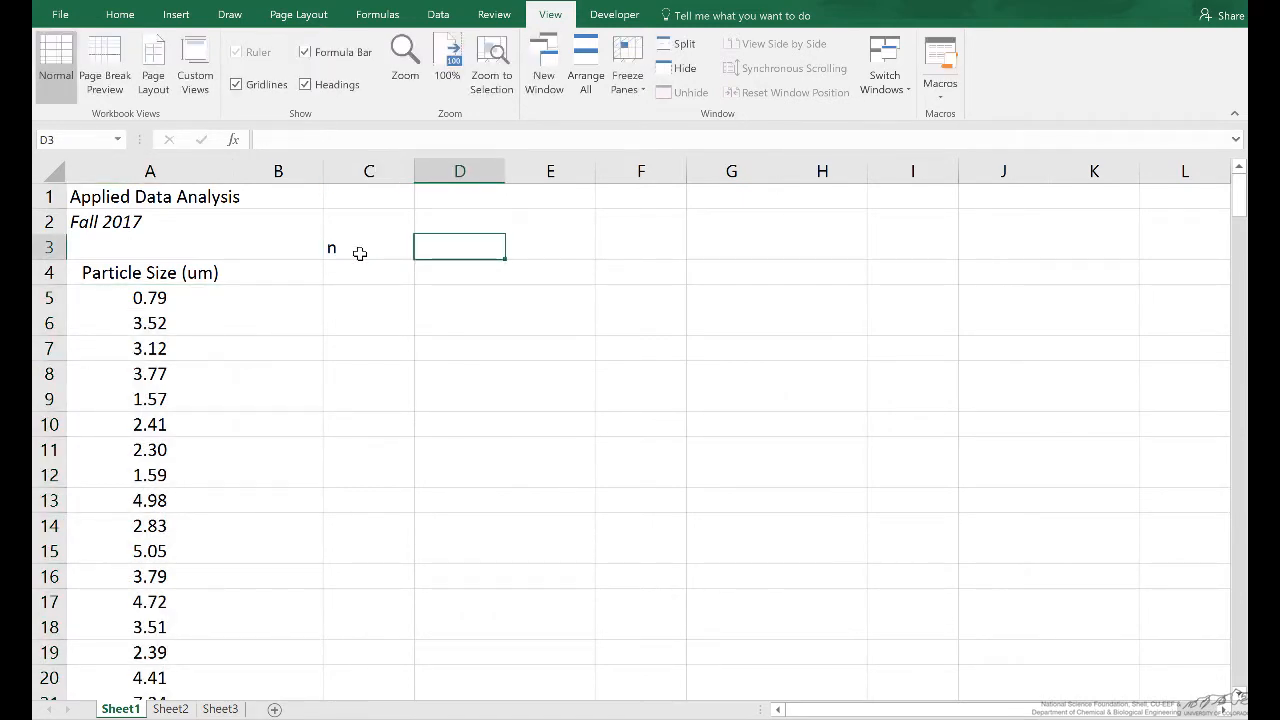
pyautogui.write('=co')
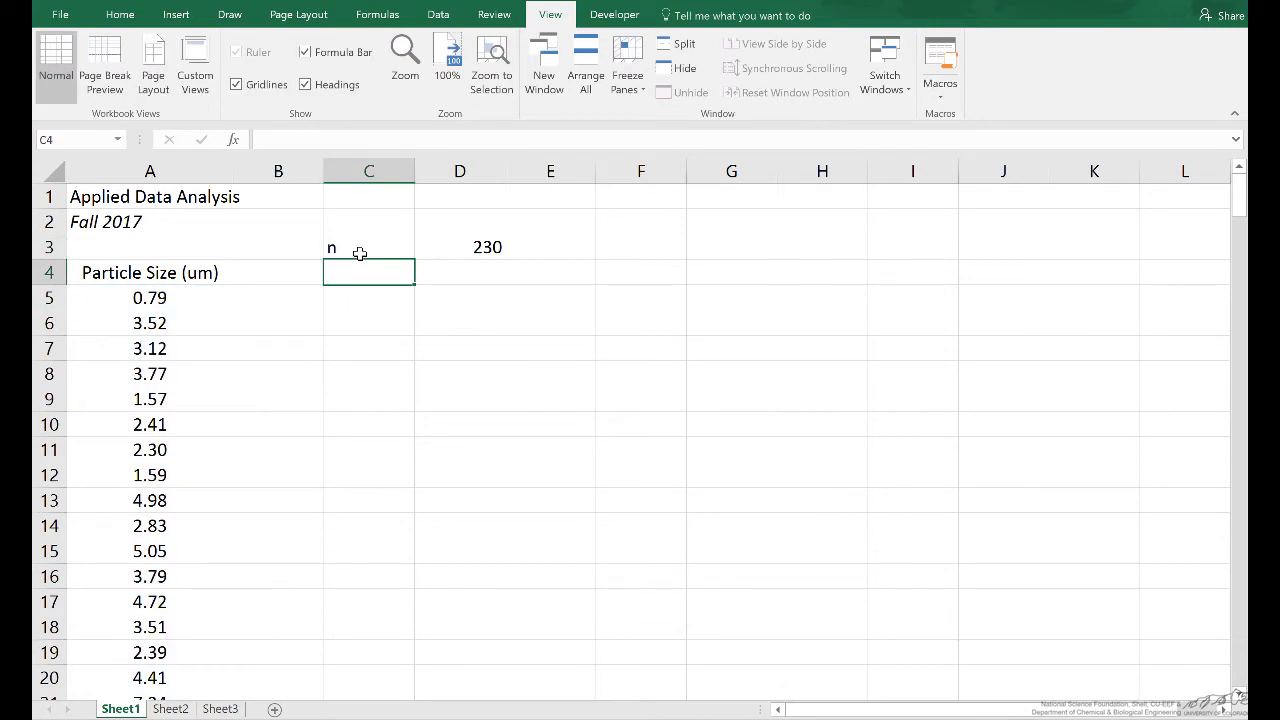
pyautogui.click(459, 247)
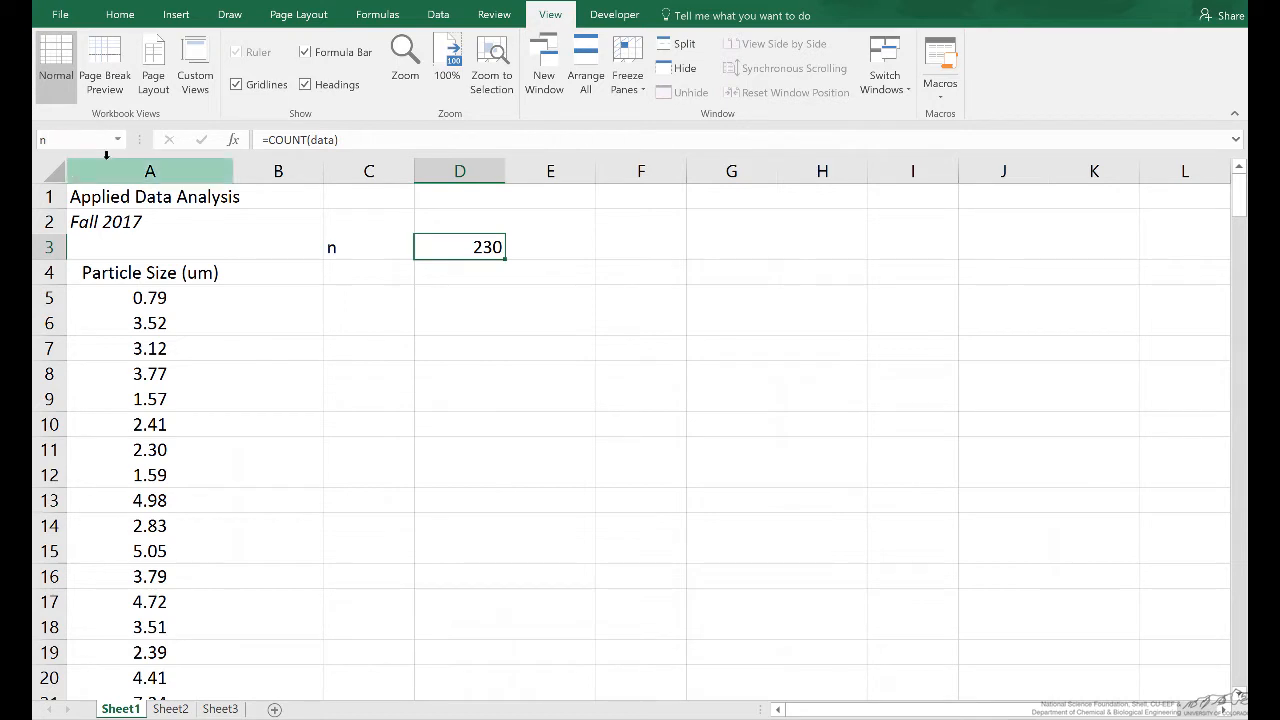
pyautogui.click(369, 297)
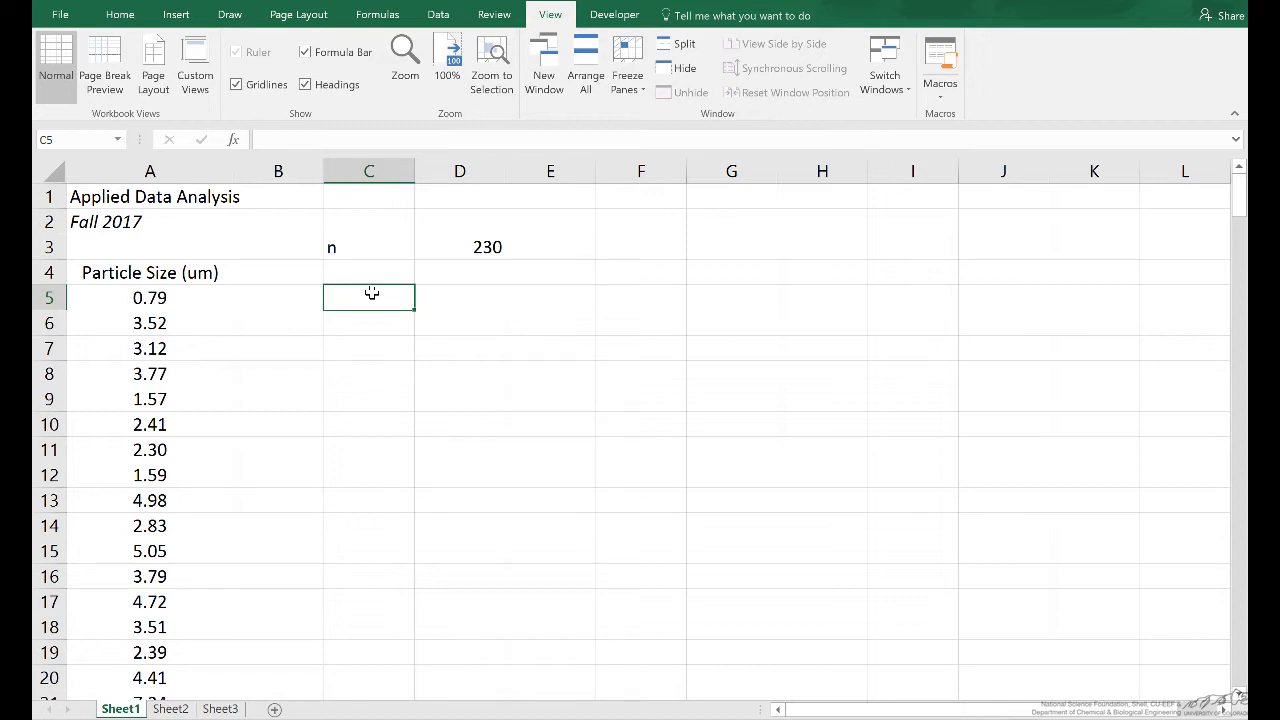
pyautogui.moveTo(420, 311)
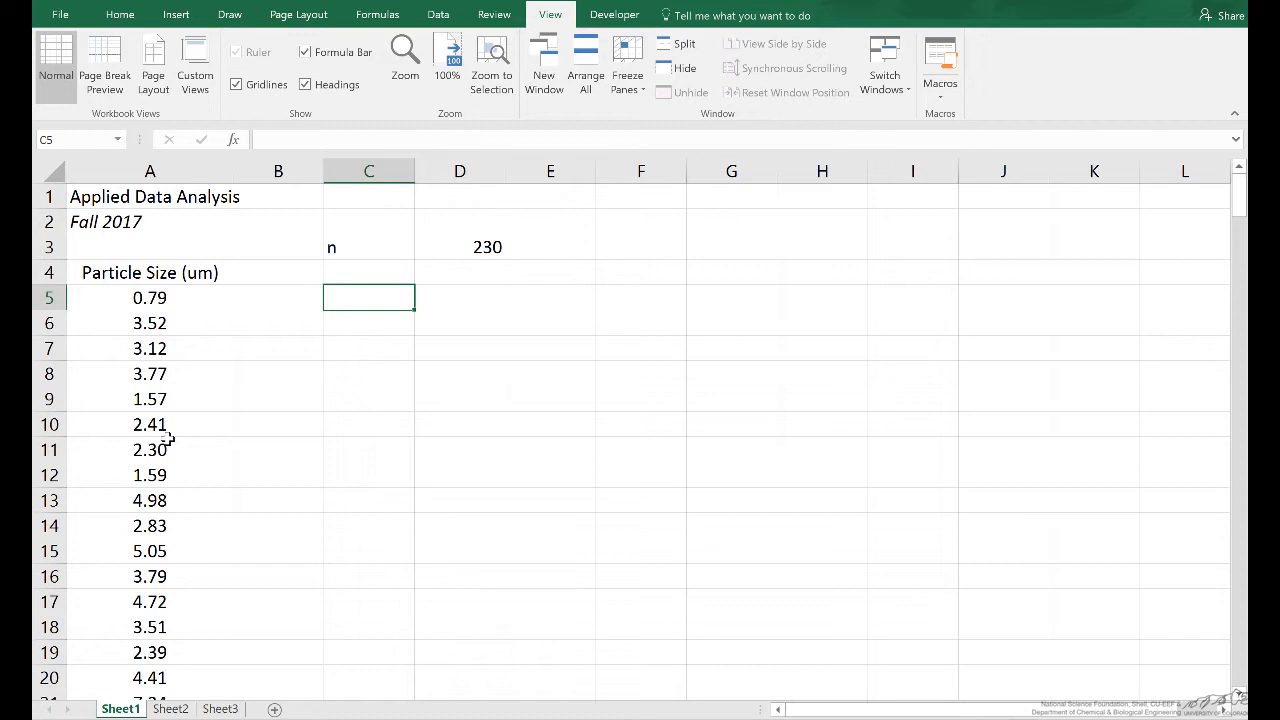
pyautogui.moveTo(331, 429)
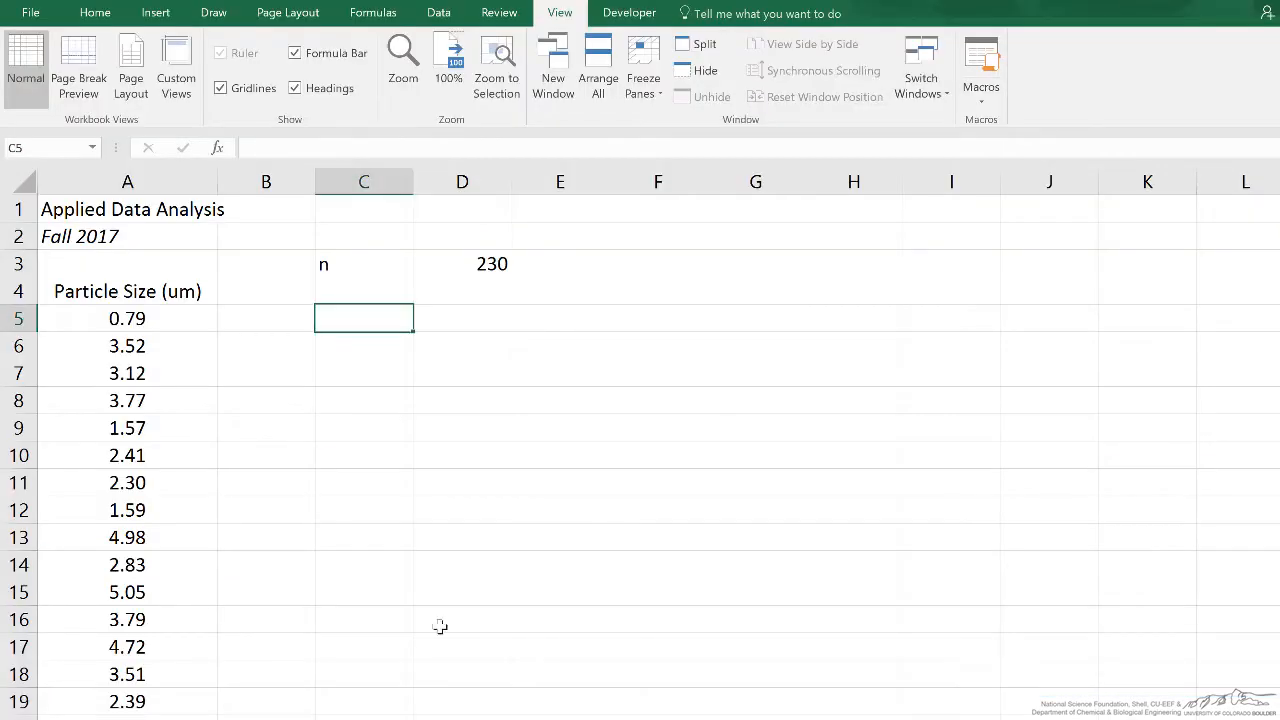
# - Label C5 '# bins' and enter =INT(SQRT(n)) in D5, giving 15
pyautogui.write('# bins')
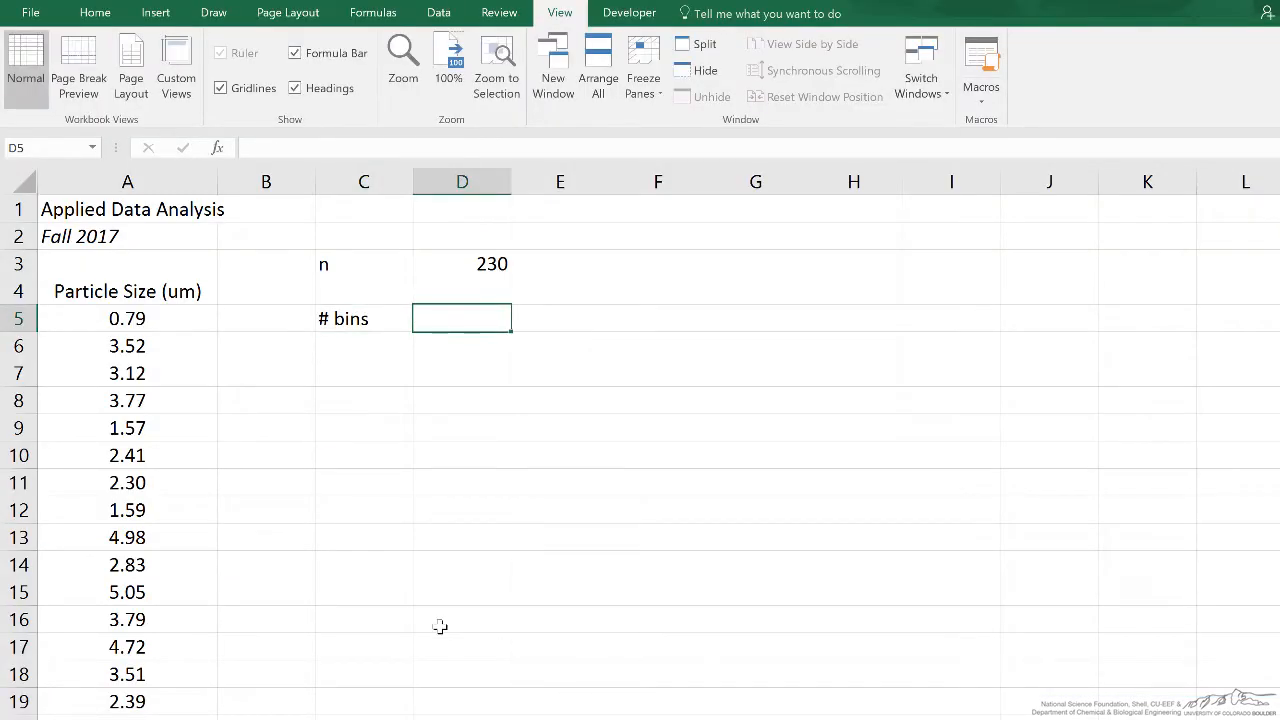
pyautogui.write('=in')
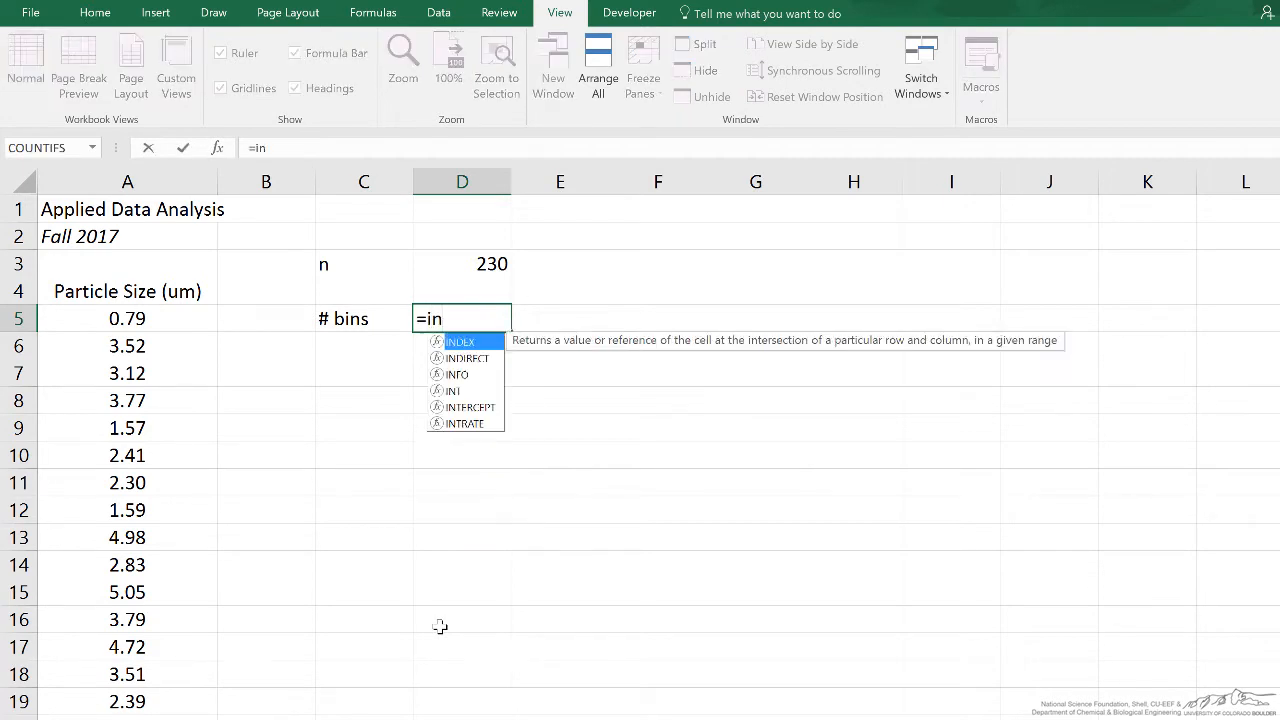
pyautogui.write('t(sqrt')
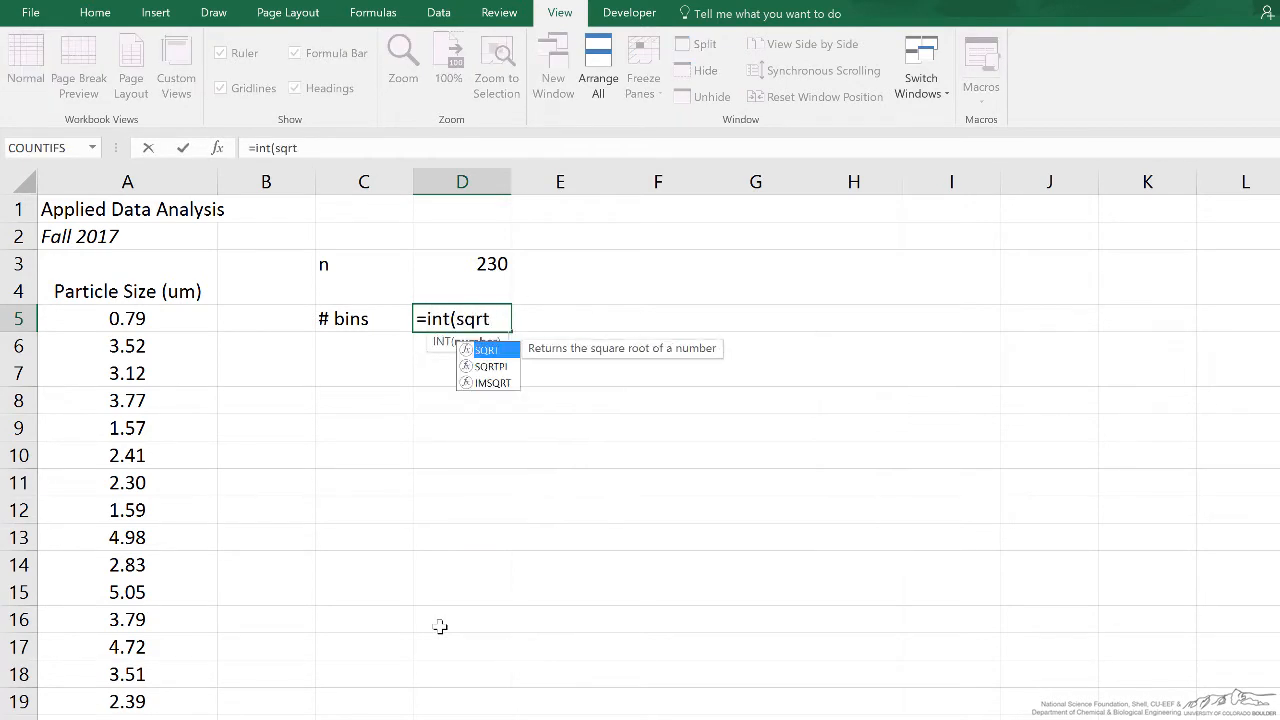
pyautogui.press('enter')
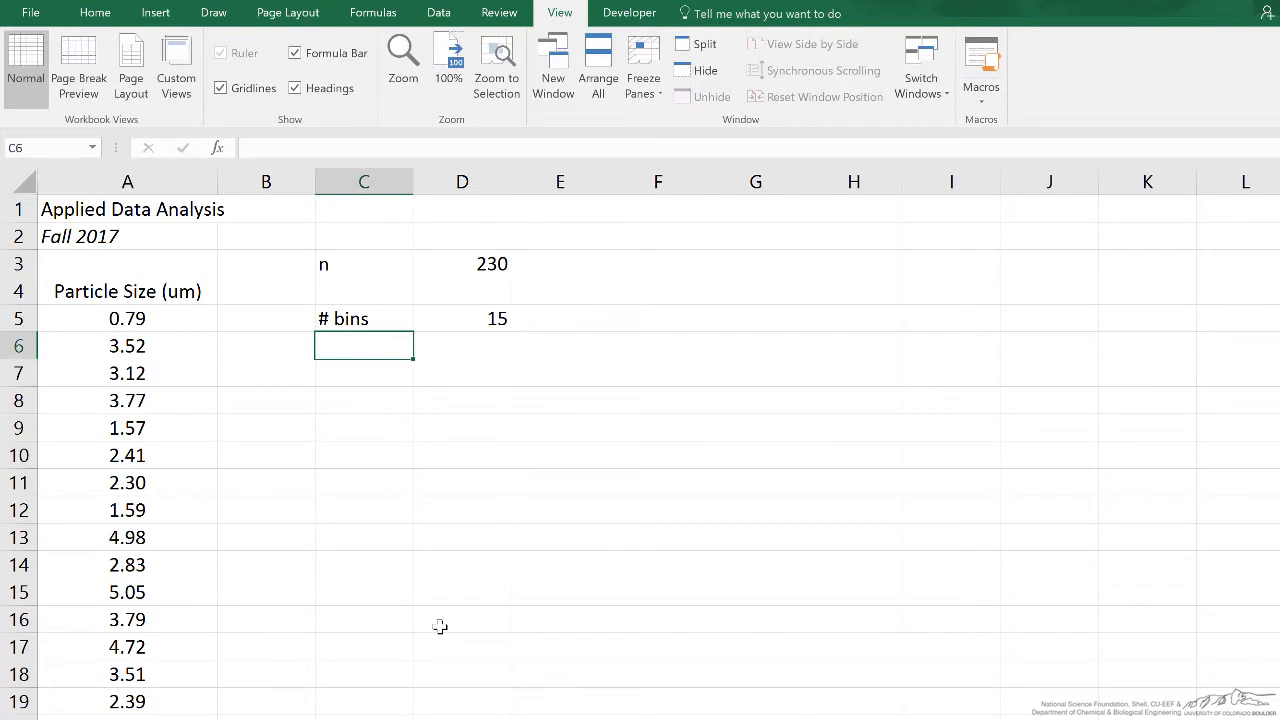
# - Enter =INT(LOG(n,2))-1 in D6 as an alternative bin count of 6
pyautogui.click(450, 335)
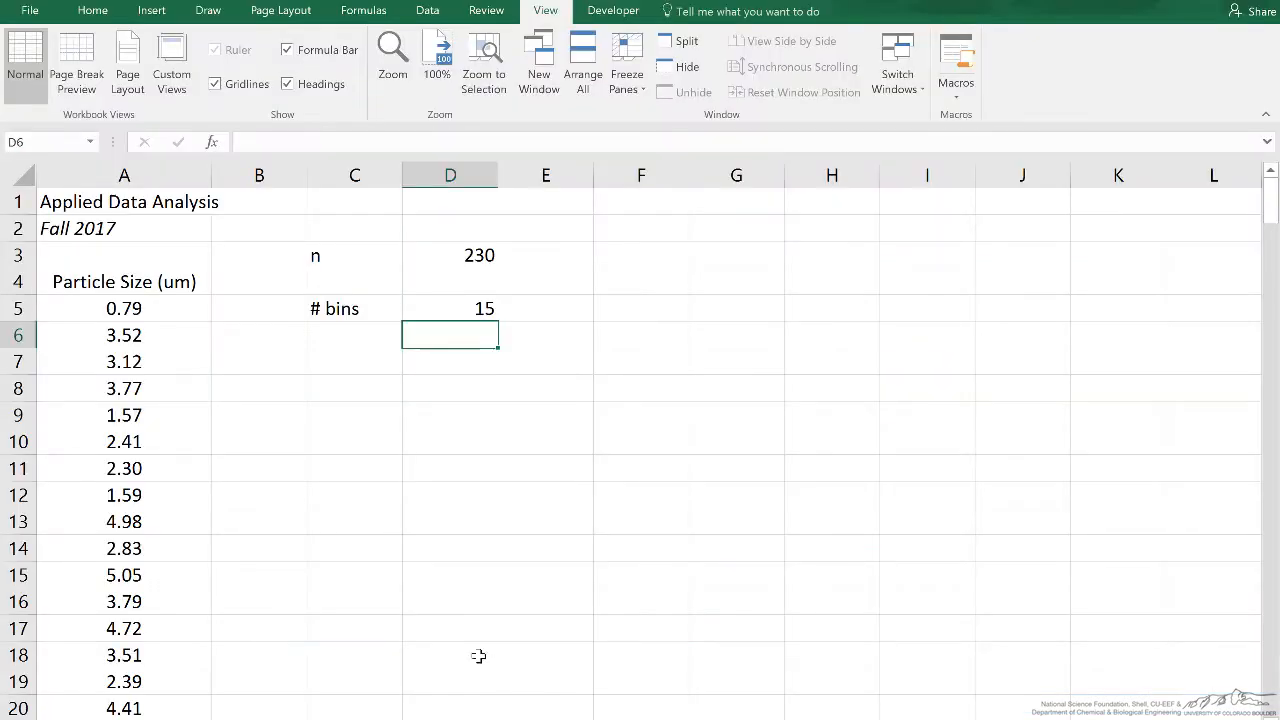
pyautogui.write('=int(')
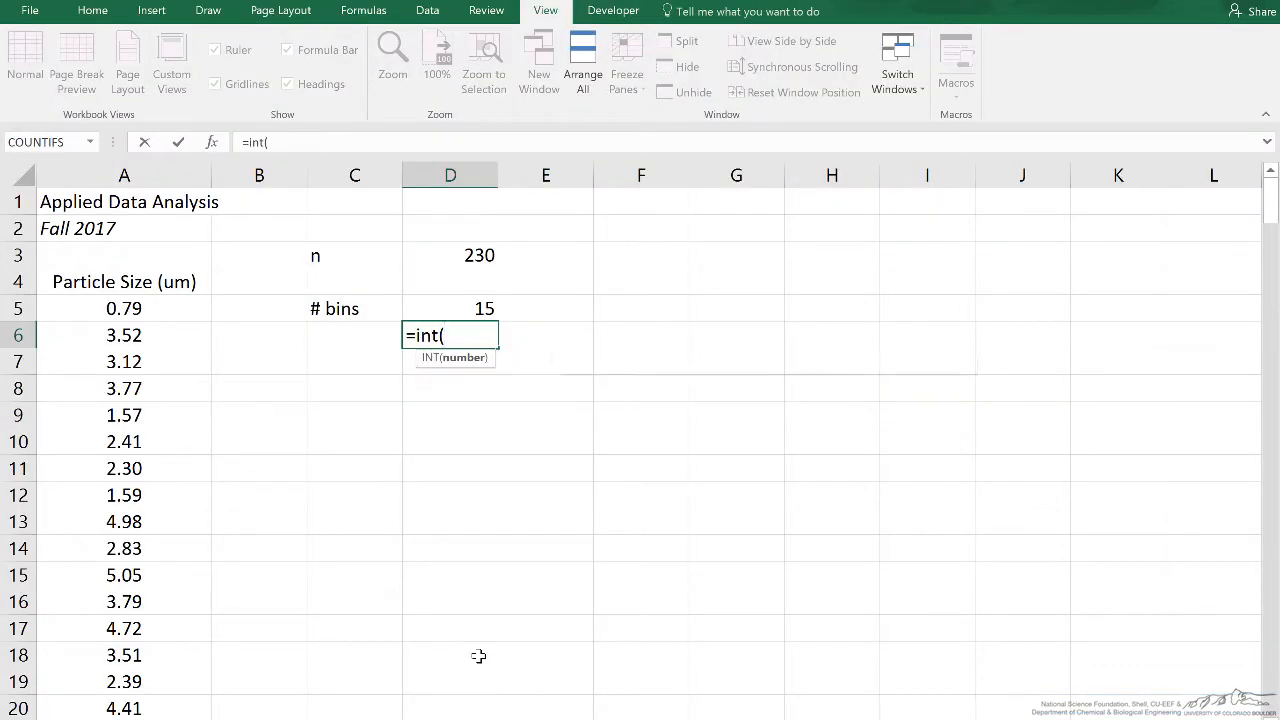
pyautogui.write('log(n,2')
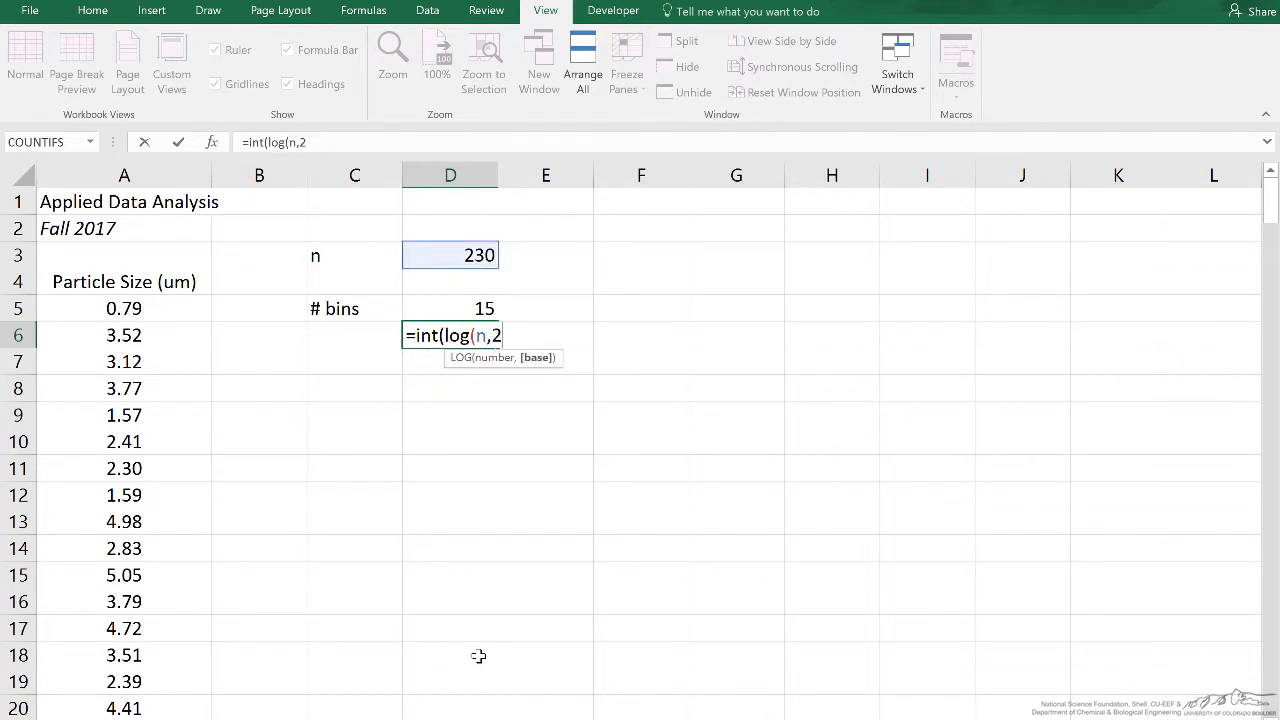
pyautogui.write('))-1')
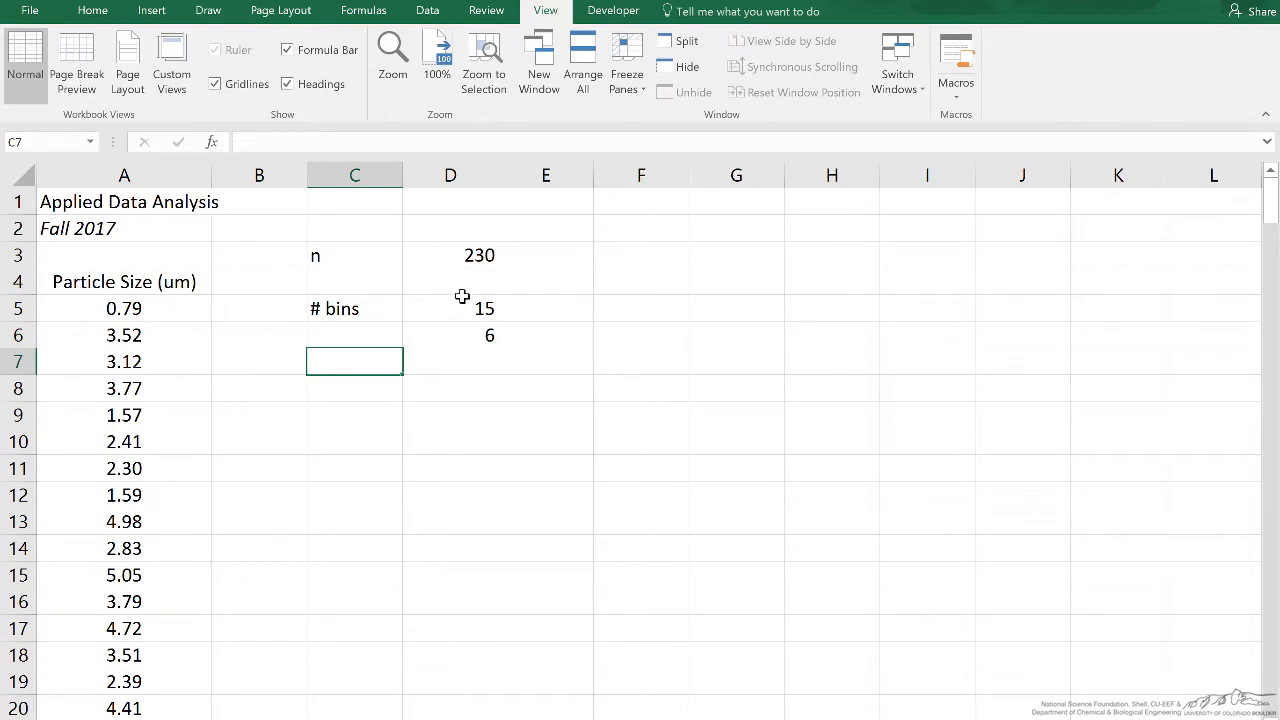
pyautogui.moveTo(382, 388)
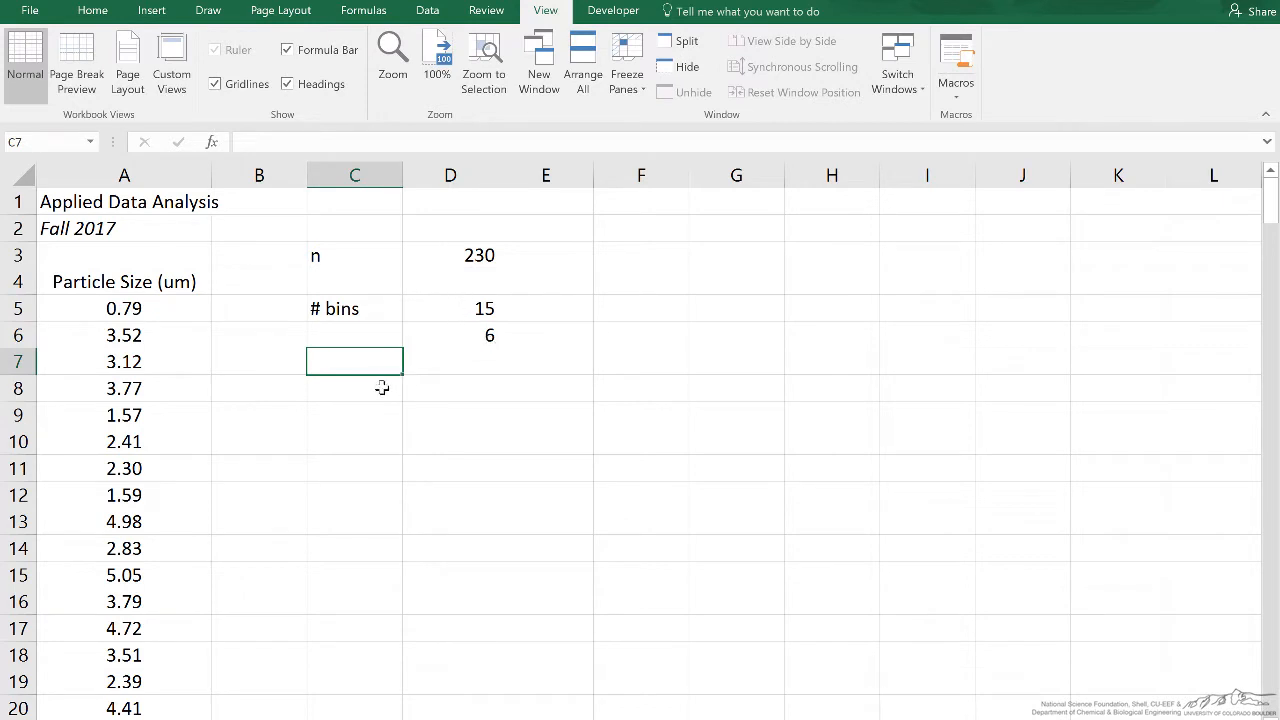
# - Type the min and range labels in column C
pyautogui.click(355, 388)
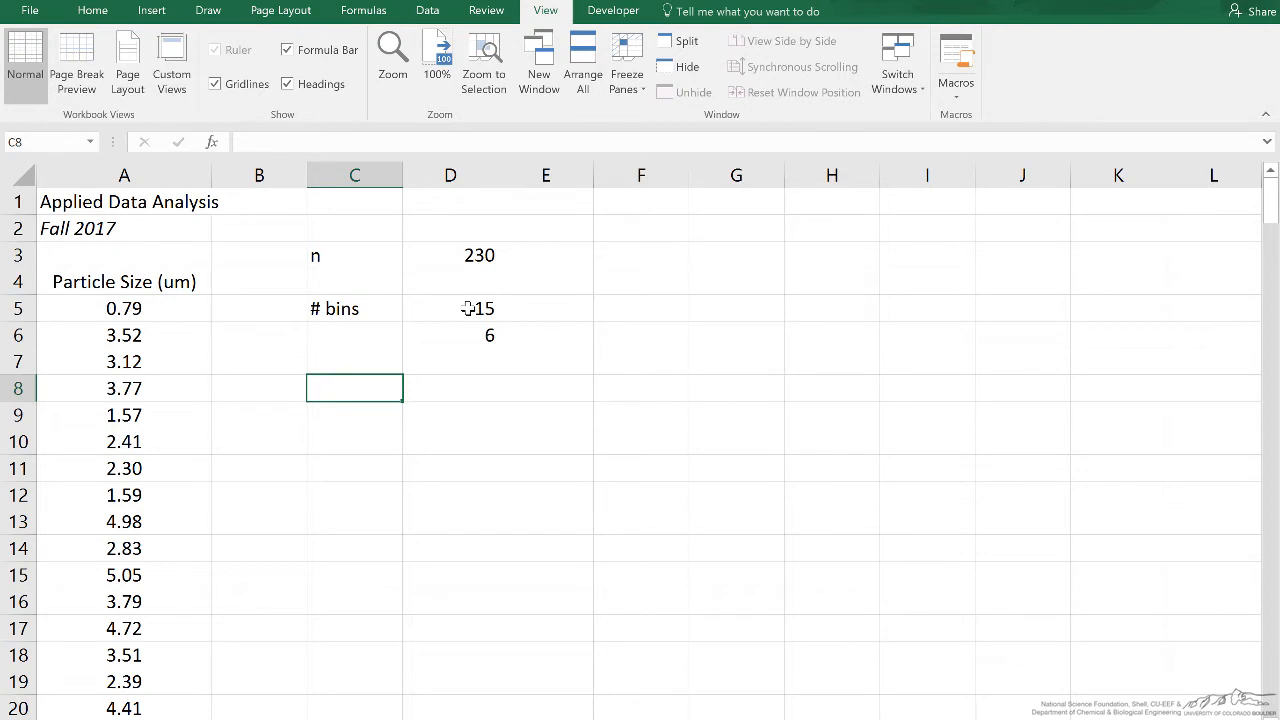
pyautogui.write('min')
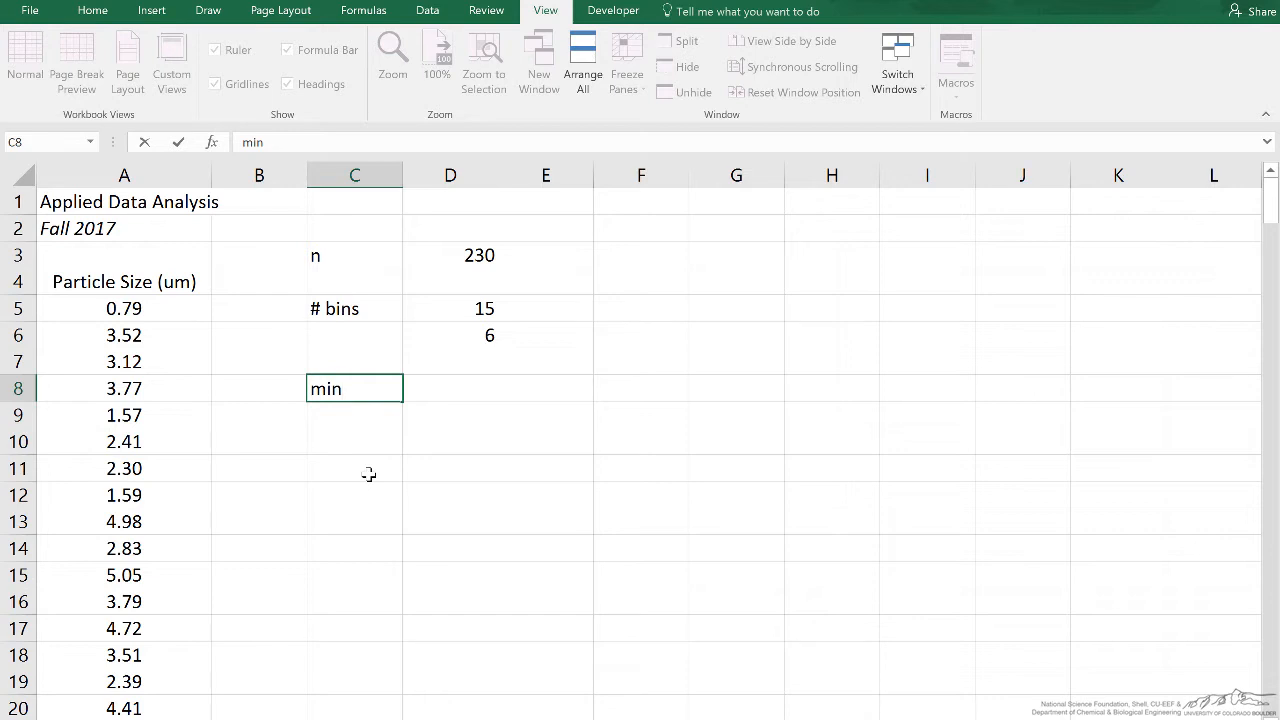
pyautogui.moveTo(362, 475)
pyautogui.write('max')
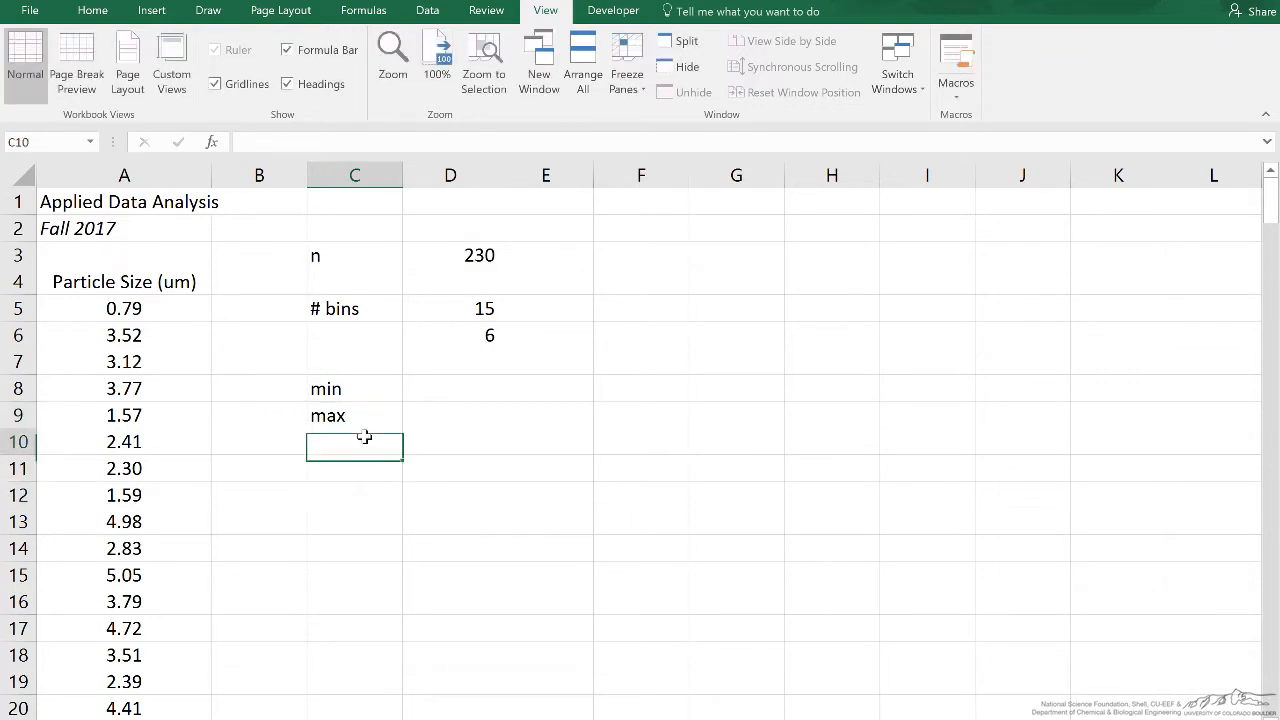
pyautogui.write('range')
pyautogui.click(450, 389)
pyautogui.write('=min(')
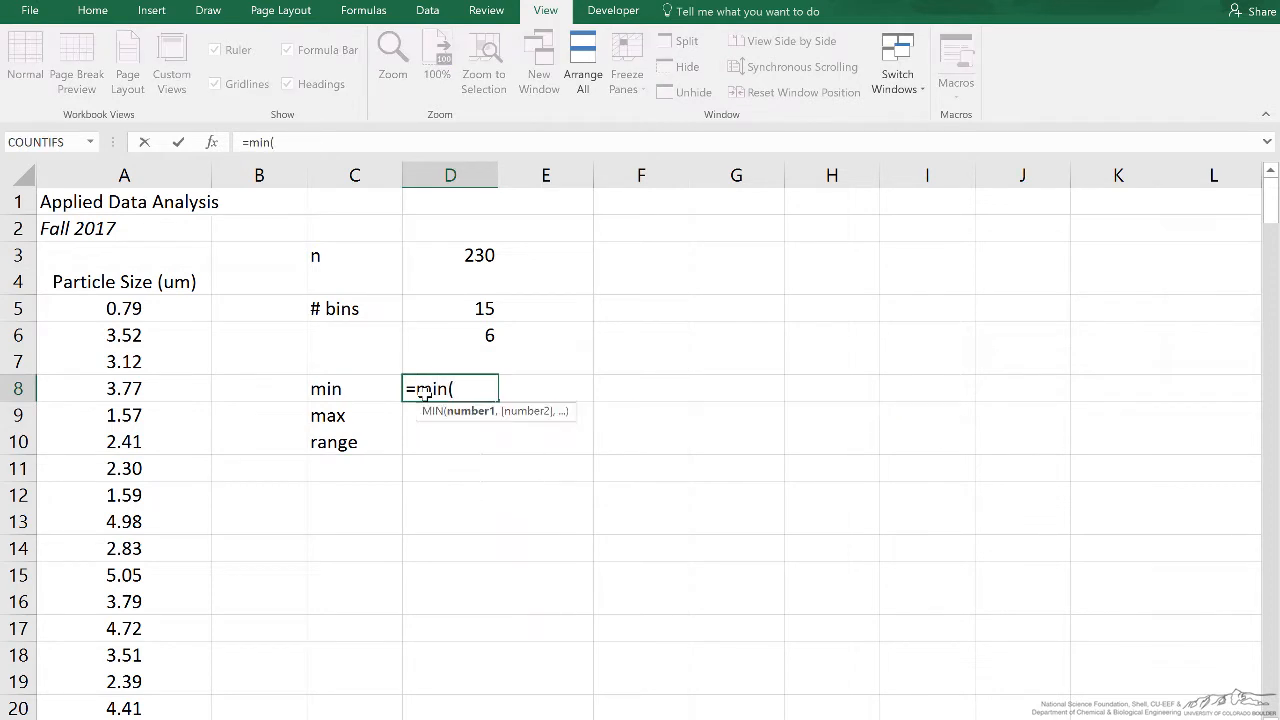
pyautogui.press('Return')
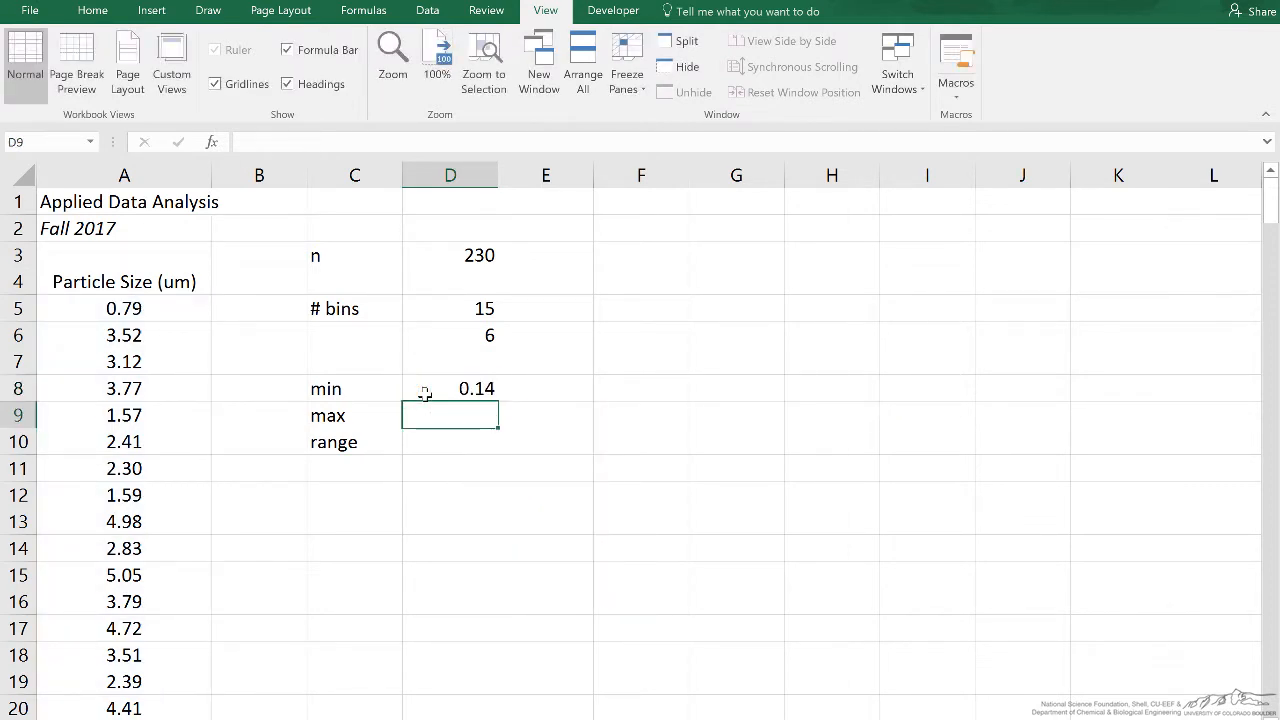
# - Enter =MAX(data) in D9 (8.2) and =D9-D8 in D10 (8.06)
pyautogui.write('=max')
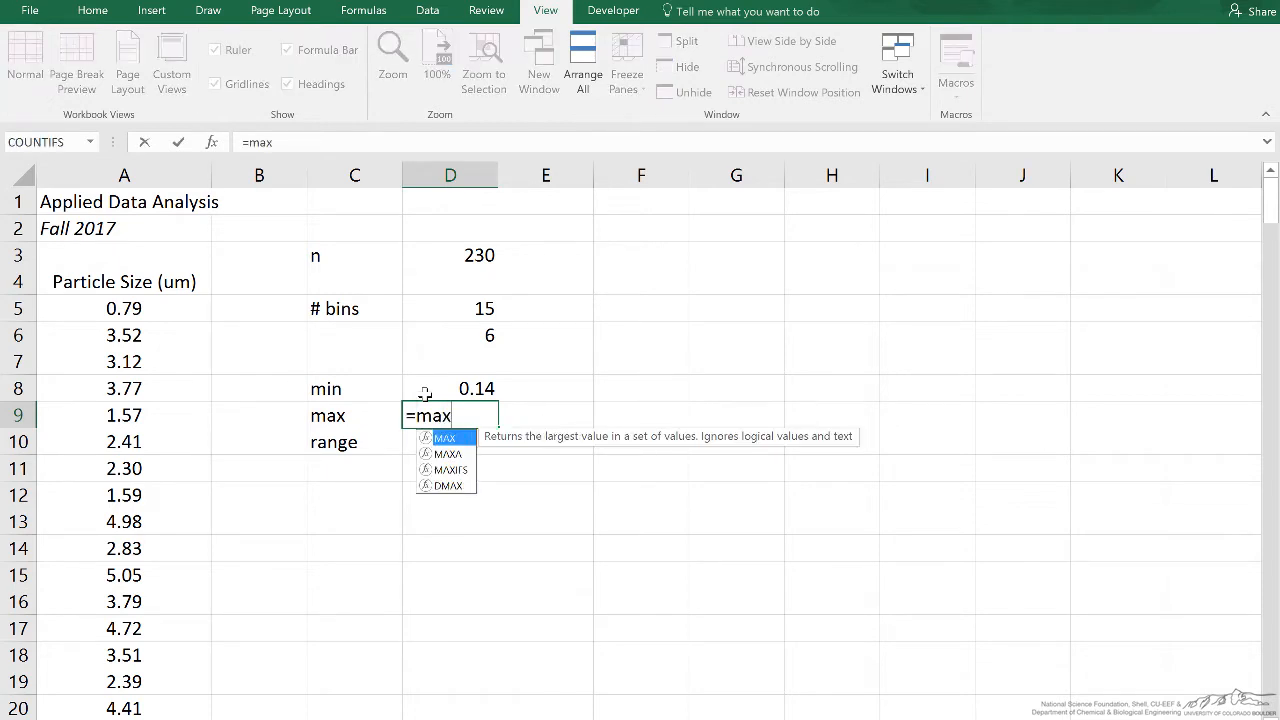
pyautogui.press('Return')
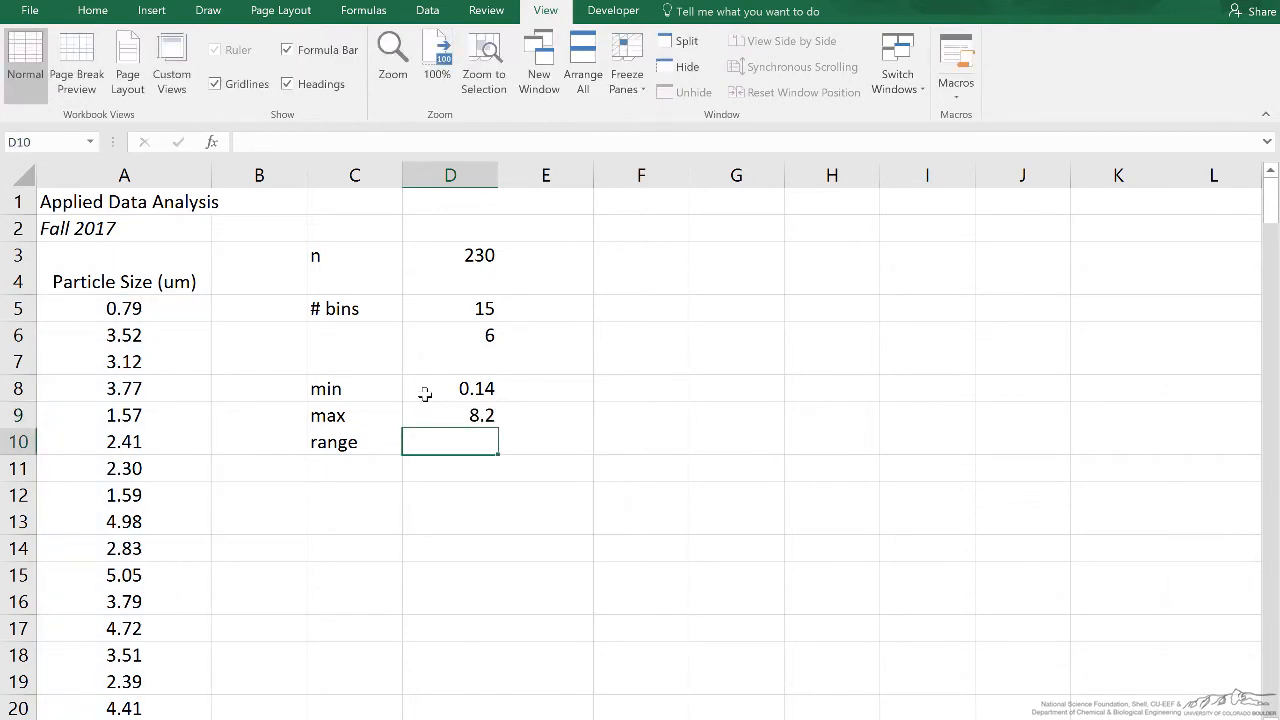
pyautogui.write('=')
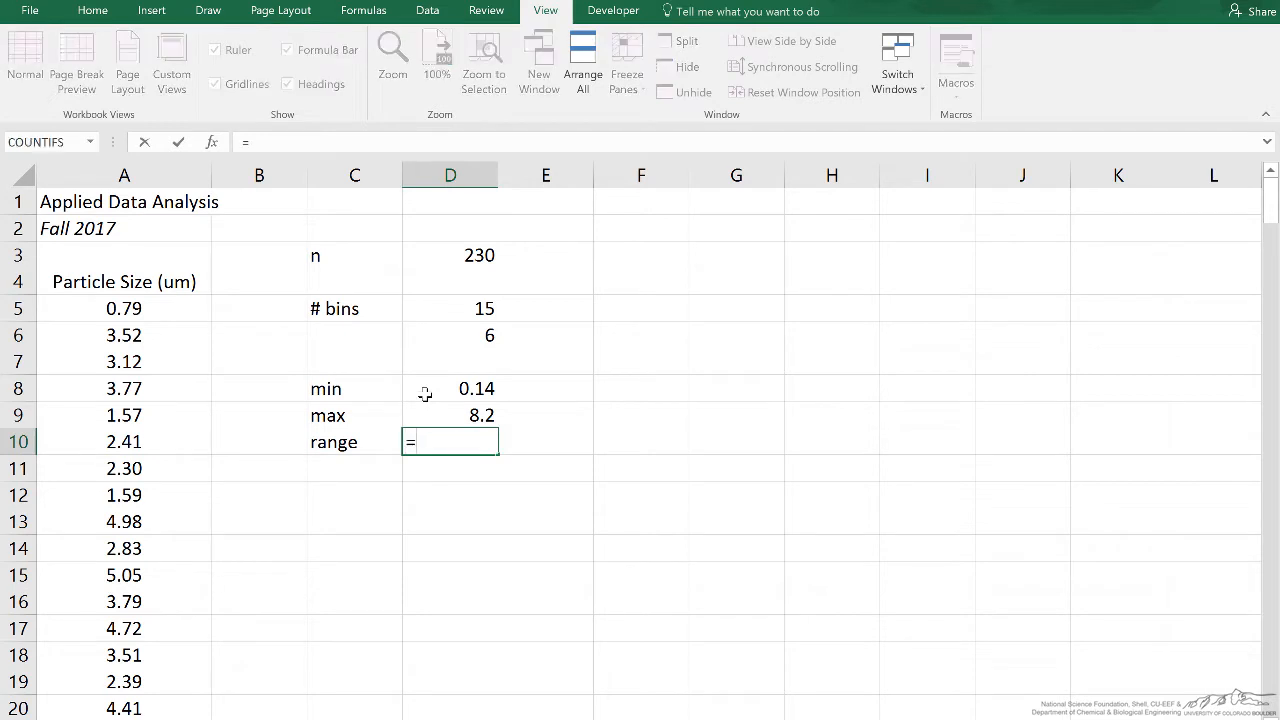
pyautogui.write('D9-')
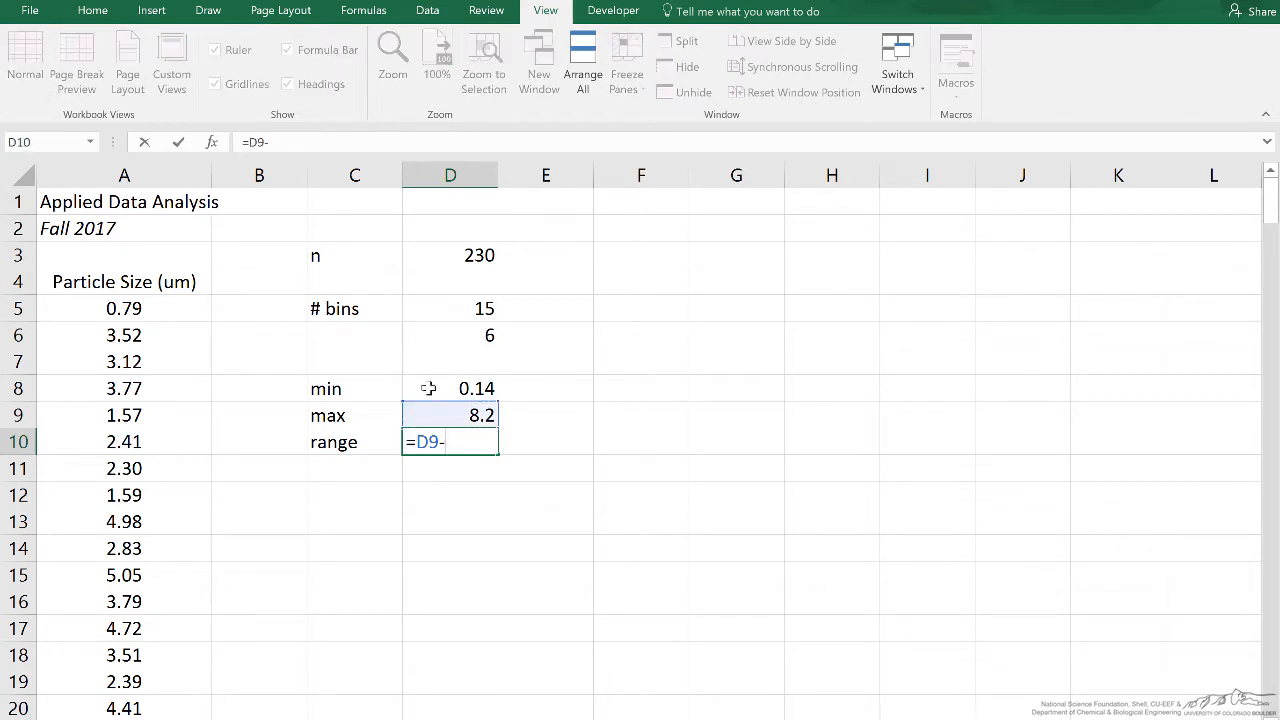
pyautogui.press('Return')
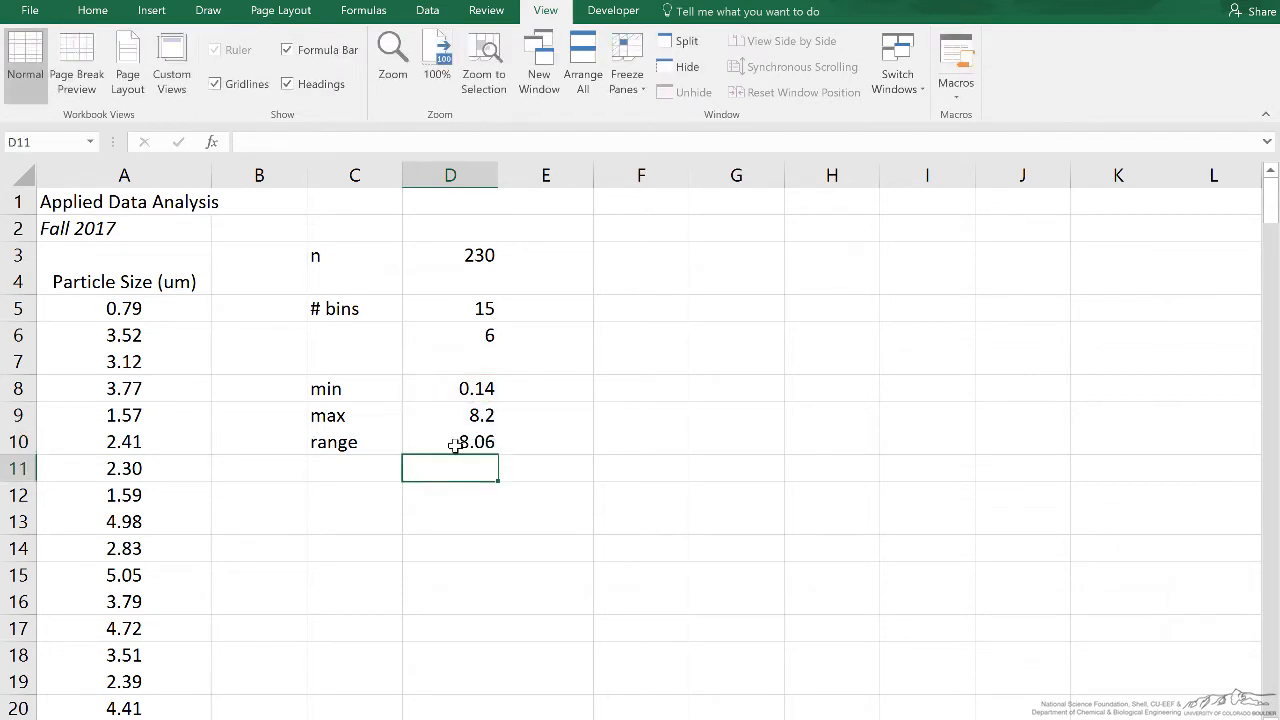
pyautogui.click(450, 441)
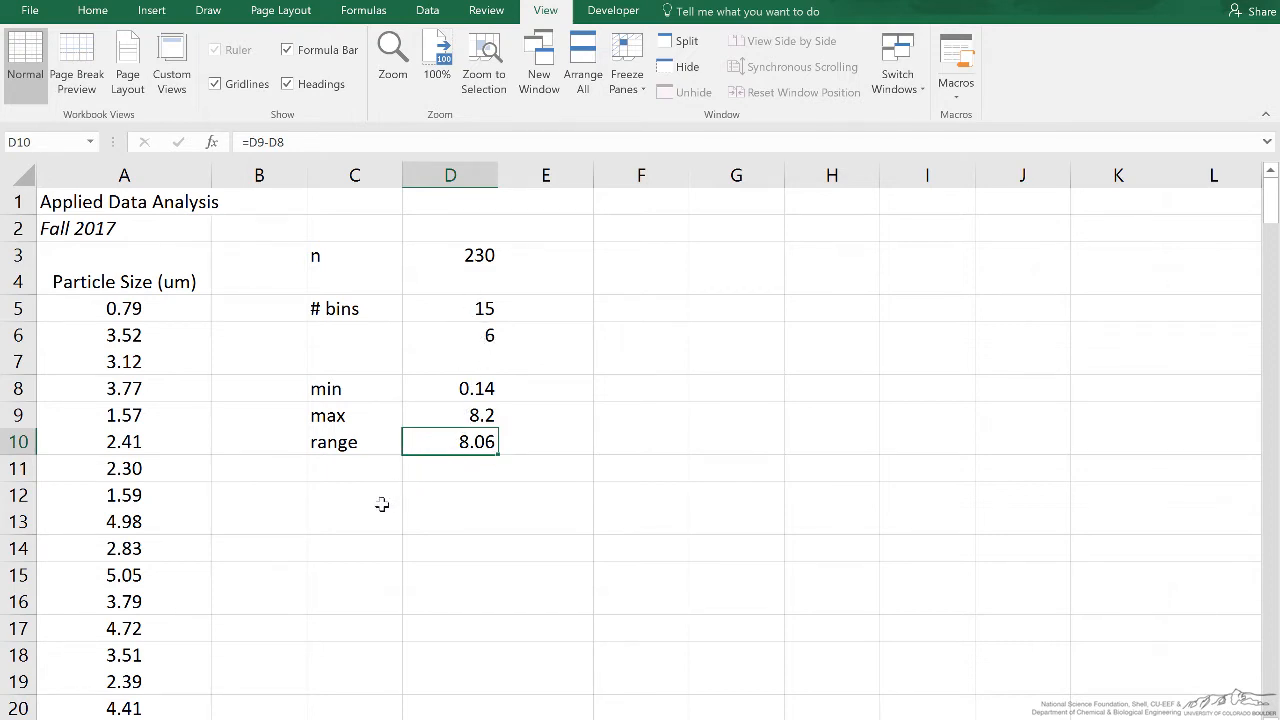
# - Label C12 'bin size:' with 0.8 in D12, then review the range and bin size cells
pyautogui.write('bin size:')
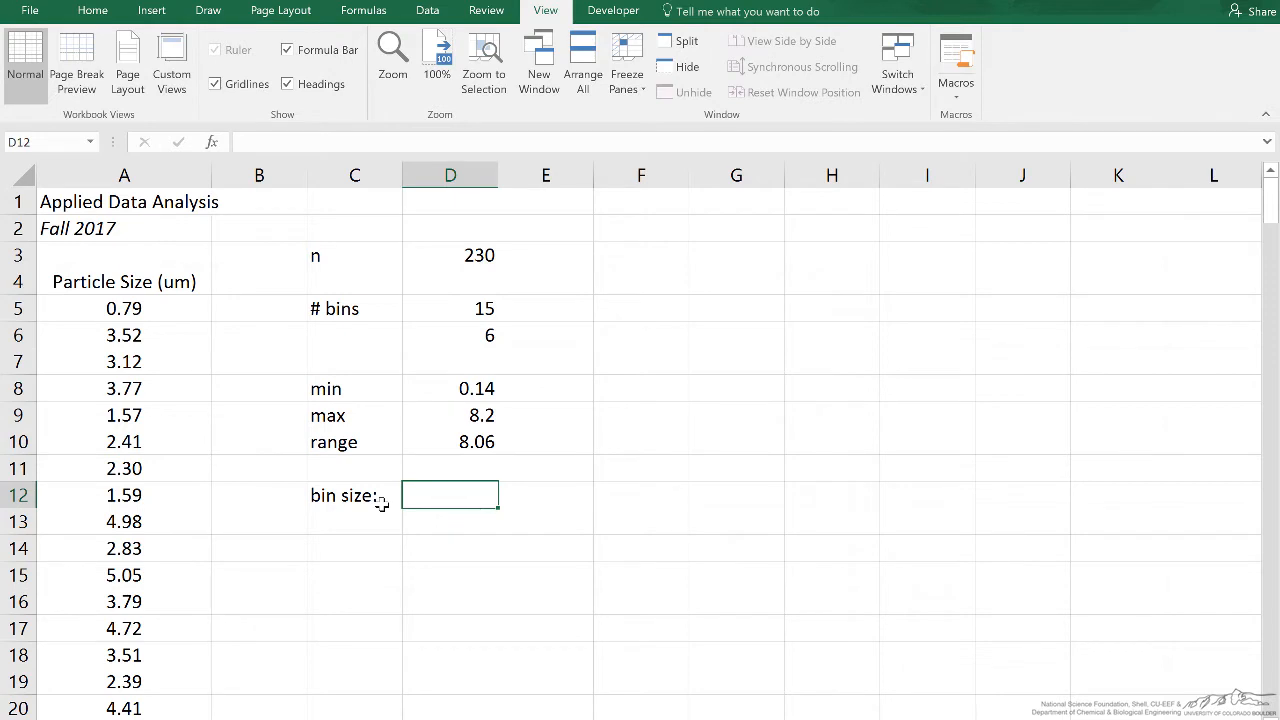
pyautogui.moveTo(450, 317)
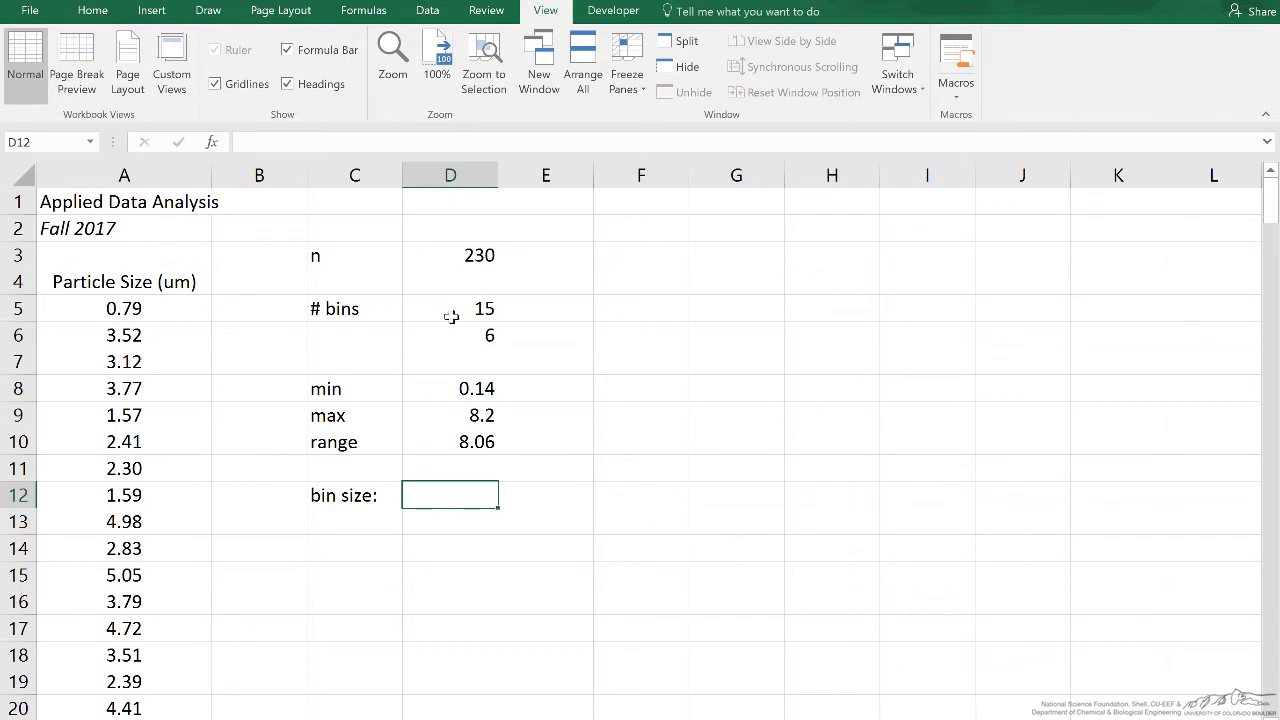
pyautogui.write('0')
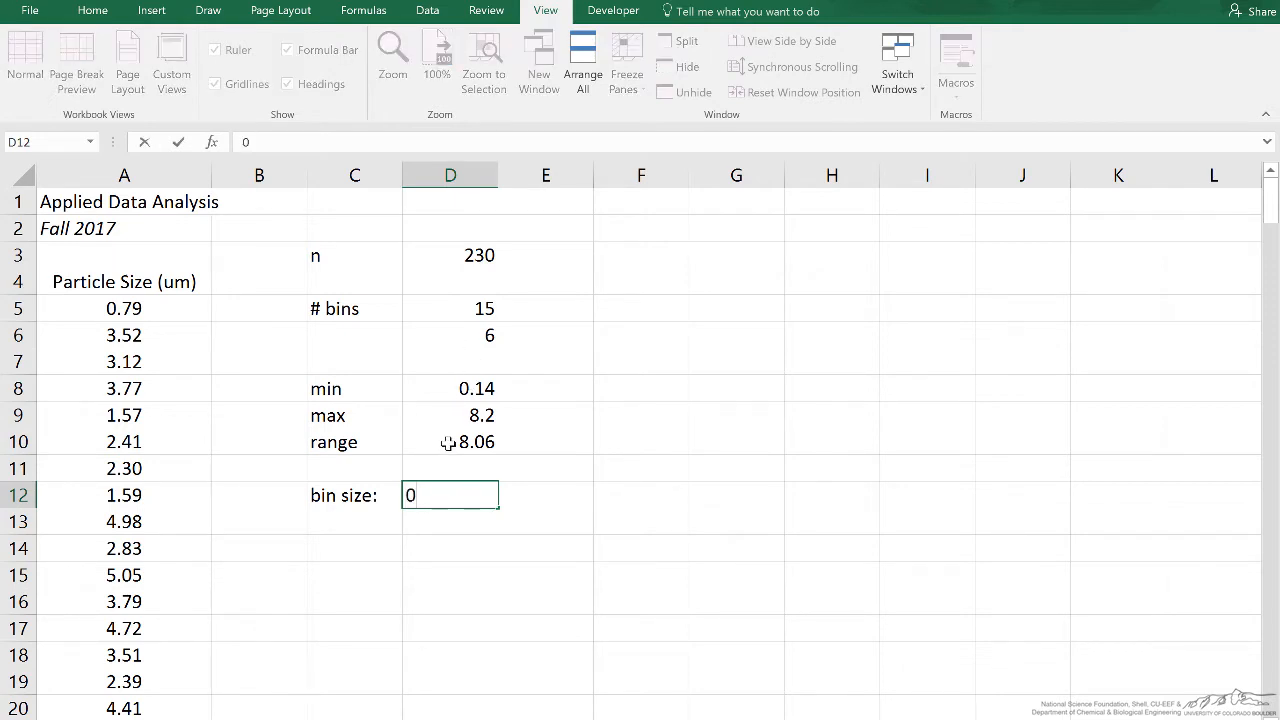
pyautogui.write('.8')
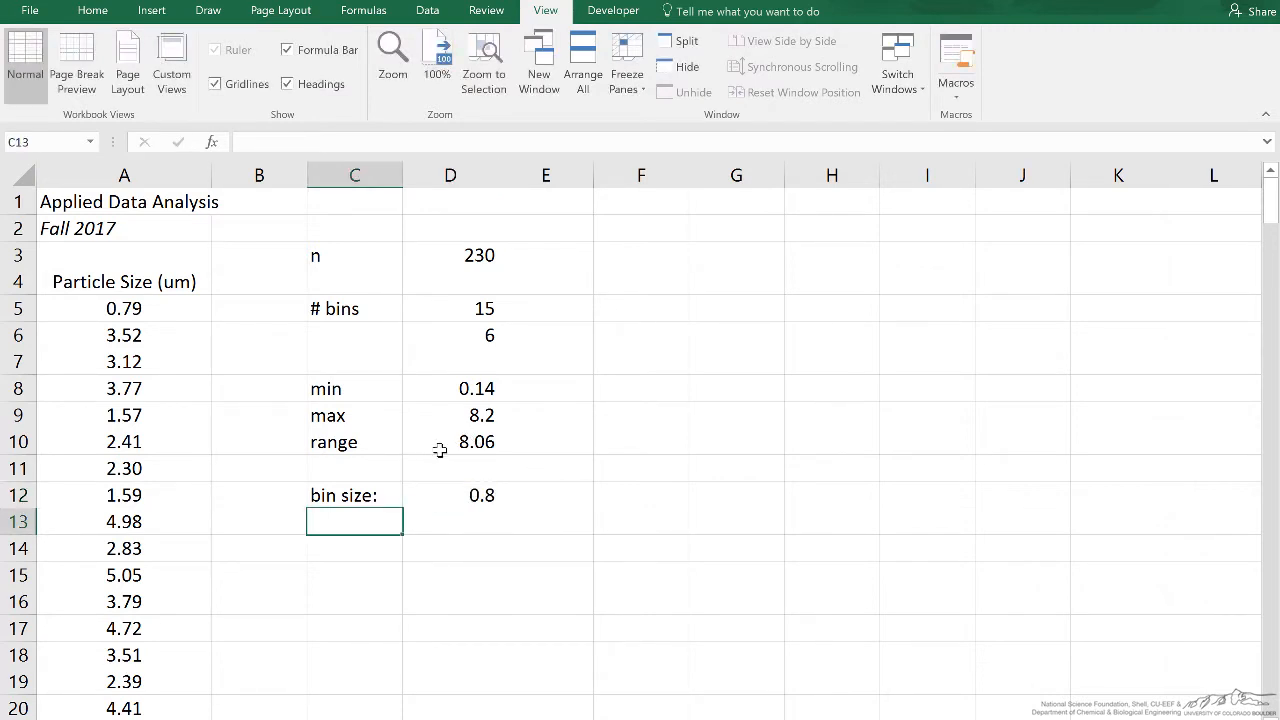
pyautogui.moveTo(443, 387)
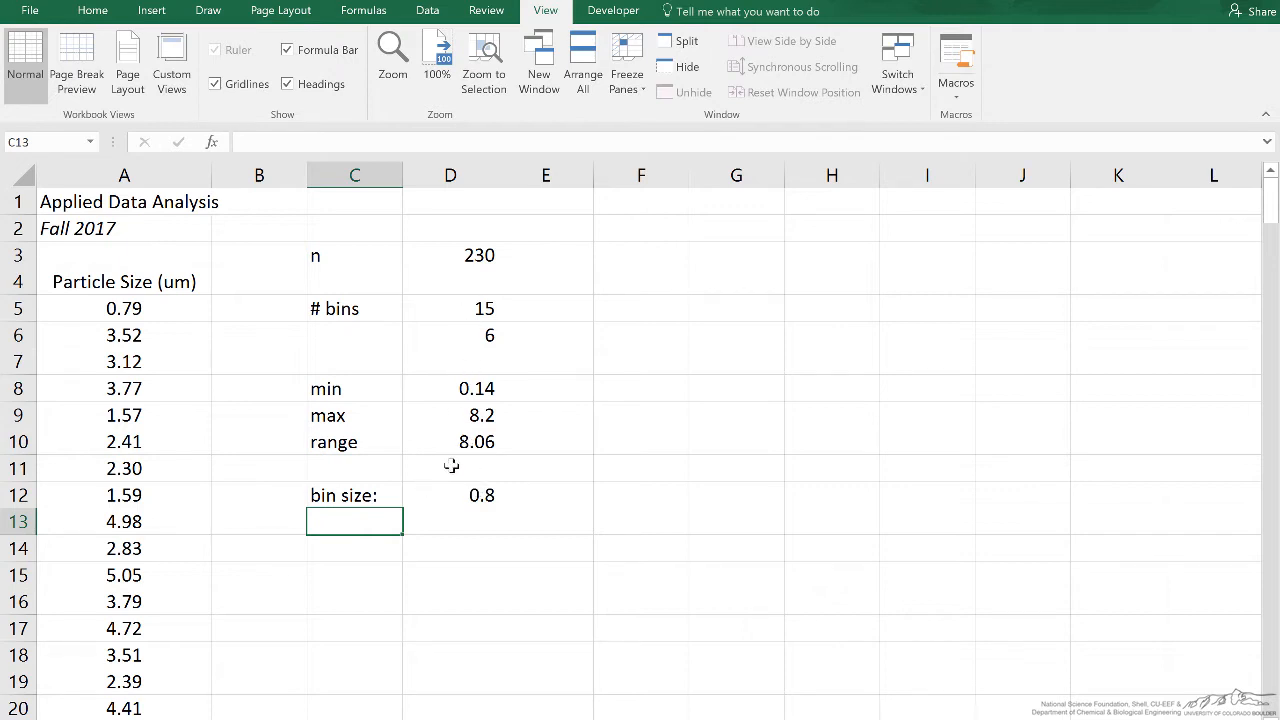
pyautogui.click(450, 495)
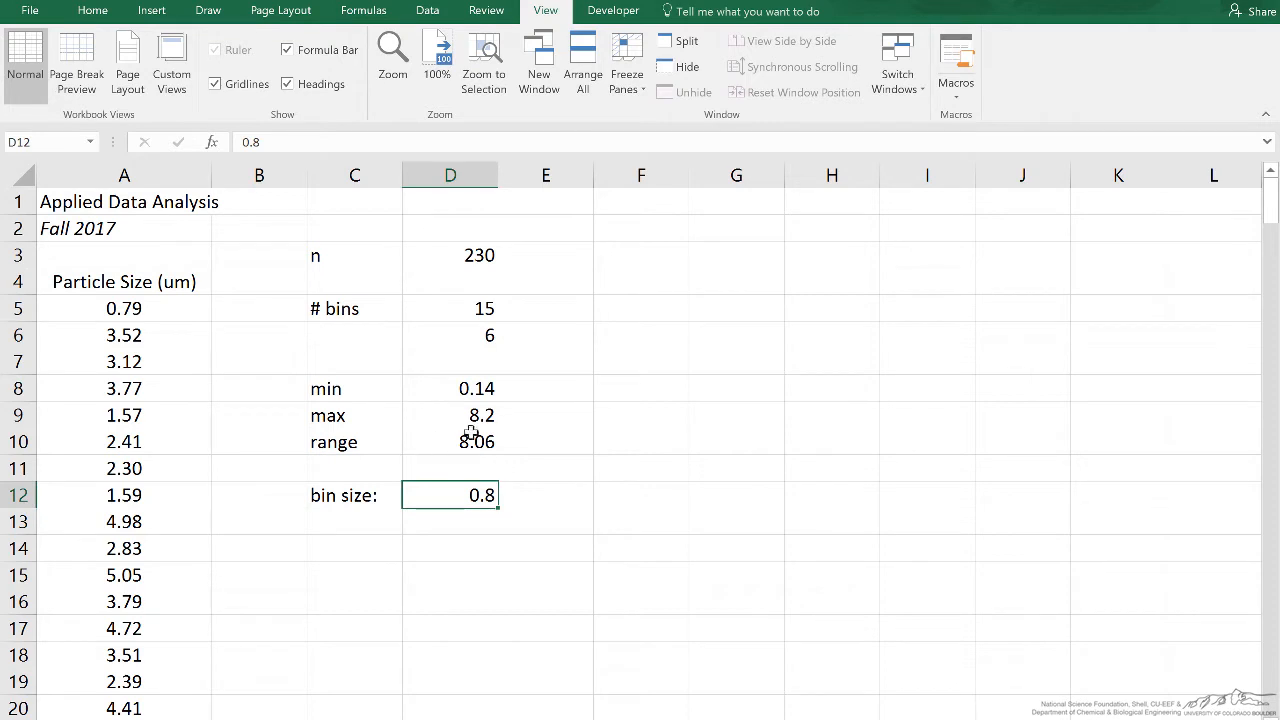
pyautogui.click(450, 441)
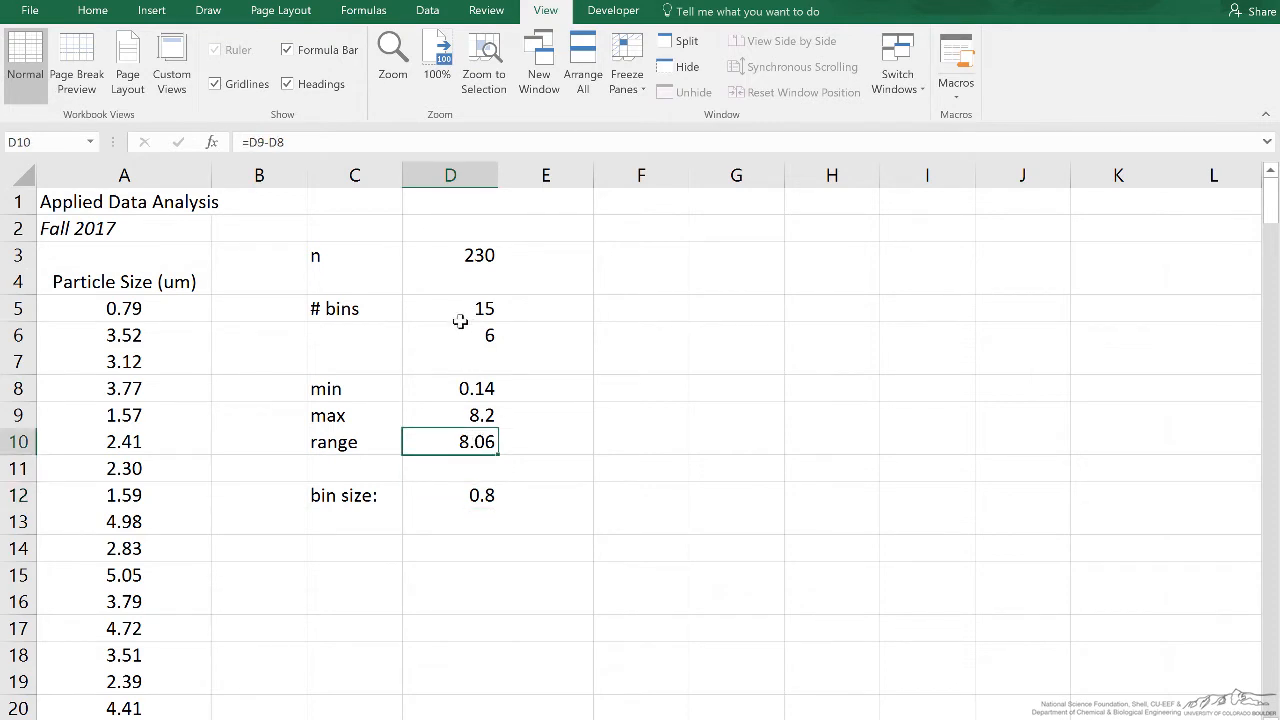
pyautogui.moveTo(445, 550)
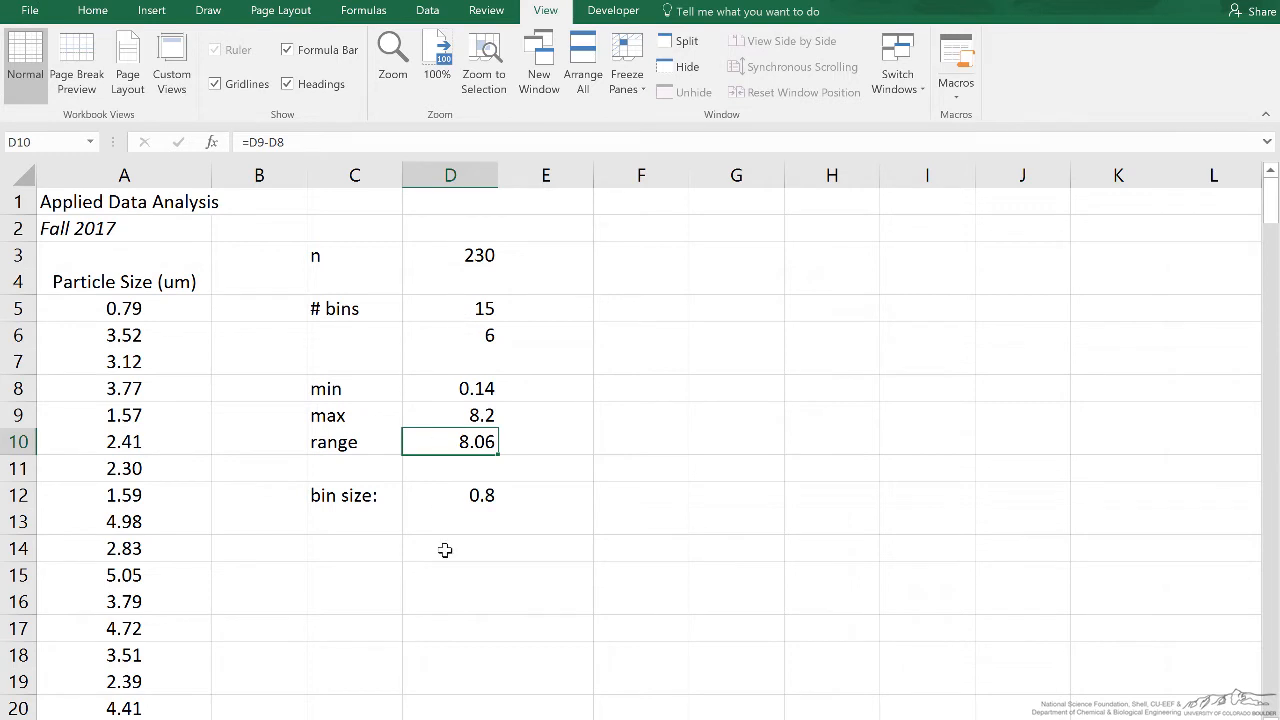
pyautogui.click(450, 495)
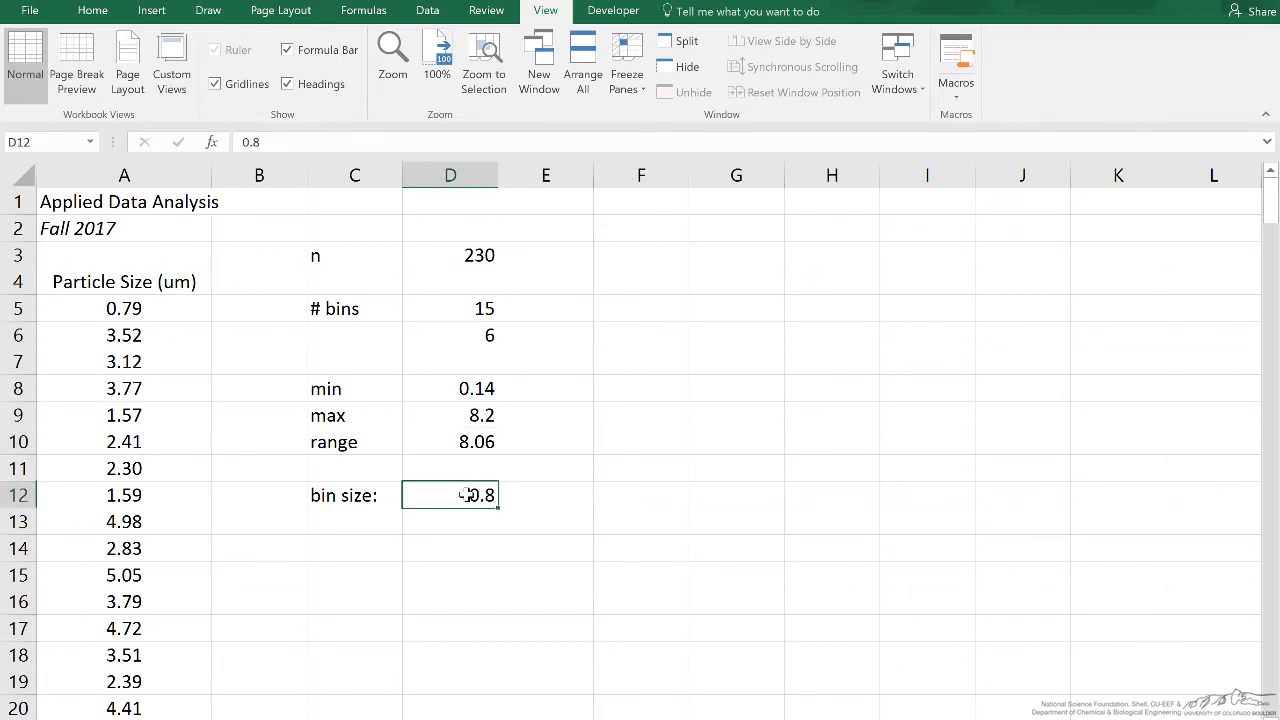
pyautogui.moveTo(602, 312)
pyautogui.write('bin boundaries')
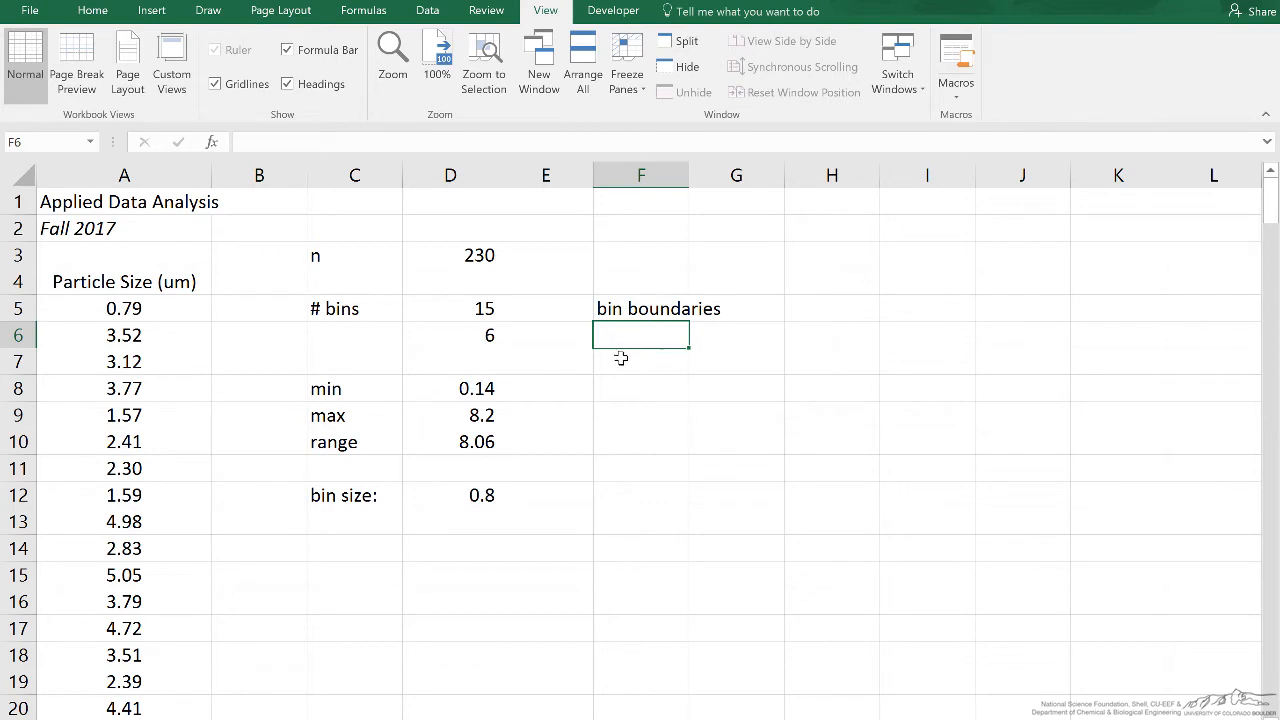
# - Fill F6:F17 with bin boundaries 0 to 8.8 in 0.8 steps, then review the min, max, range and bins formulas
pyautogui.click(450, 388)
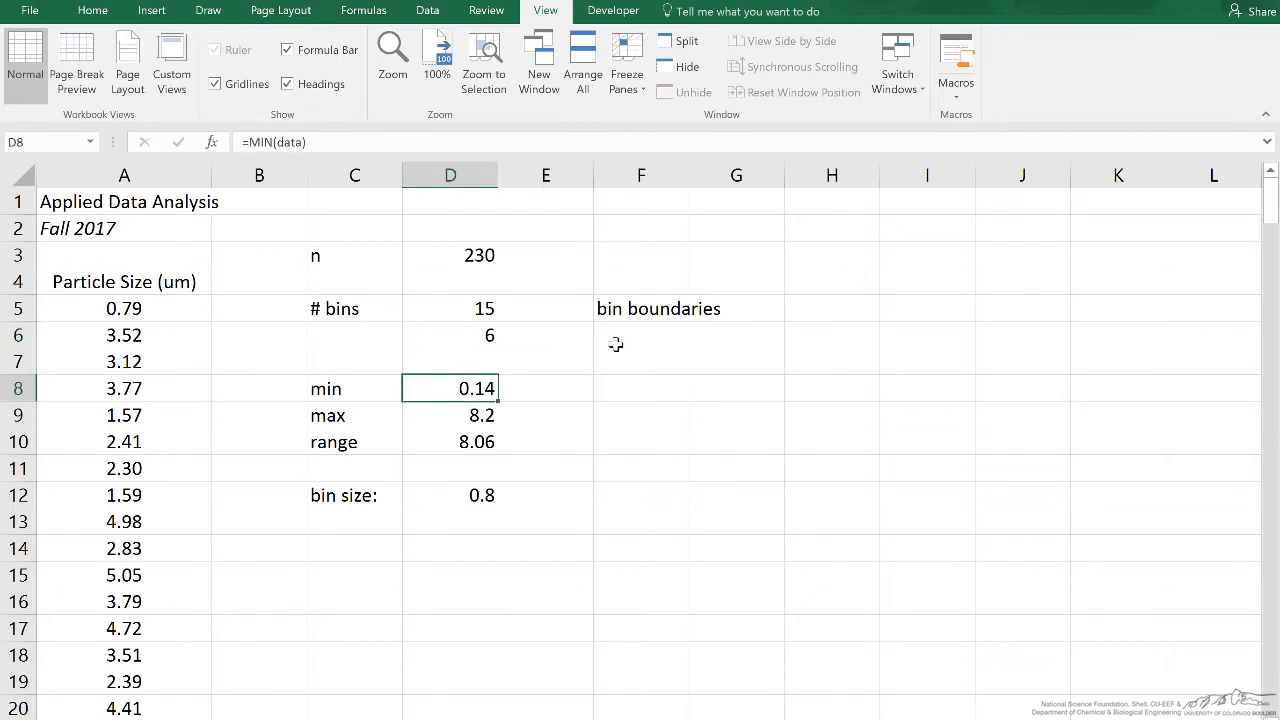
pyautogui.click(641, 335)
pyautogui.write('0')
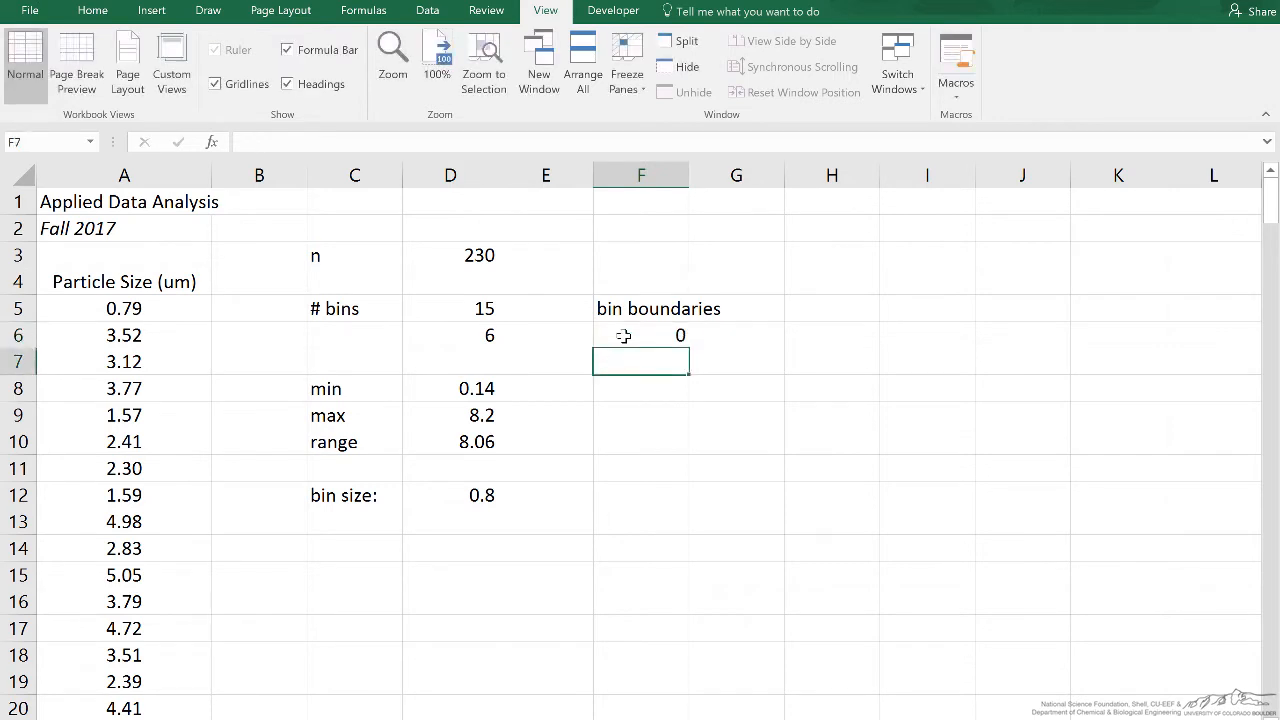
pyautogui.moveTo(740, 350)
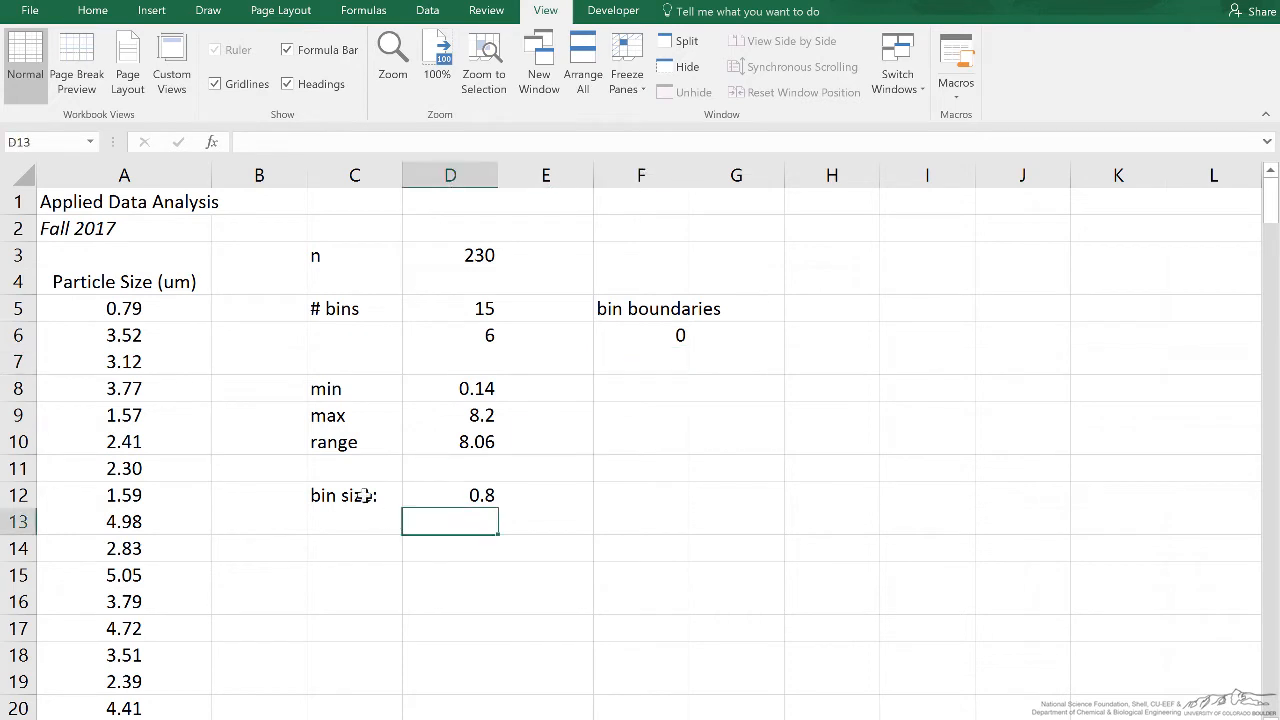
pyautogui.click(450, 495)
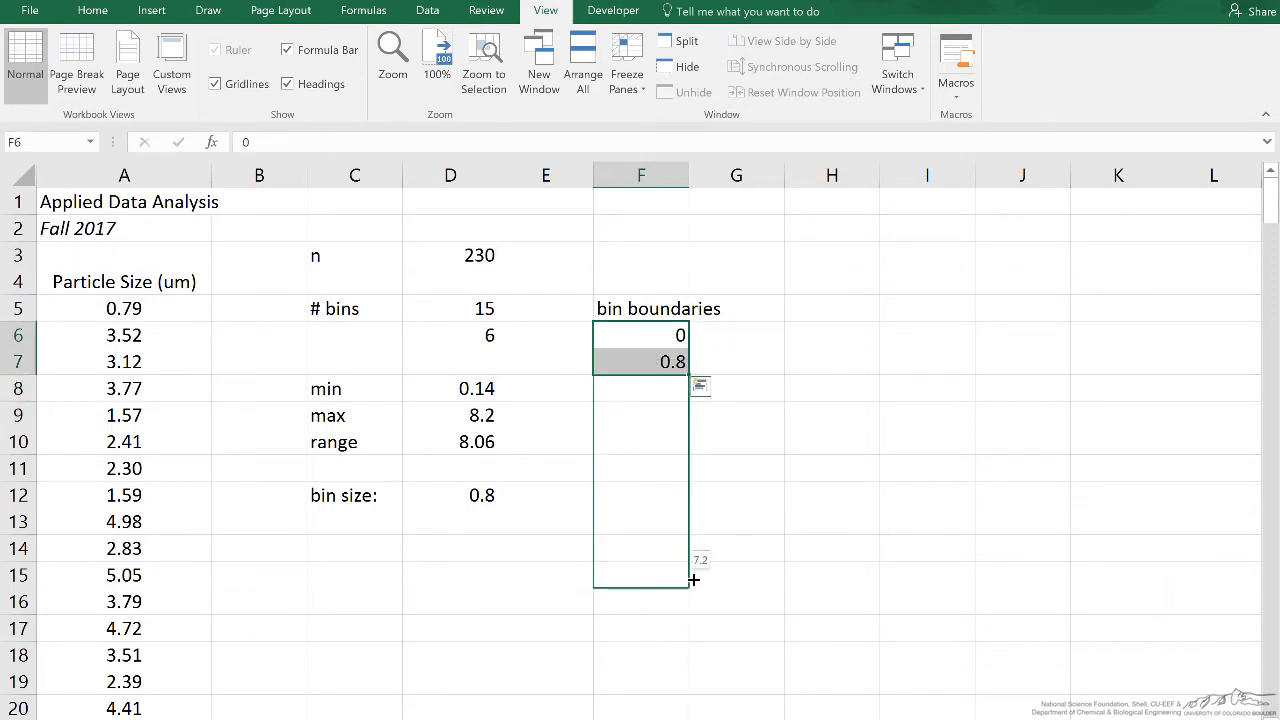
pyautogui.moveTo(693, 579); pyautogui.dragTo(693, 608)
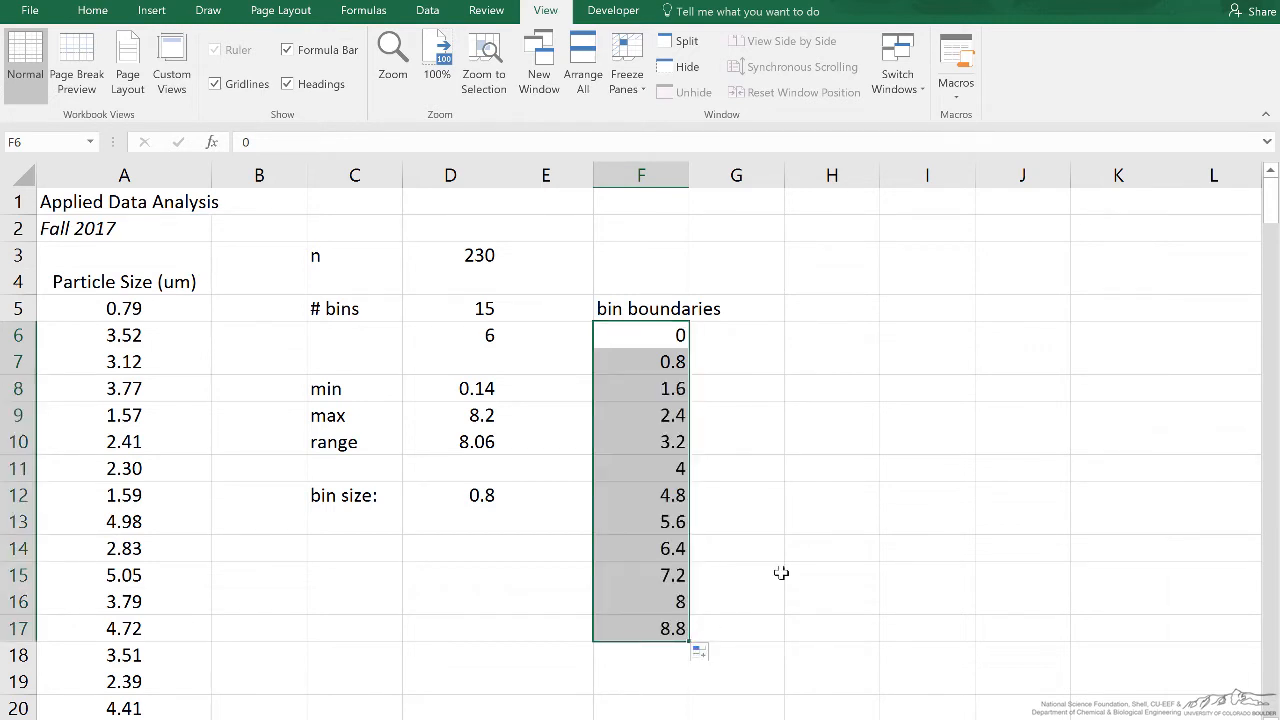
pyautogui.click(450, 441)
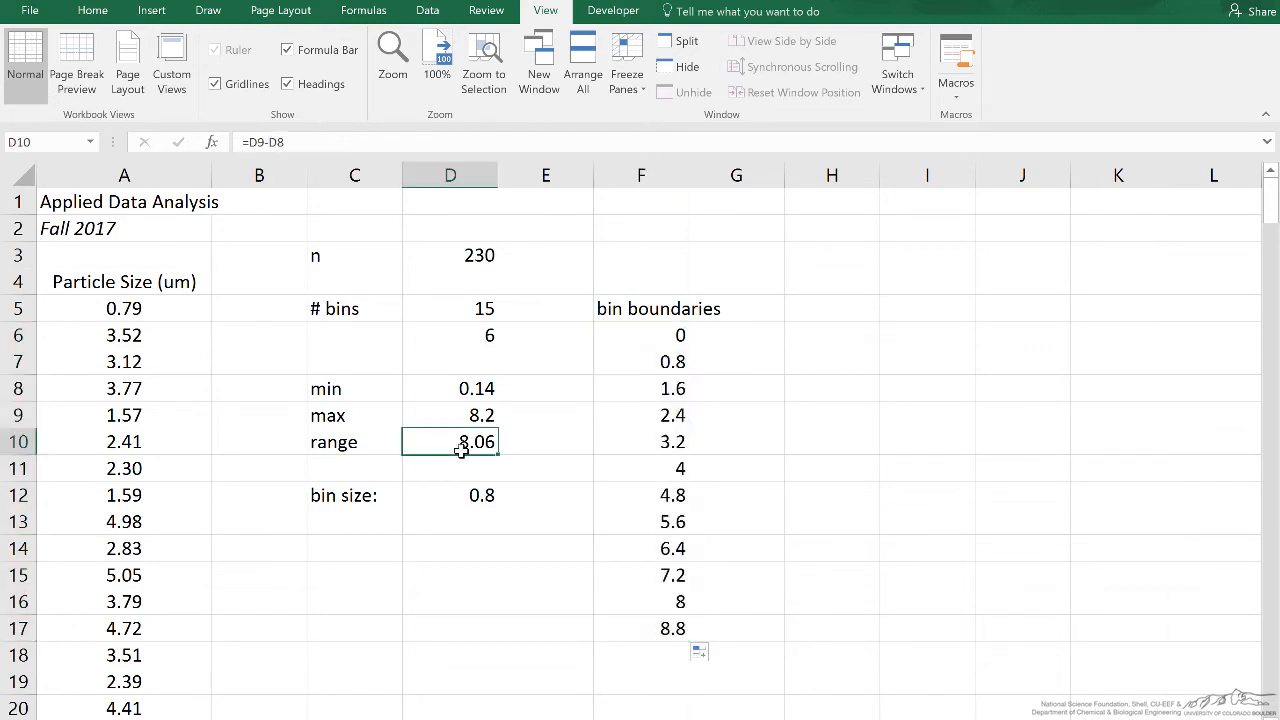
pyautogui.click(450, 415)
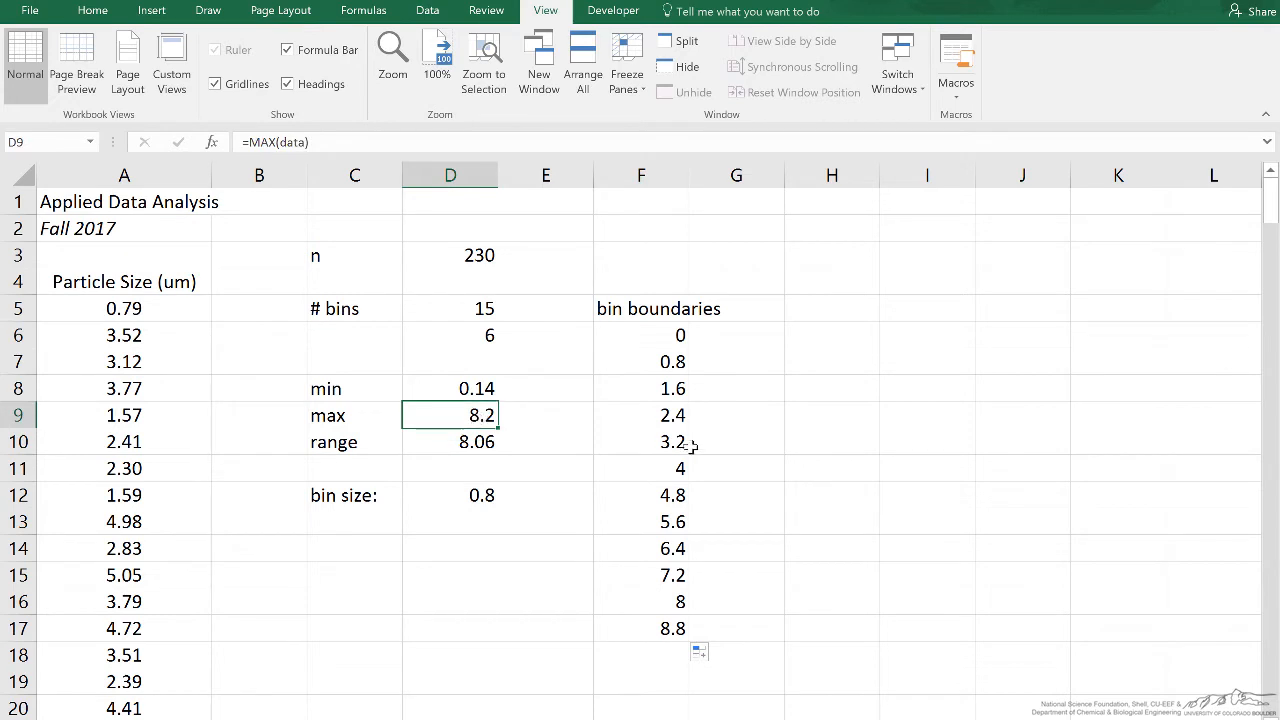
pyautogui.moveTo(690, 362)
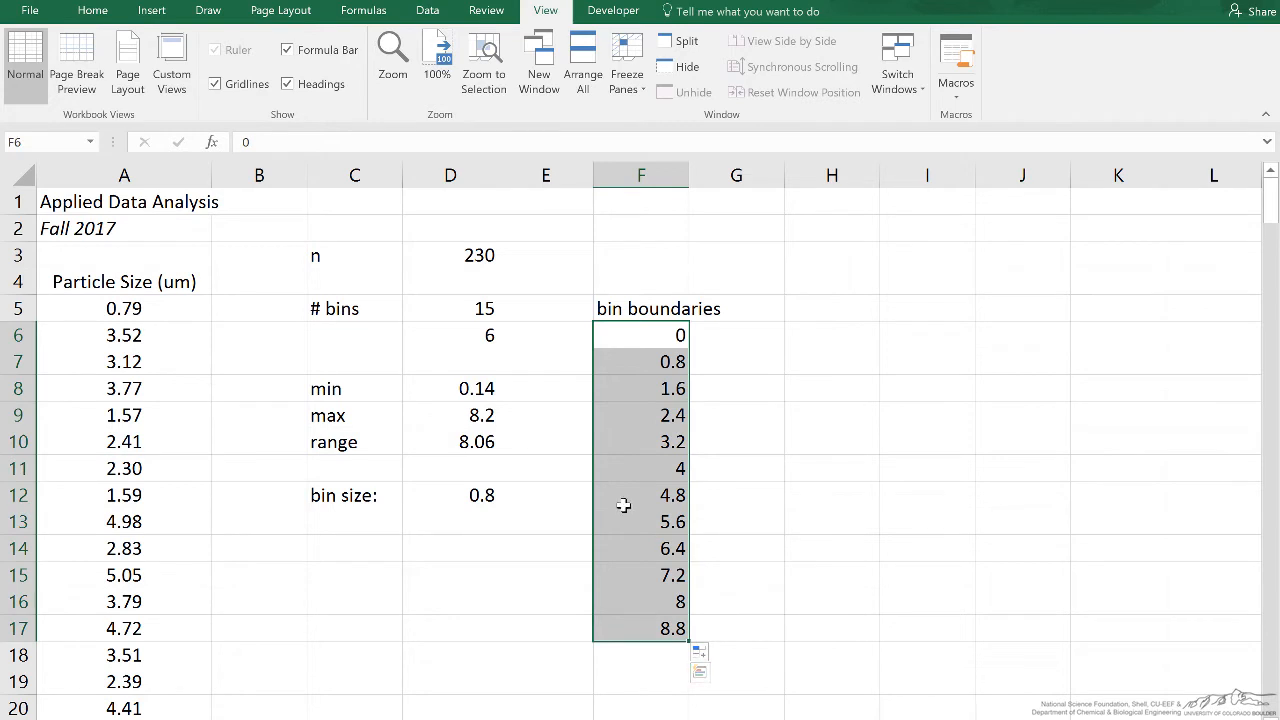
pyautogui.click(545, 361)
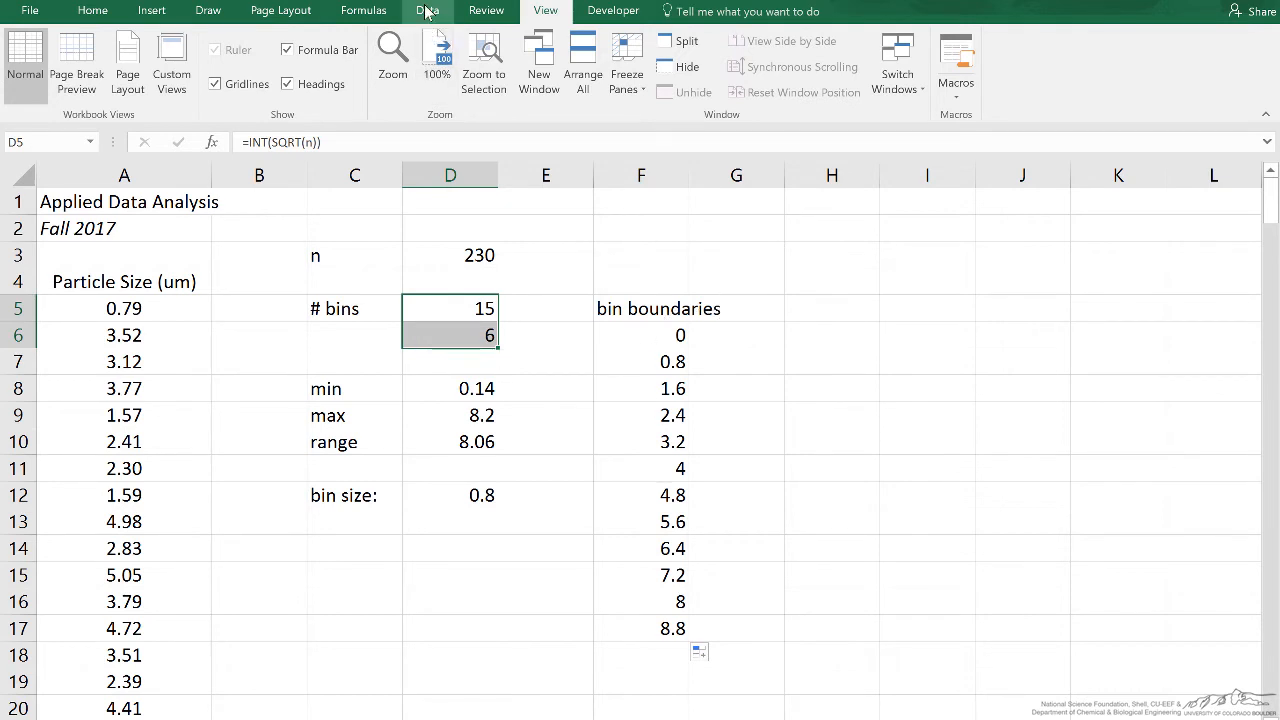
# - Run the Histogram analysis tool with input range data and bin range $F$6:$F$17
pyautogui.click(427, 11)
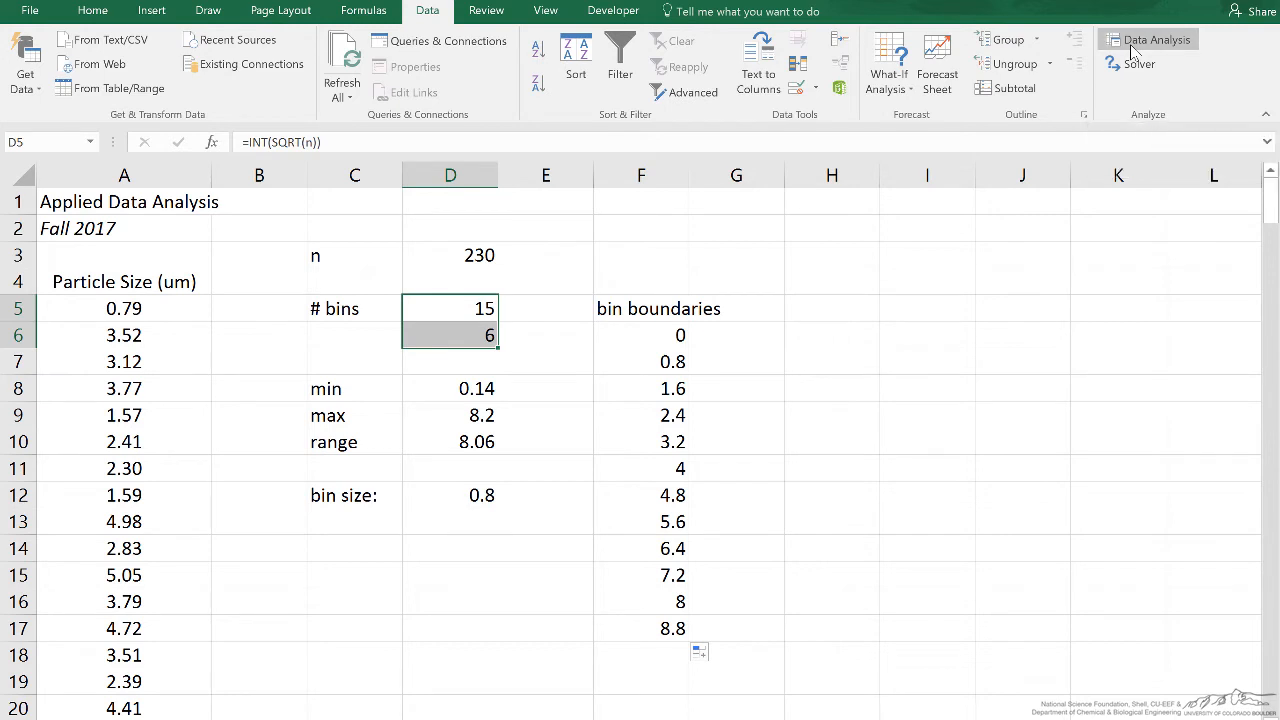
pyautogui.click(1147, 39)
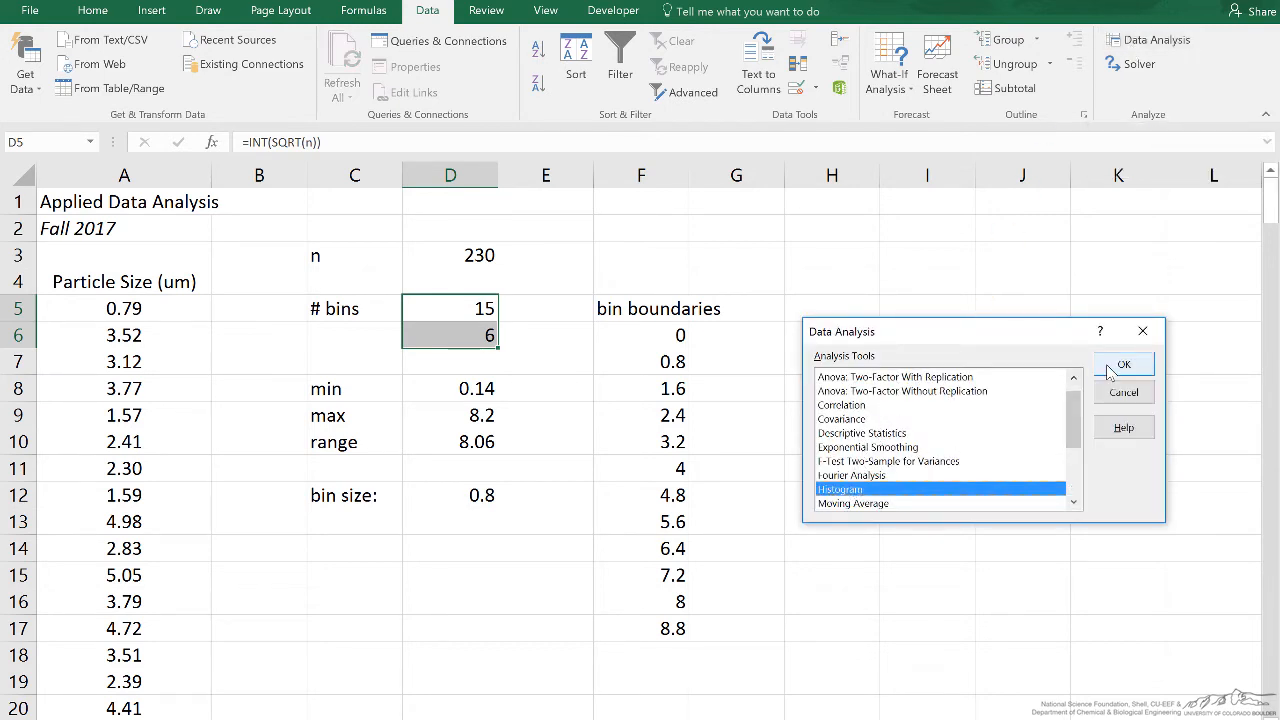
pyautogui.click(1122, 363)
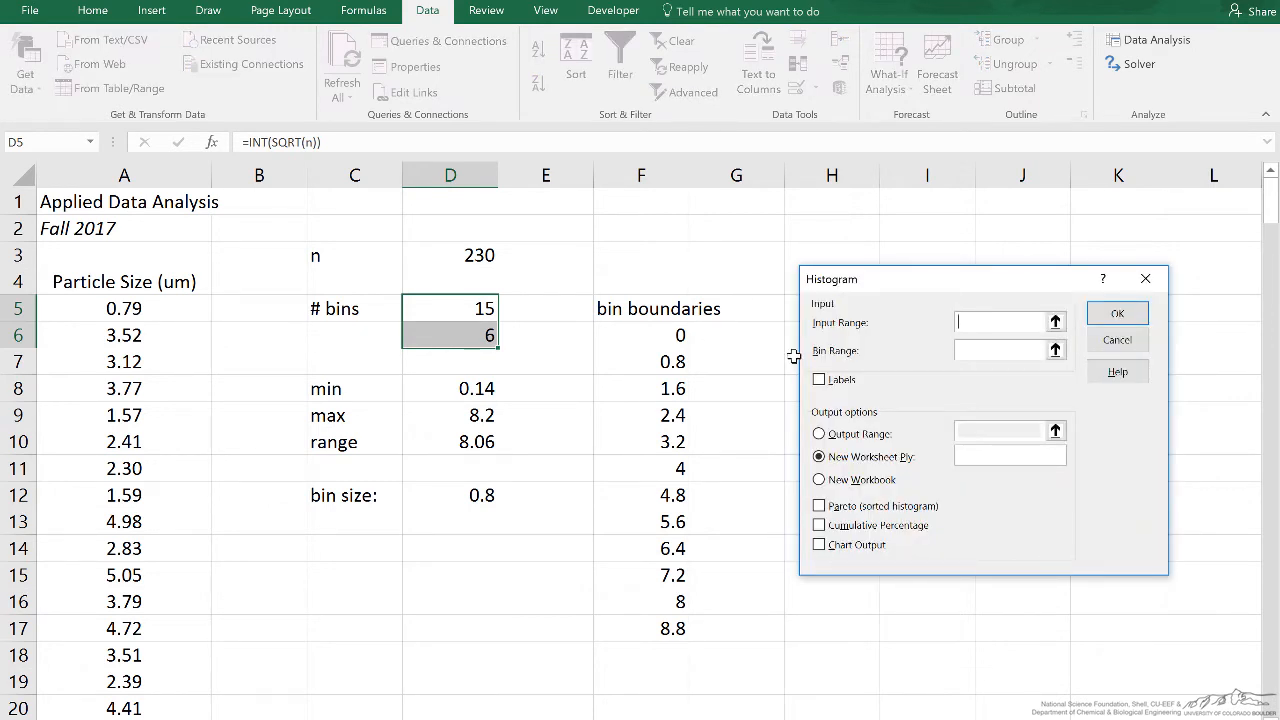
pyautogui.write('data')
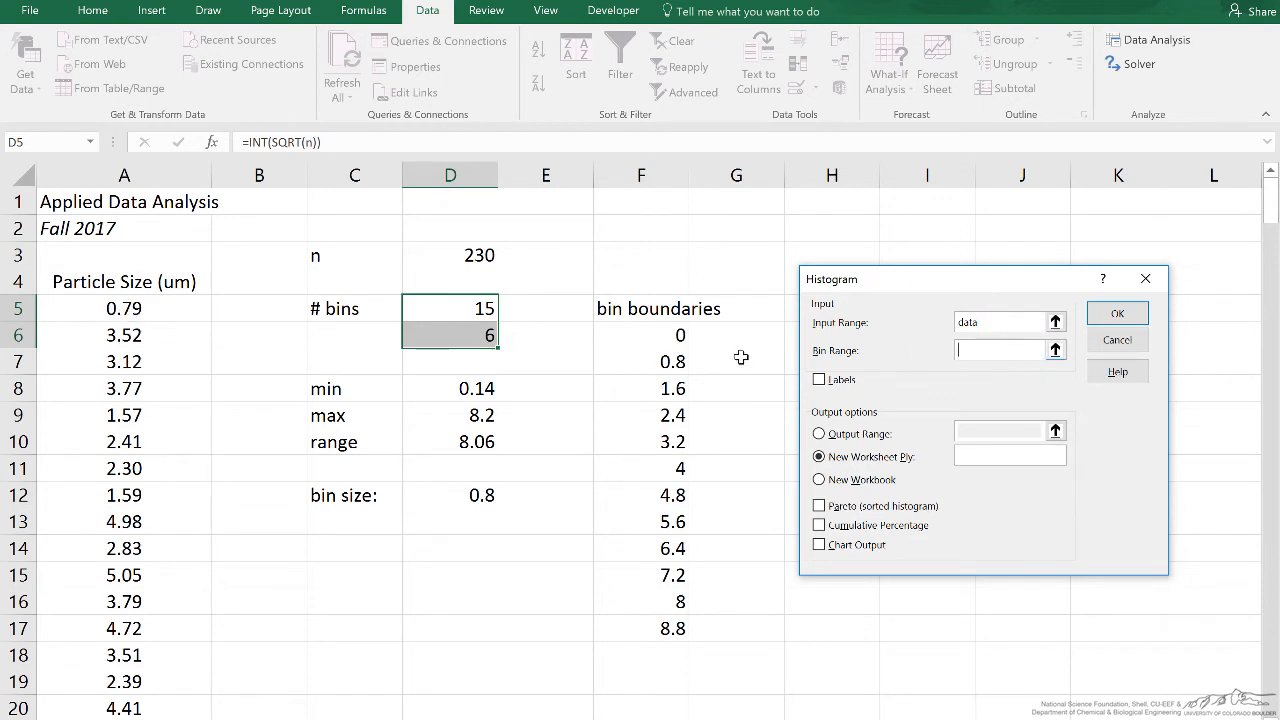
pyautogui.moveTo(657, 343)
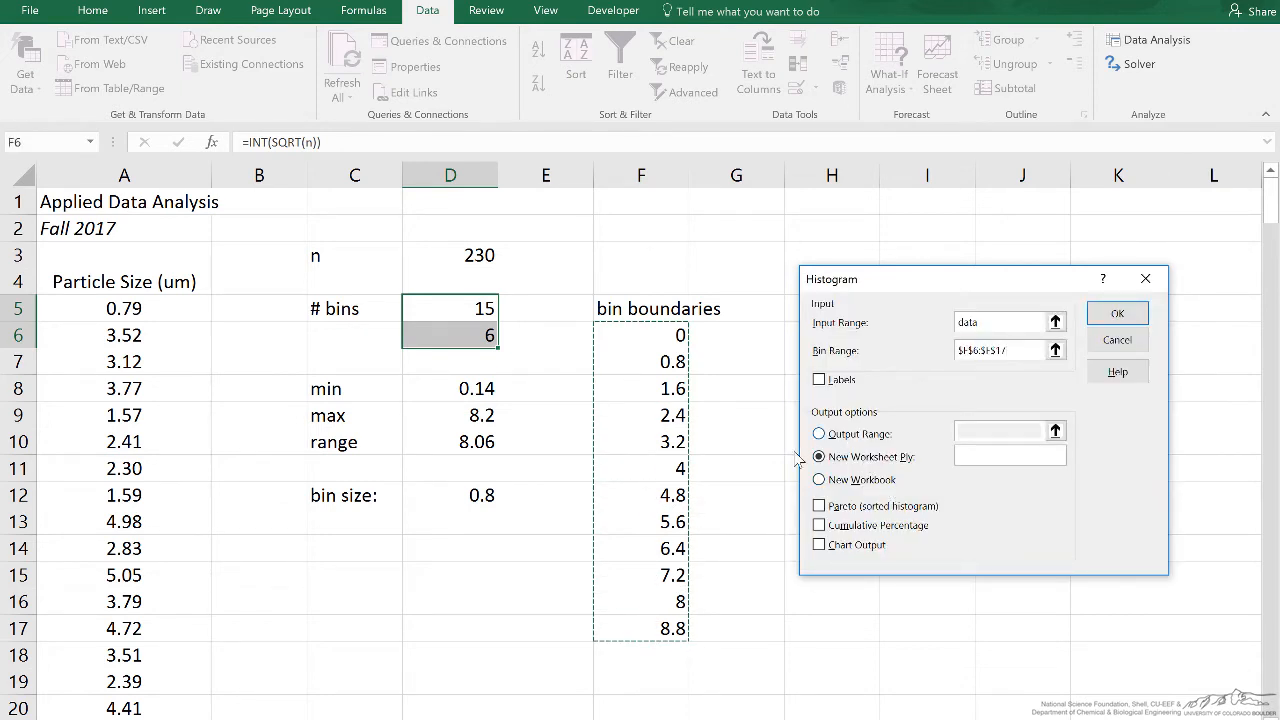
pyautogui.moveTo(1075, 374)
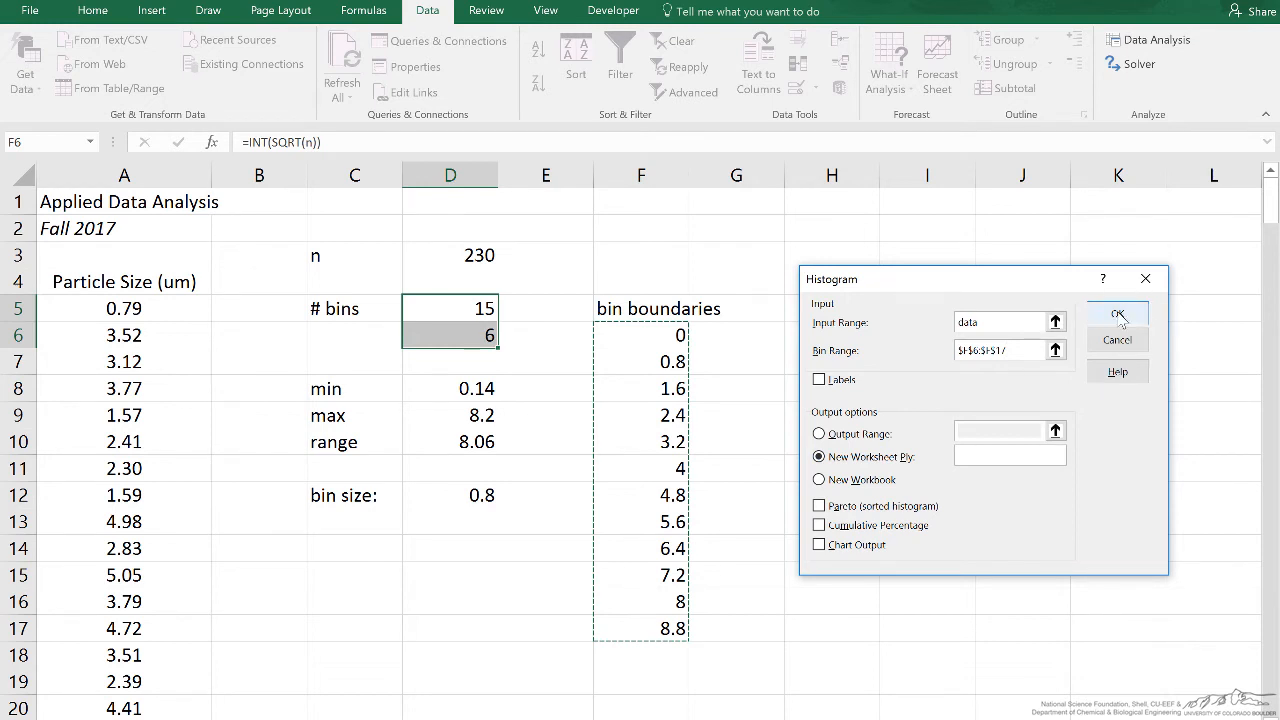
pyautogui.click(1117, 312)
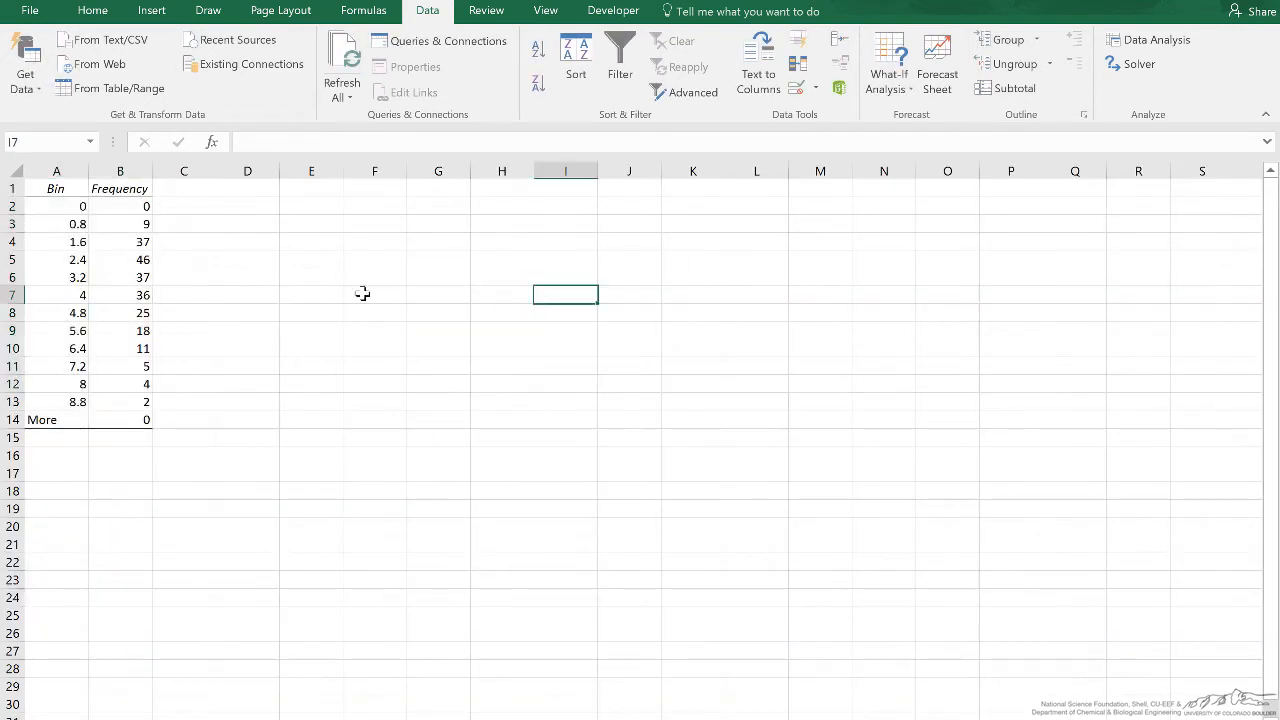
pyautogui.moveTo(575, 55)
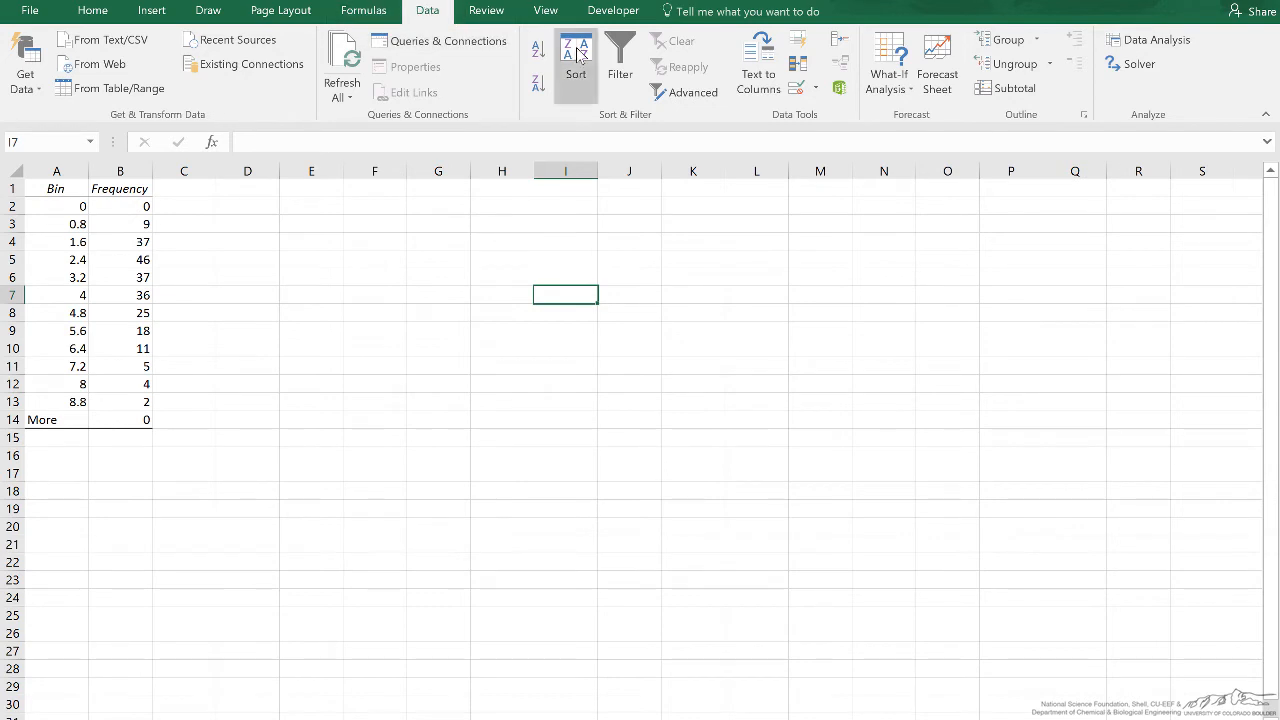
# - Zoom in and inspect the Bin and Frequency cells for the 0, 0.8 and 1.6 bins
pyautogui.click(546, 11)
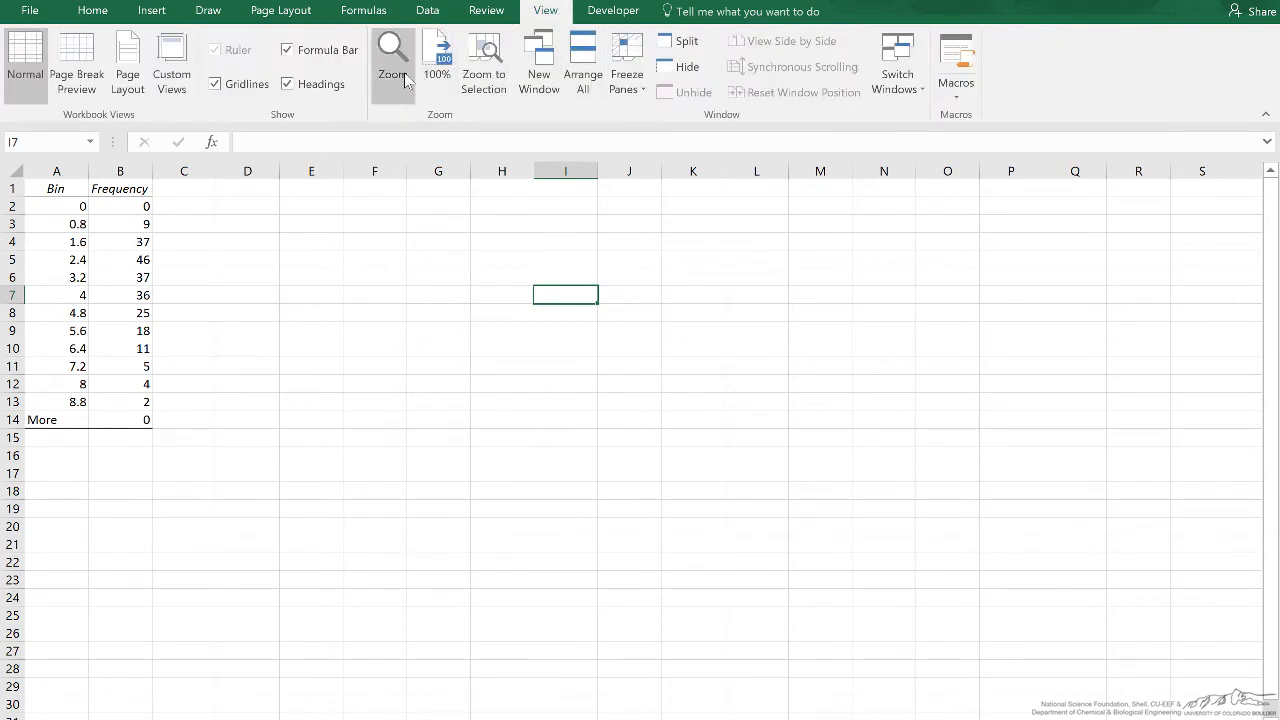
pyautogui.click(392, 60)
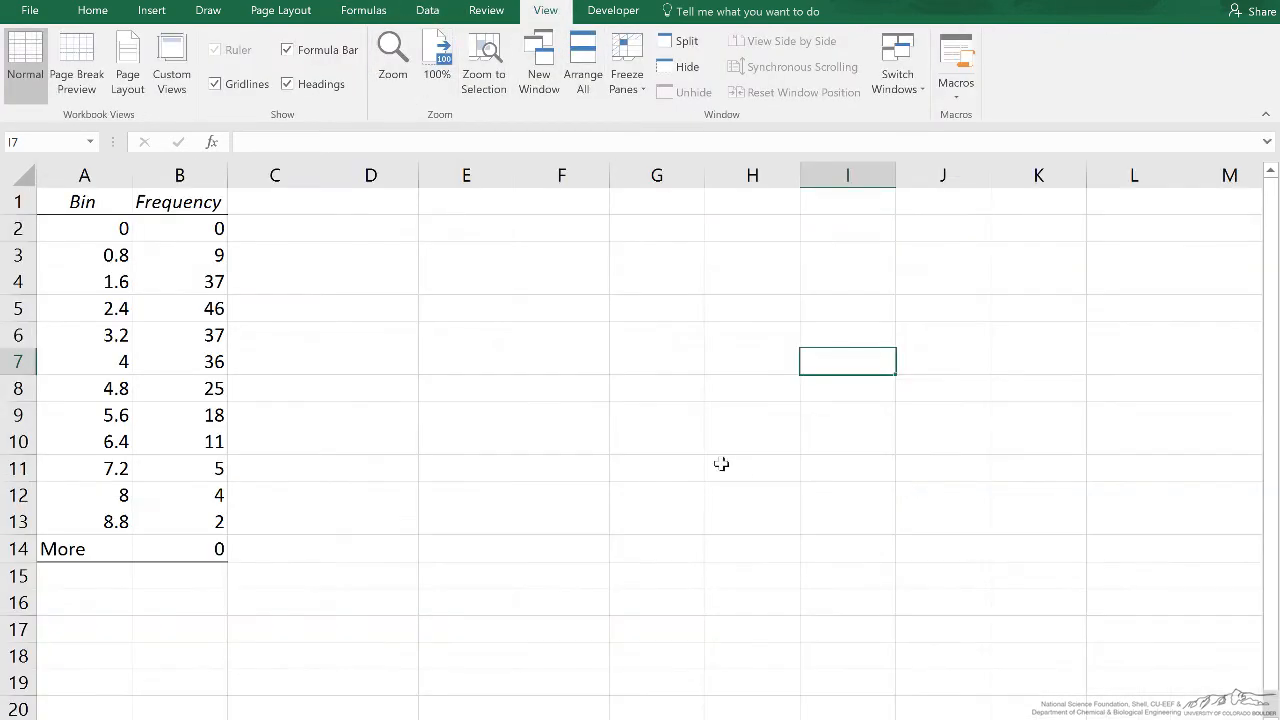
pyautogui.click(84, 228)
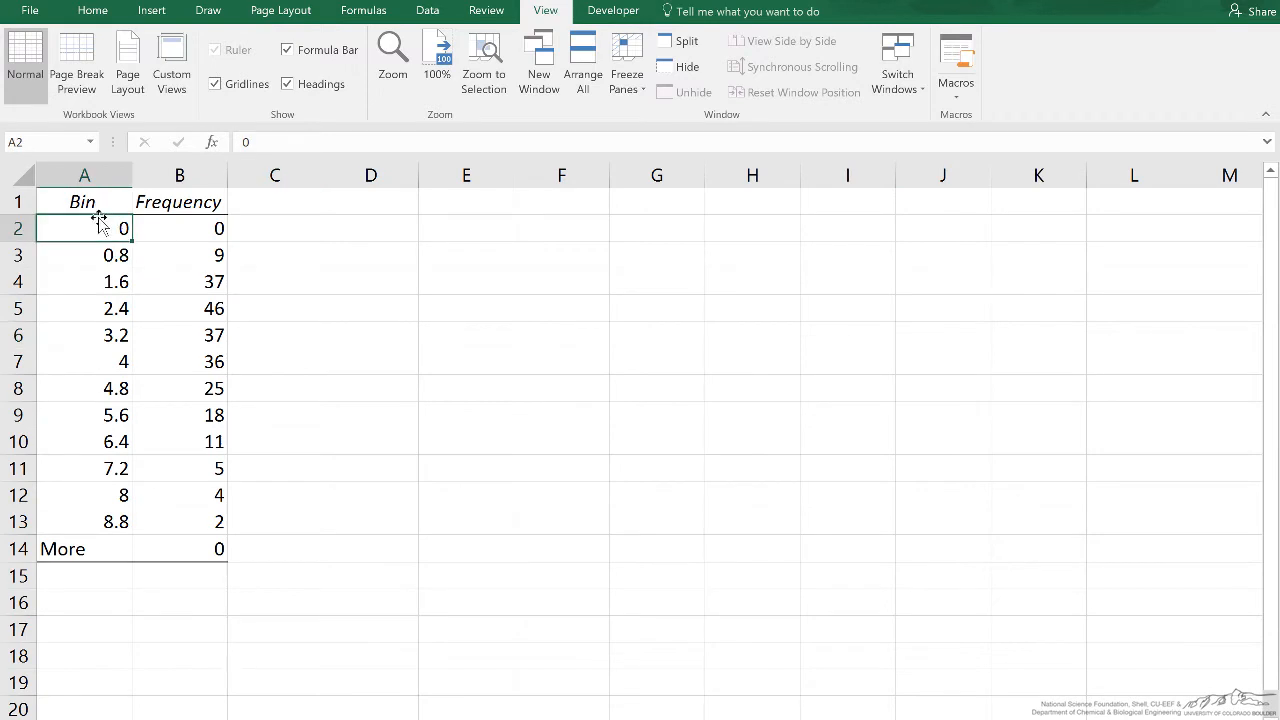
pyautogui.moveTo(151, 224)
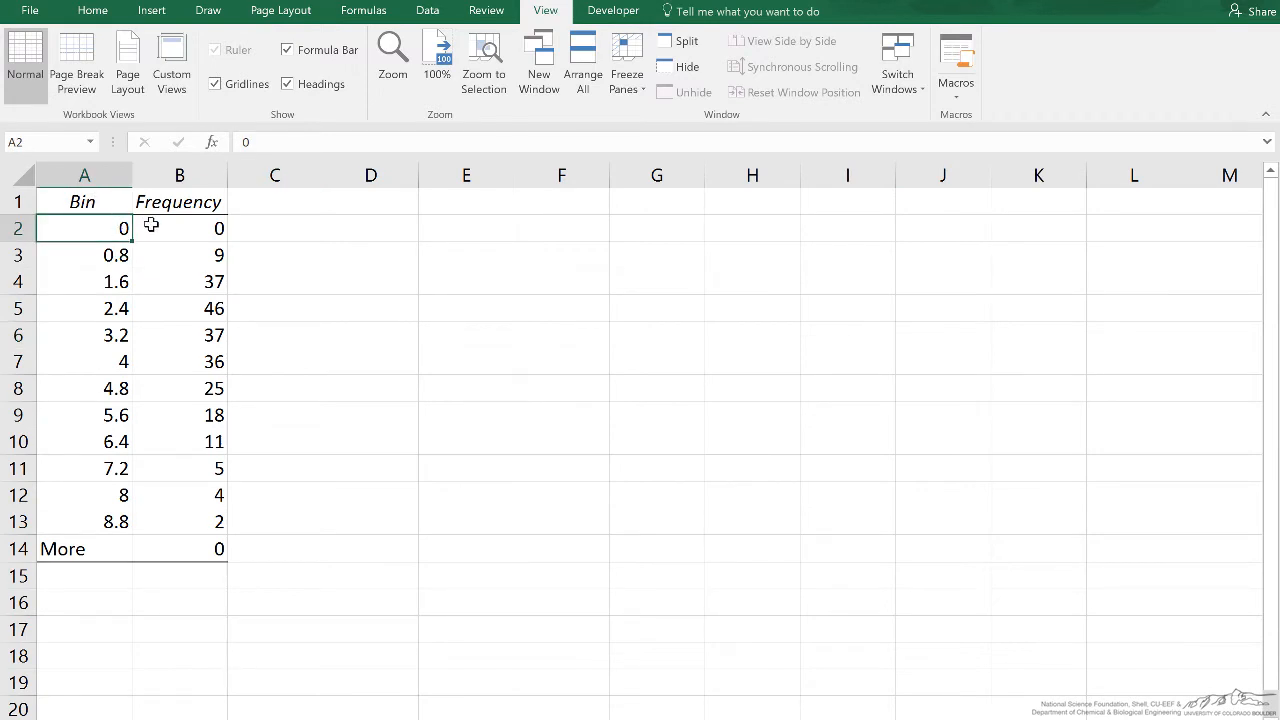
pyautogui.moveTo(104, 231)
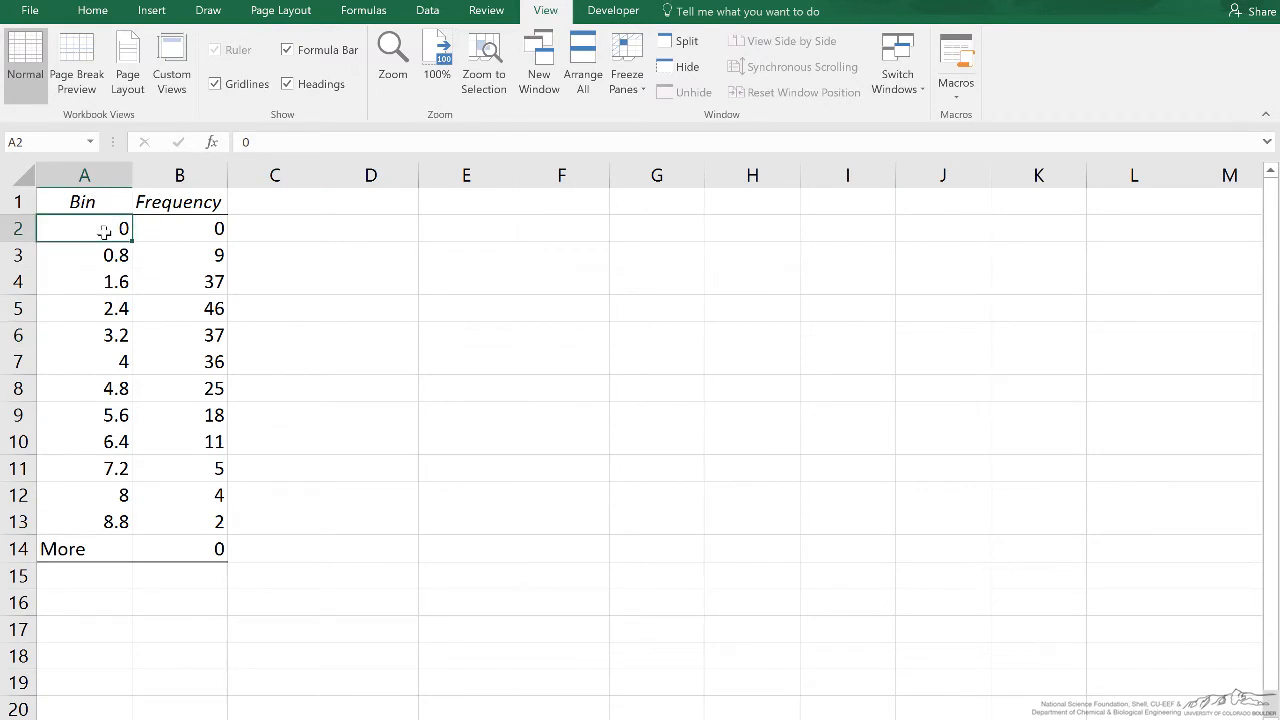
pyautogui.click(179, 228)
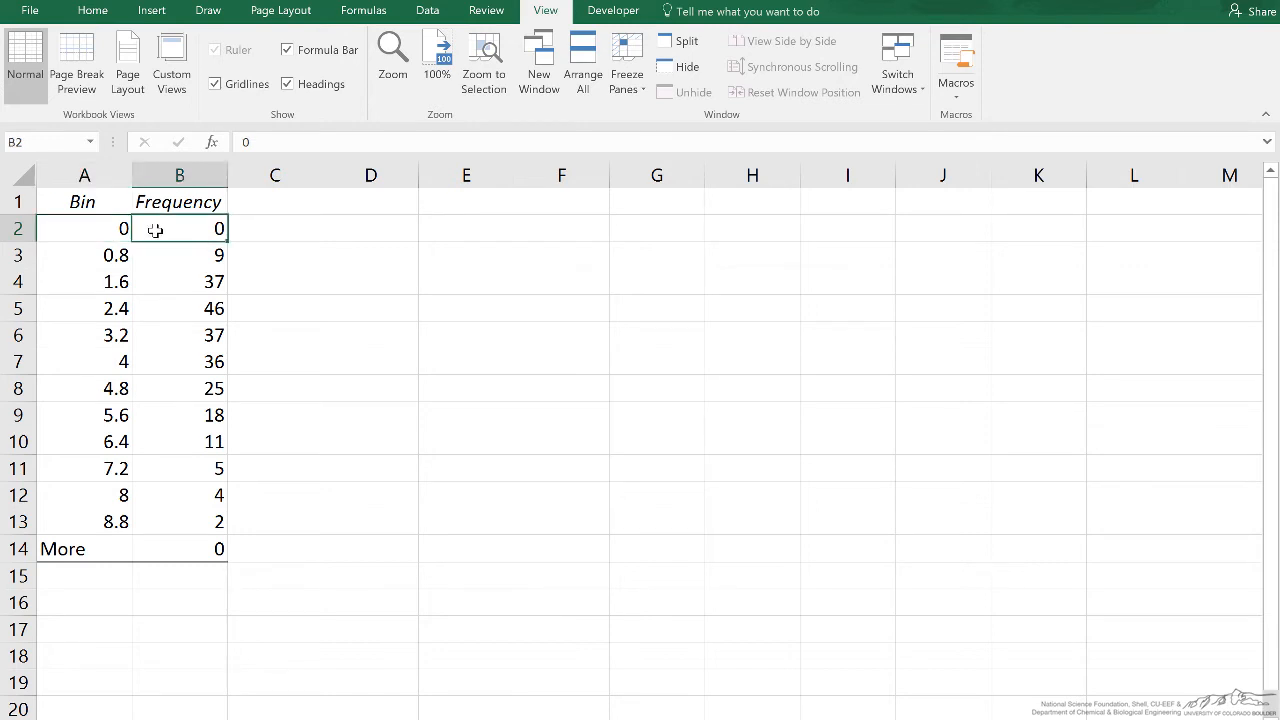
pyautogui.click(84, 228)
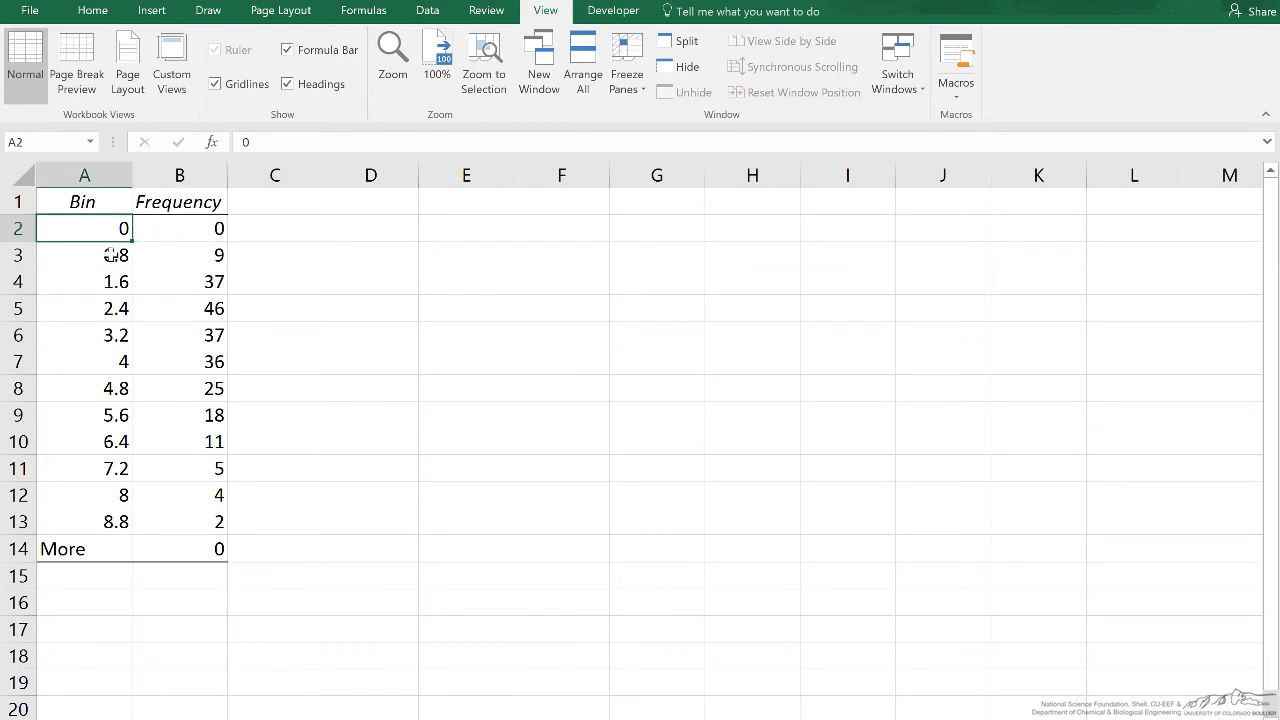
pyautogui.click(179, 255)
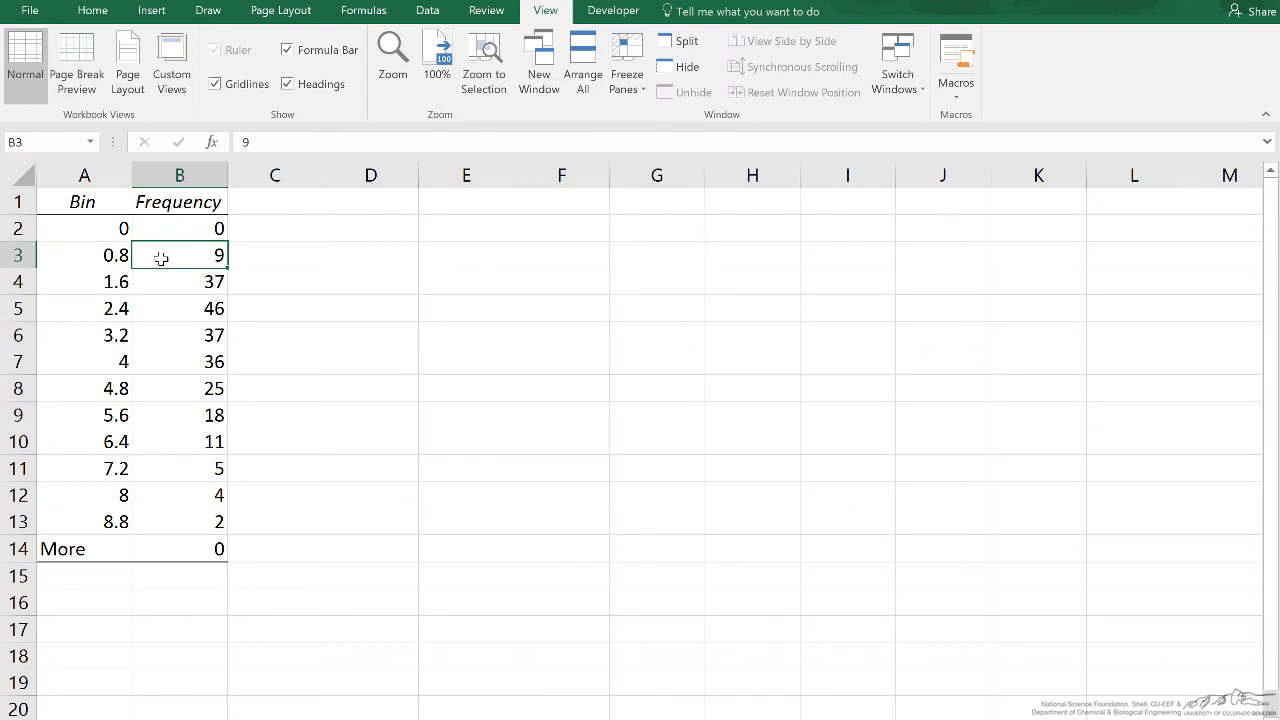
pyautogui.click(84, 255)
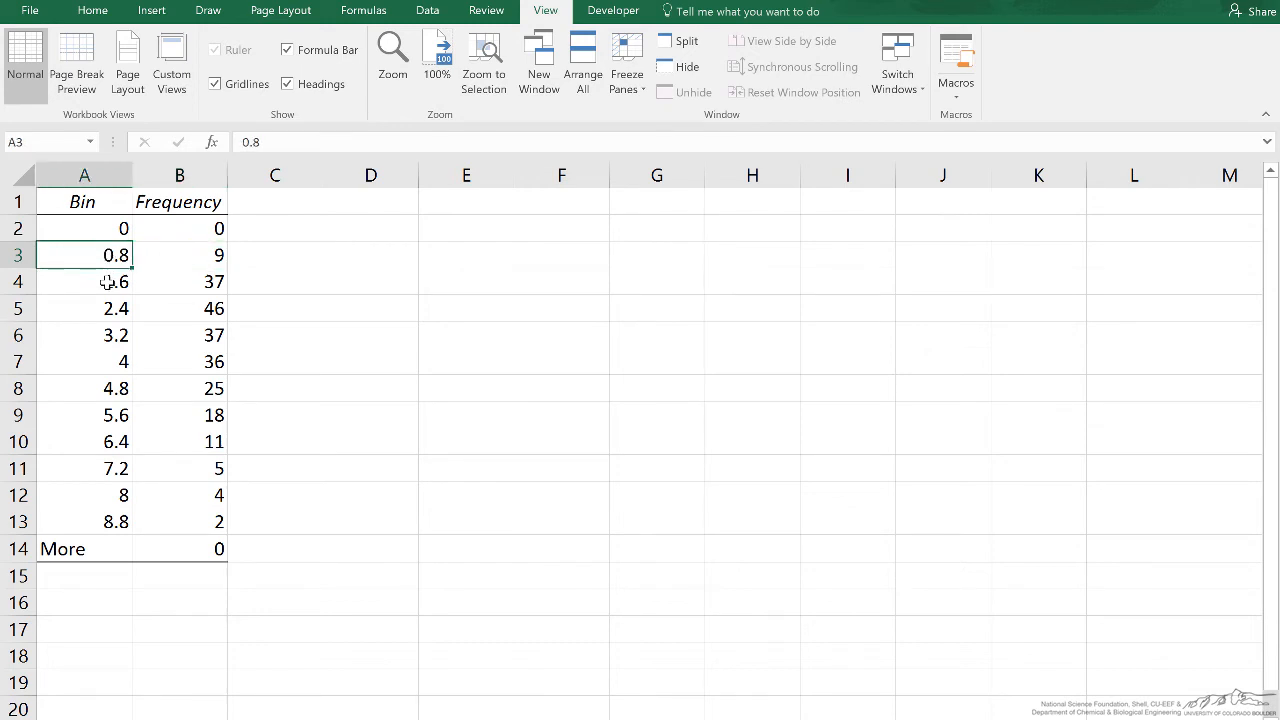
pyautogui.click(179, 281)
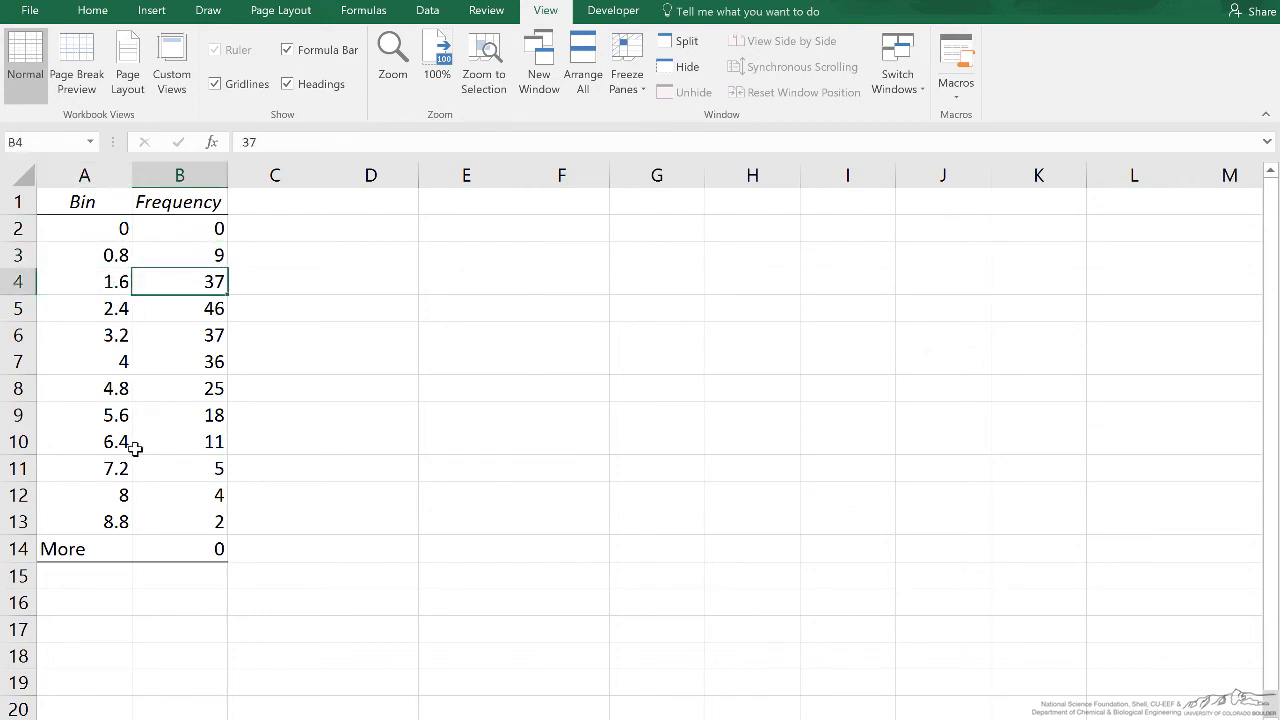
pyautogui.moveTo(102, 504)
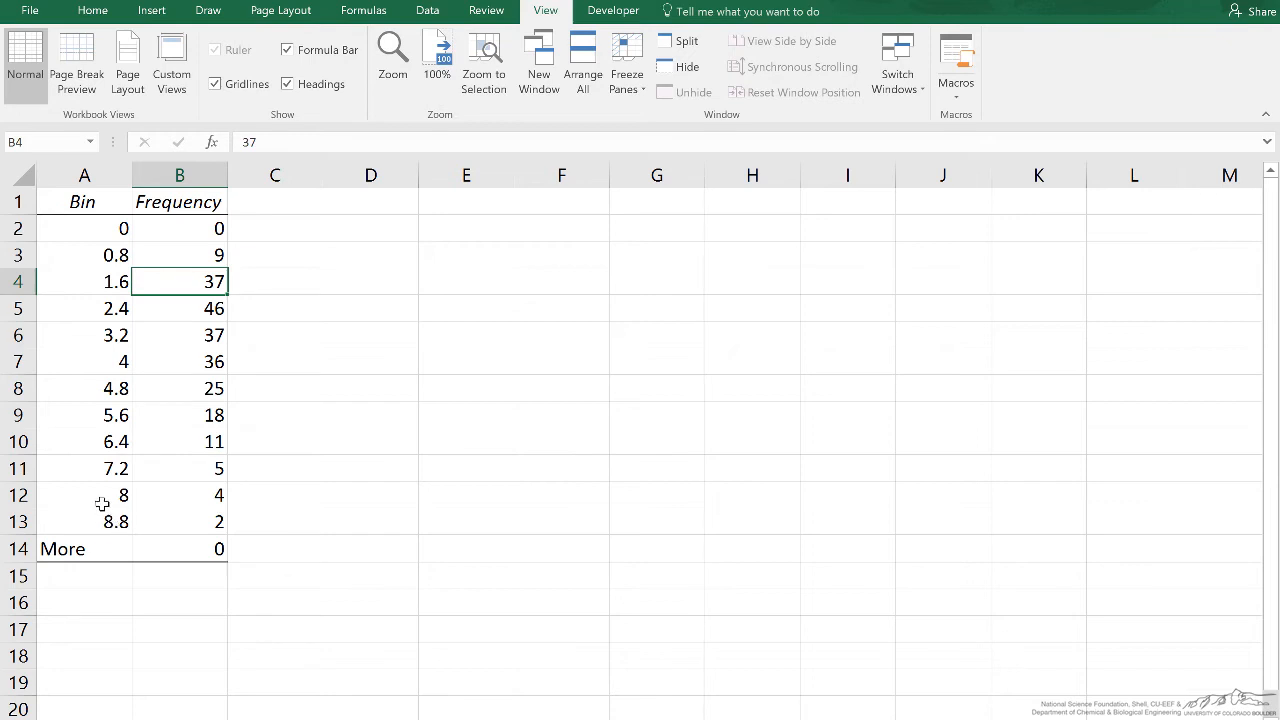
pyautogui.click(179, 520)
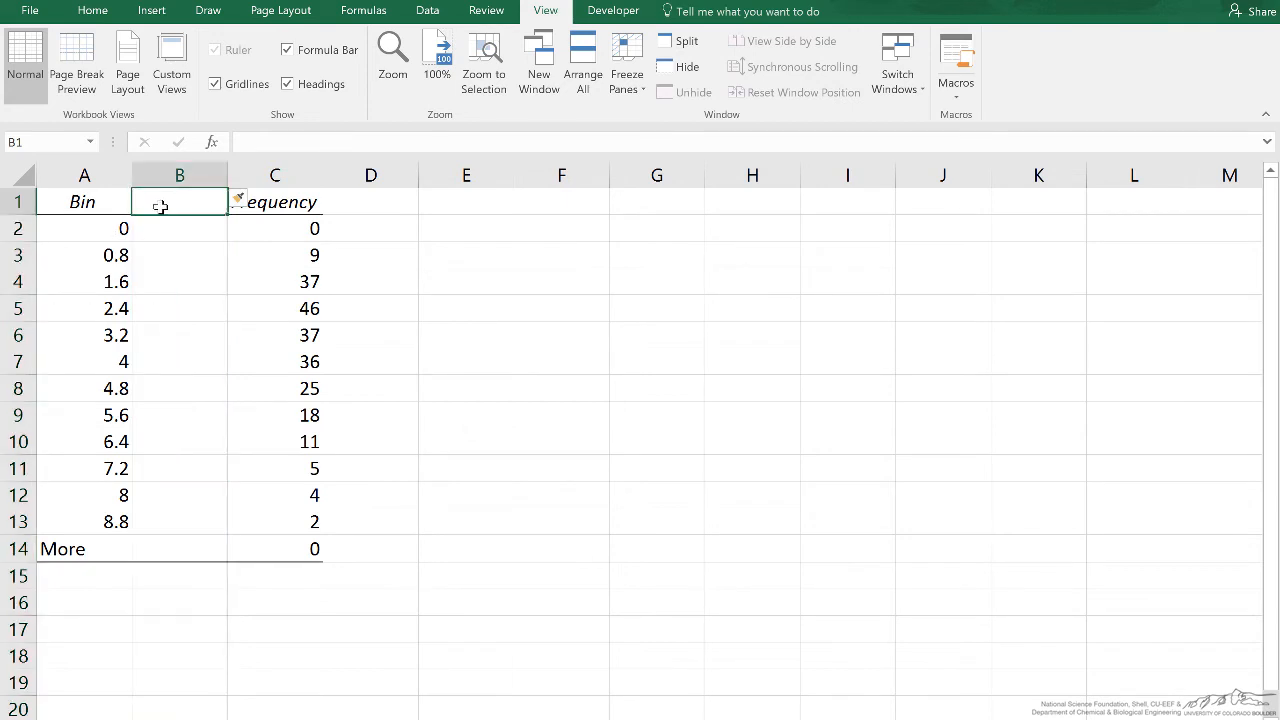
# - Type 'Bin Center' as the heading in B1 of the inserted column
pyautogui.write('Bin Center')
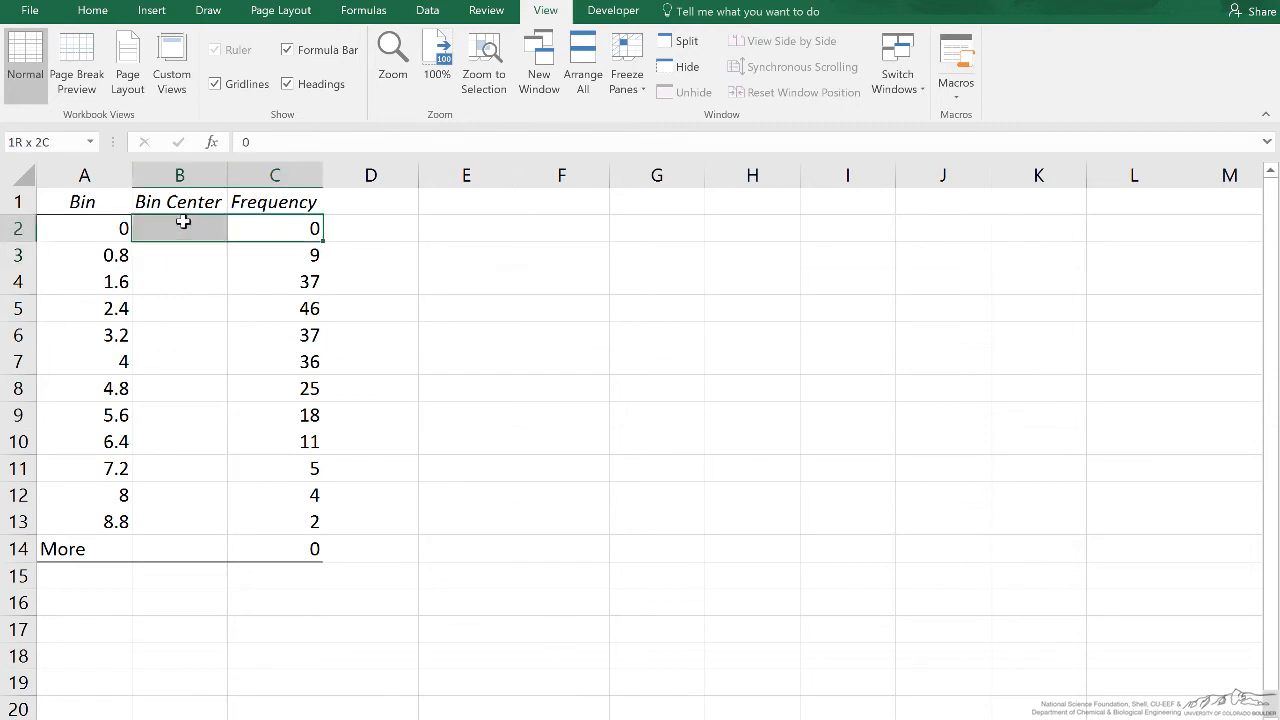
# - Enter =AVERAGE(A2:A3) in B3, fill it down to B13, and select B3:C13
pyautogui.click(274, 228)
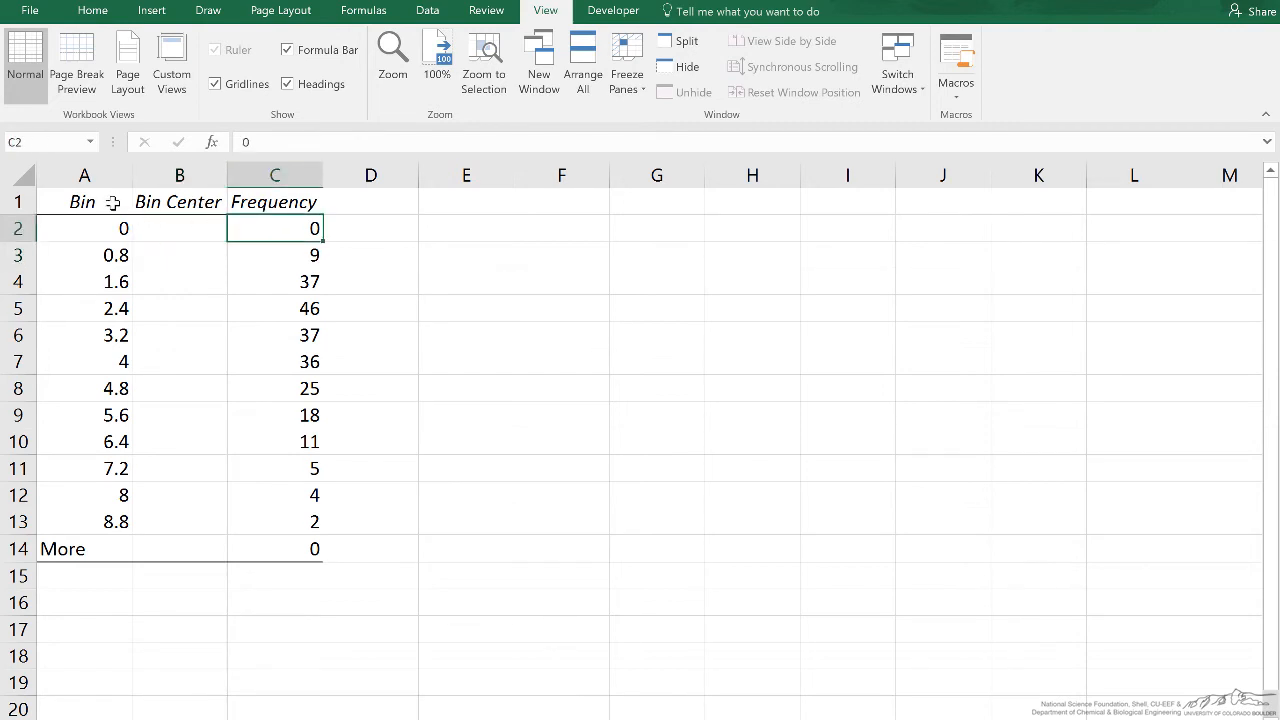
pyautogui.click(179, 255)
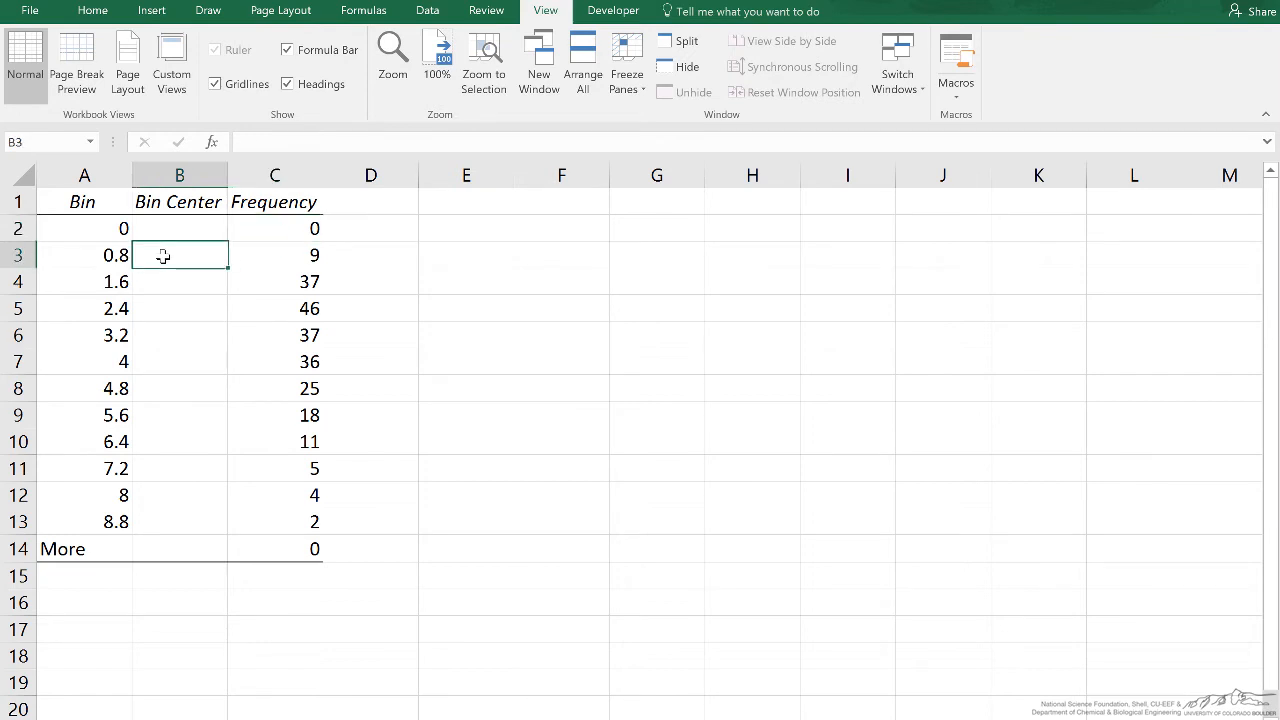
pyautogui.write('=average')
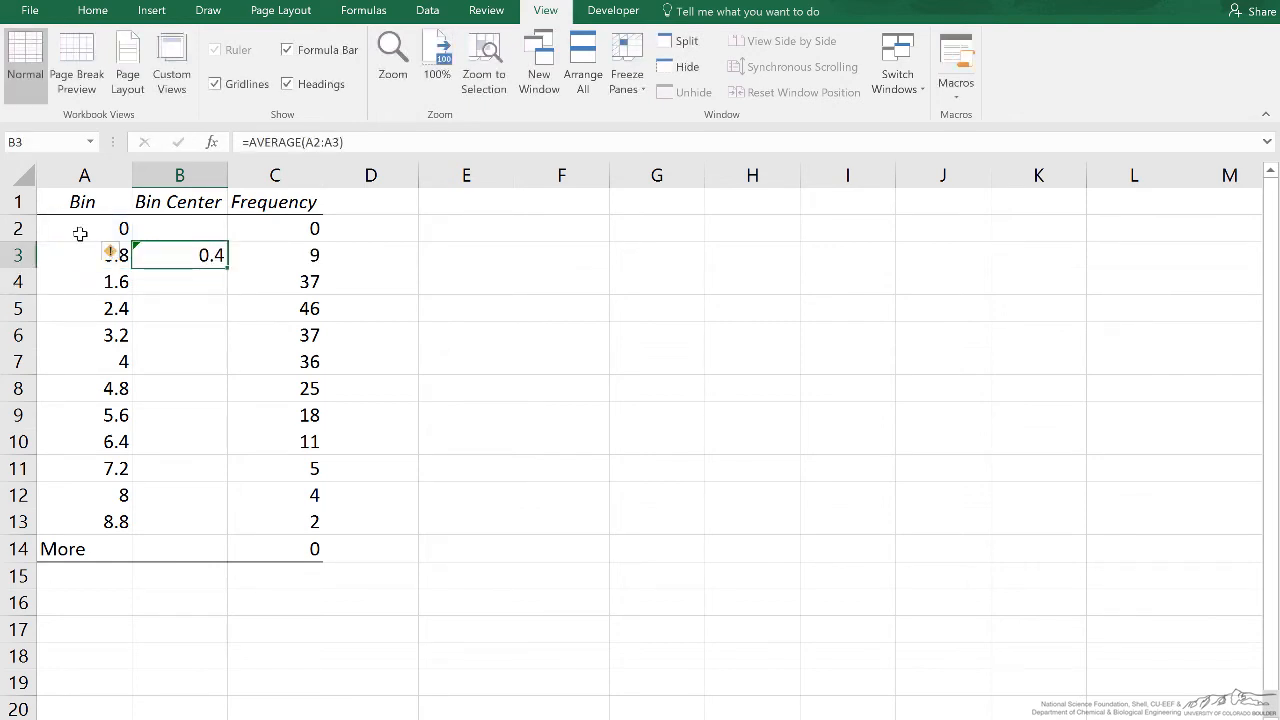
pyautogui.click(84, 228)
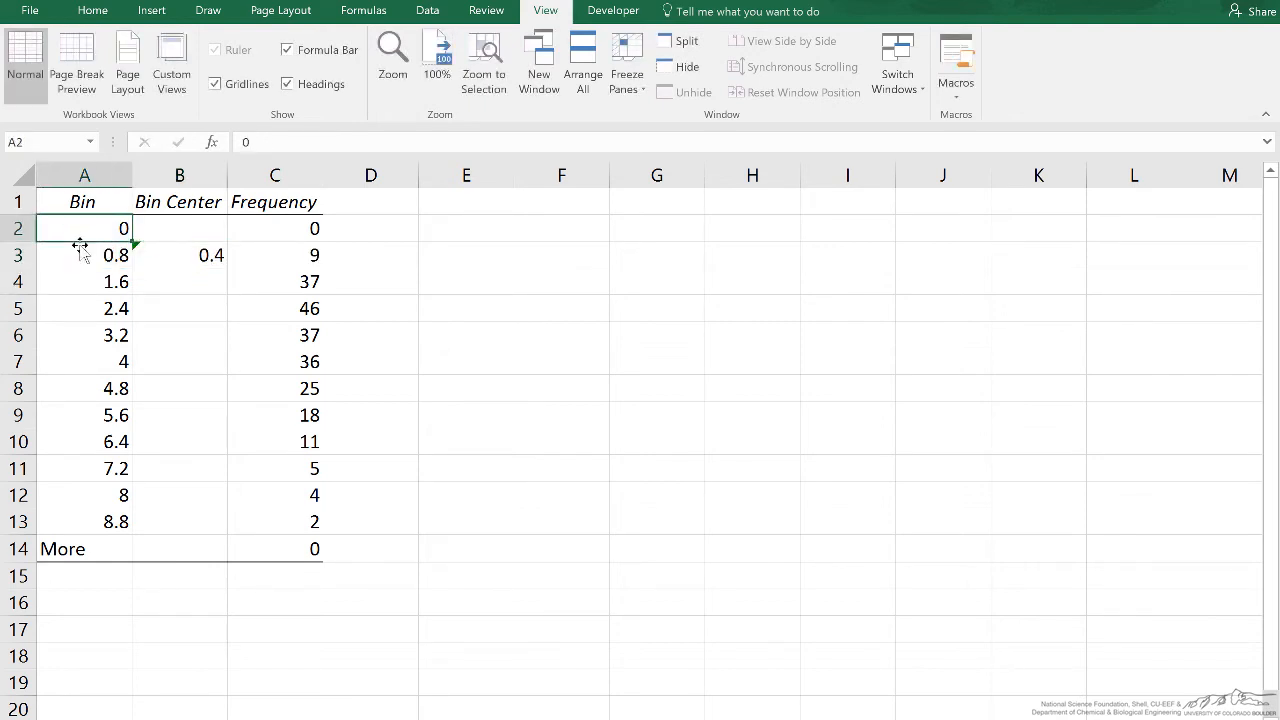
pyautogui.click(179, 254)
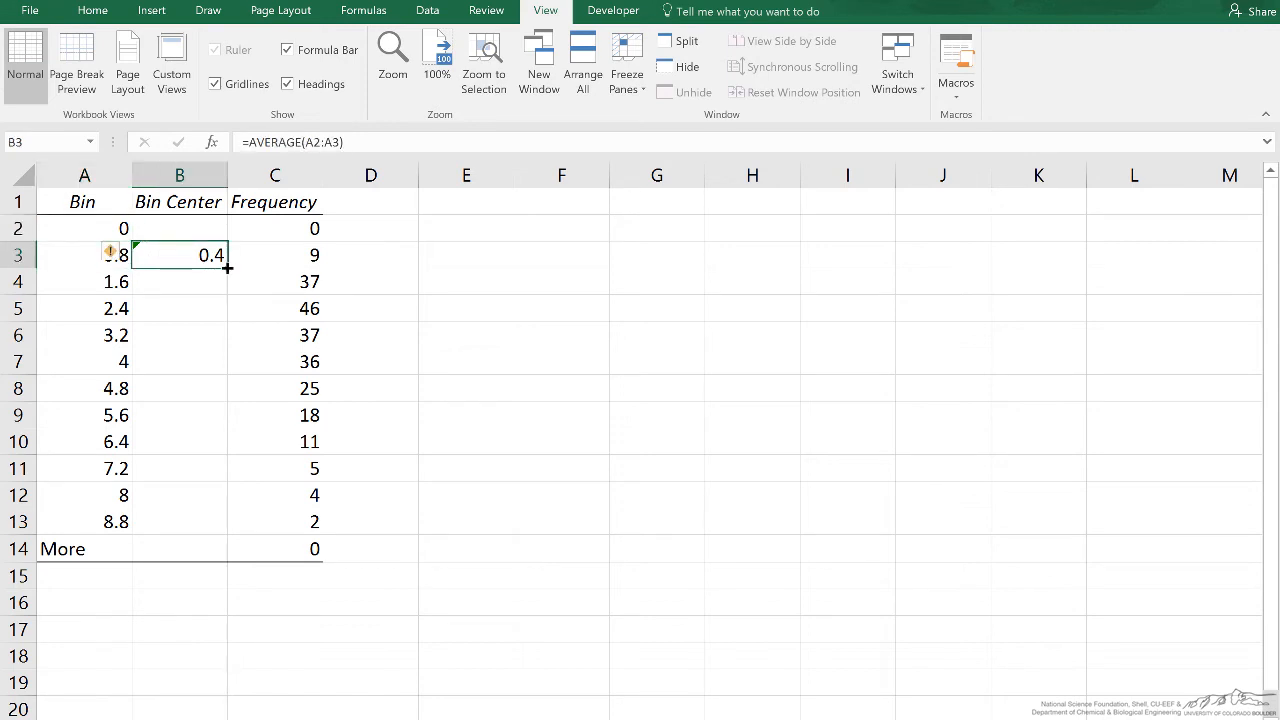
pyautogui.moveTo(227, 267); pyautogui.dragTo(206, 527)
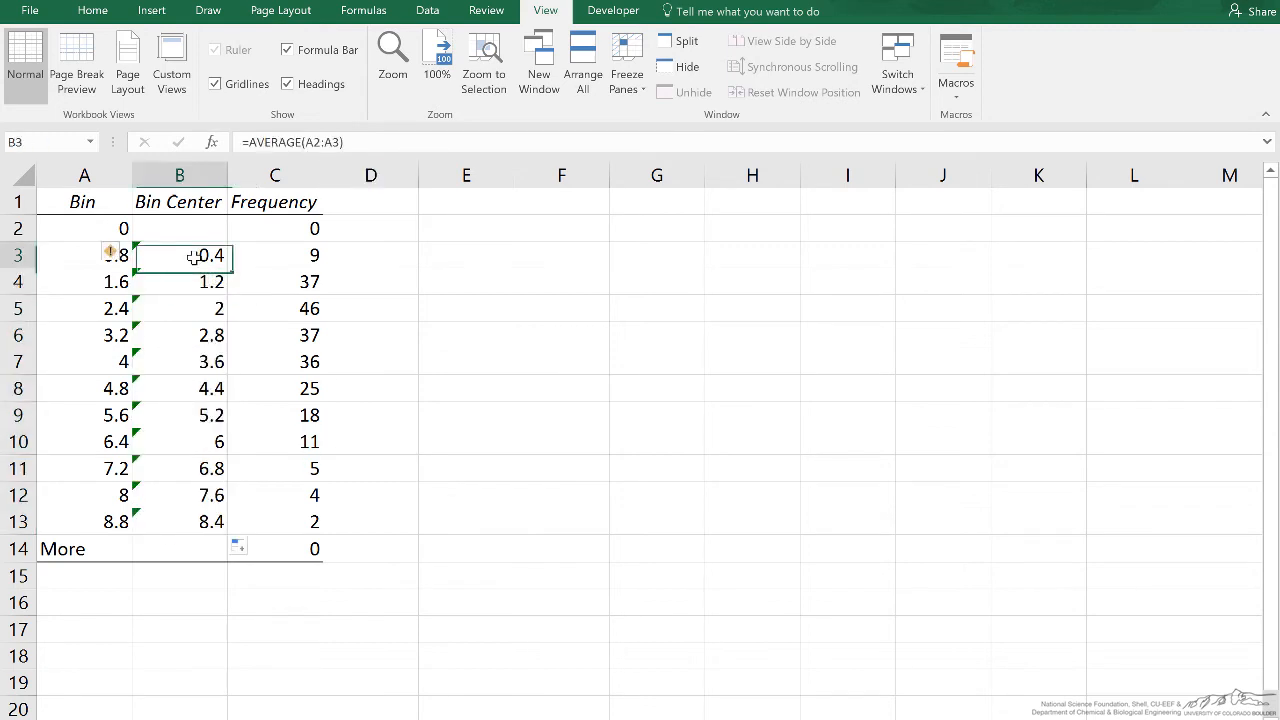
pyautogui.moveTo(180, 255); pyautogui.dragTo(280, 520)
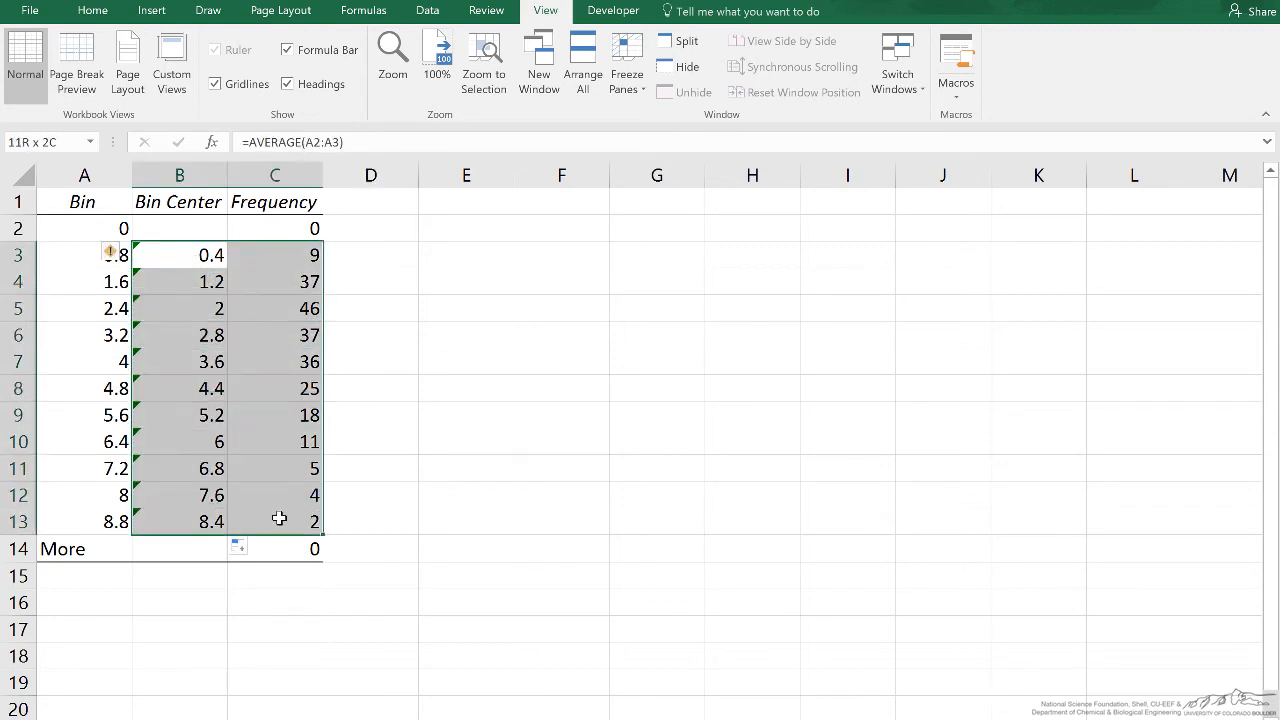
pyautogui.click(180, 228)
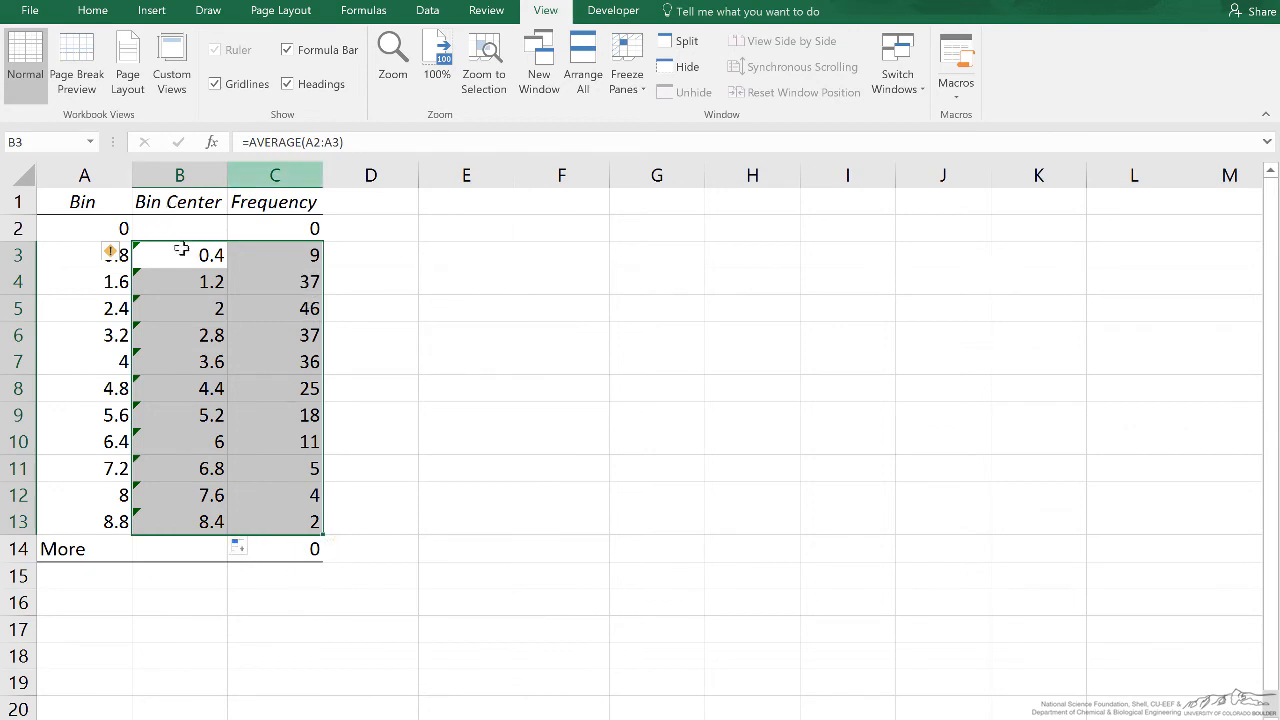
# - Insert a Clustered Column chart of B3:C13 from Recommended Charts
pyautogui.click(151, 11)
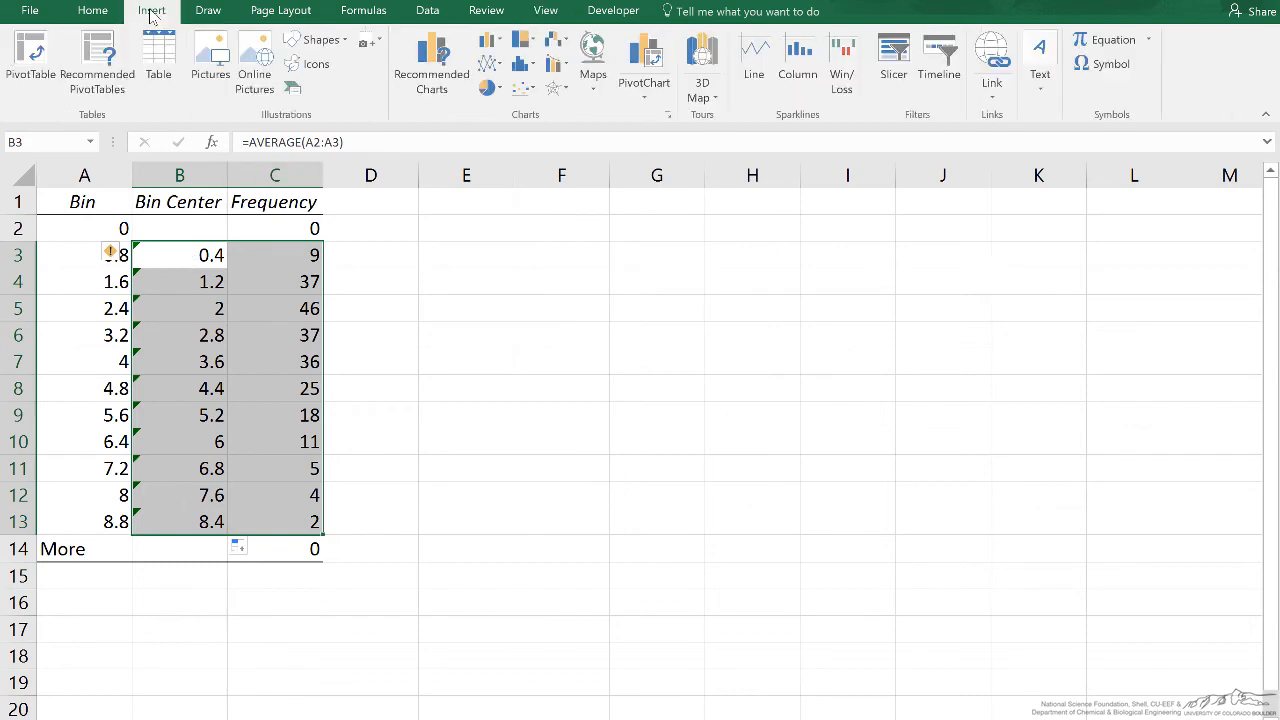
pyautogui.click(431, 55)
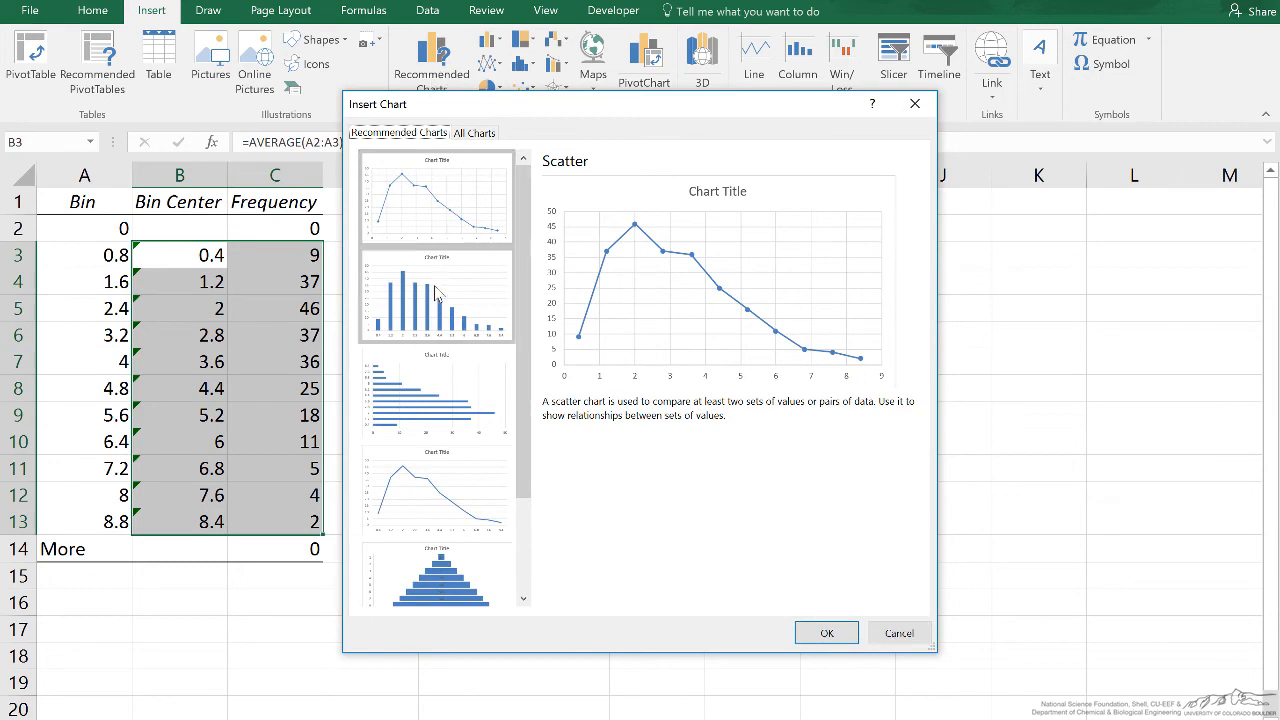
pyautogui.click(437, 295)
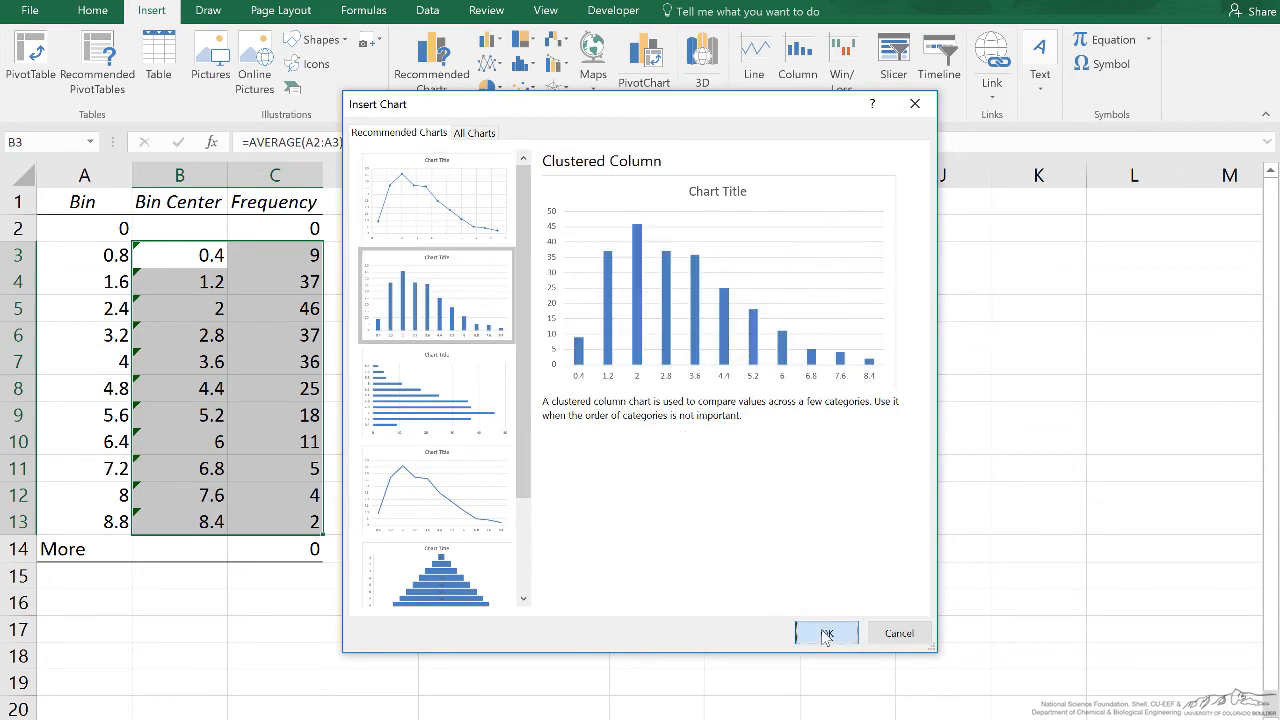
pyautogui.click(826, 633)
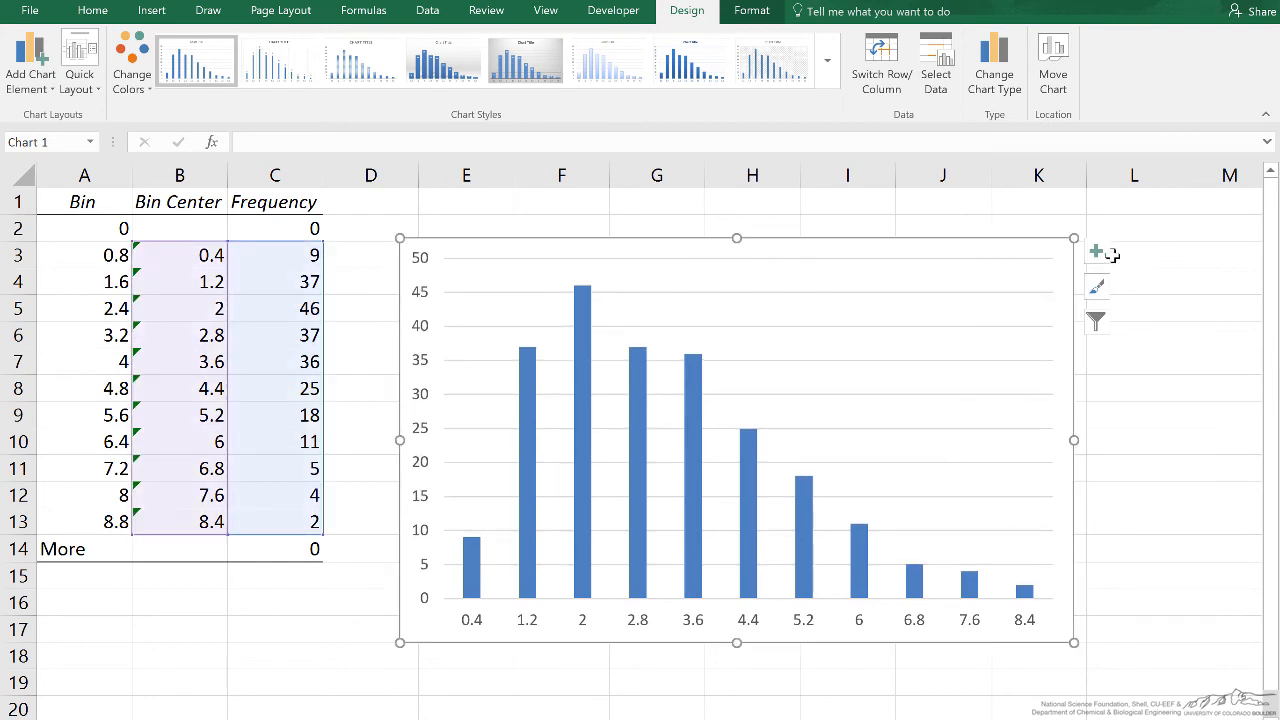
# - Add axis titles reading Number (vertical) and x (diameter in microns) (horizontal)
pyautogui.click(1095, 251)
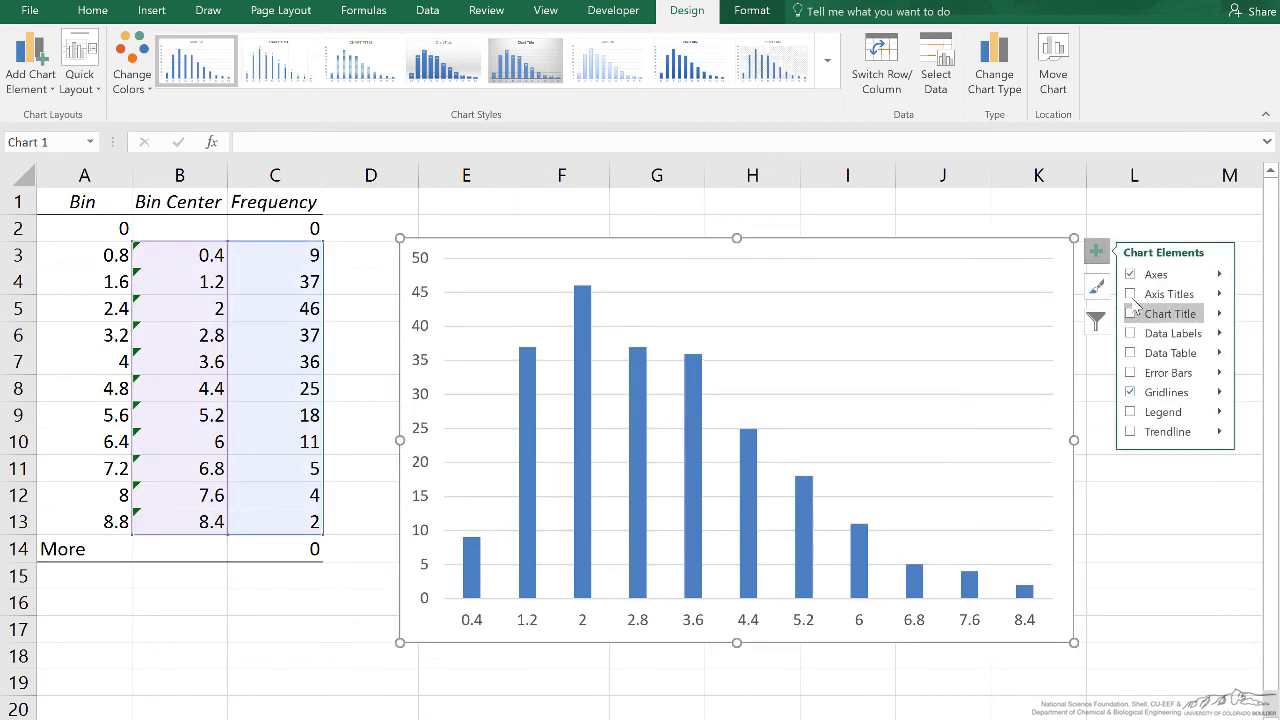
pyautogui.click(1131, 293)
pyautogui.write('Number')
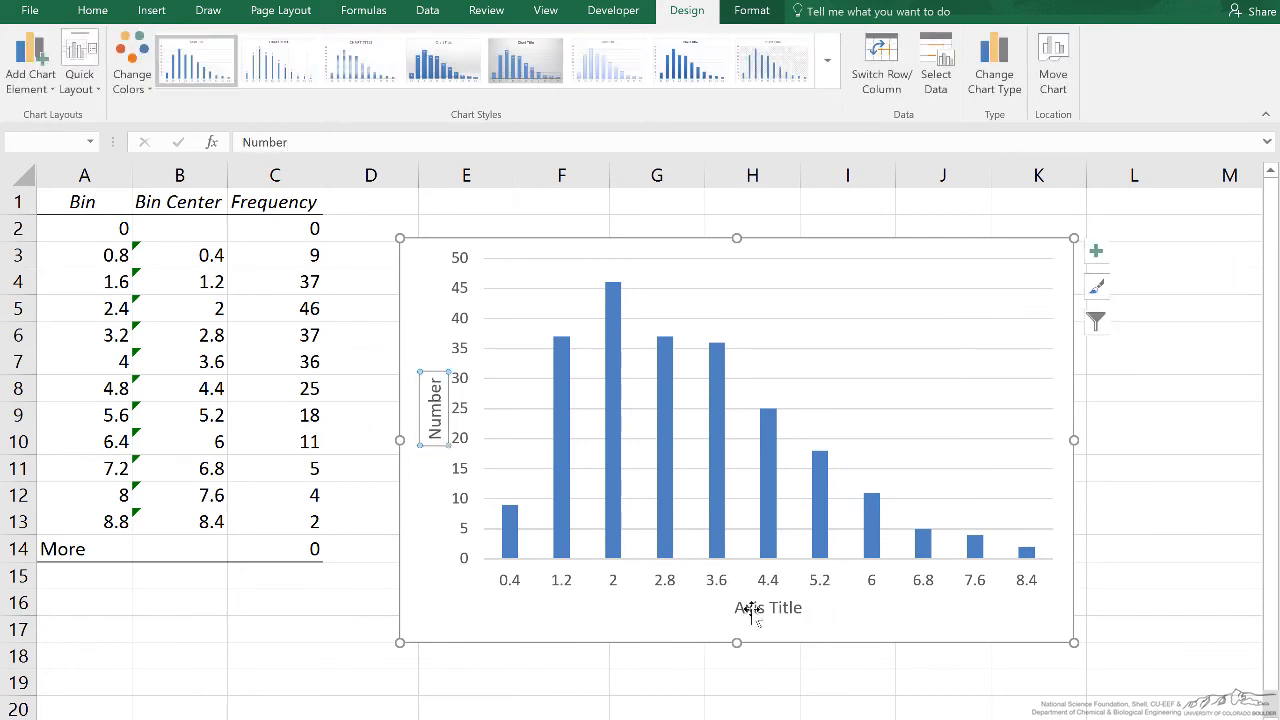
pyautogui.click(768, 607)
pyautogui.write('x')
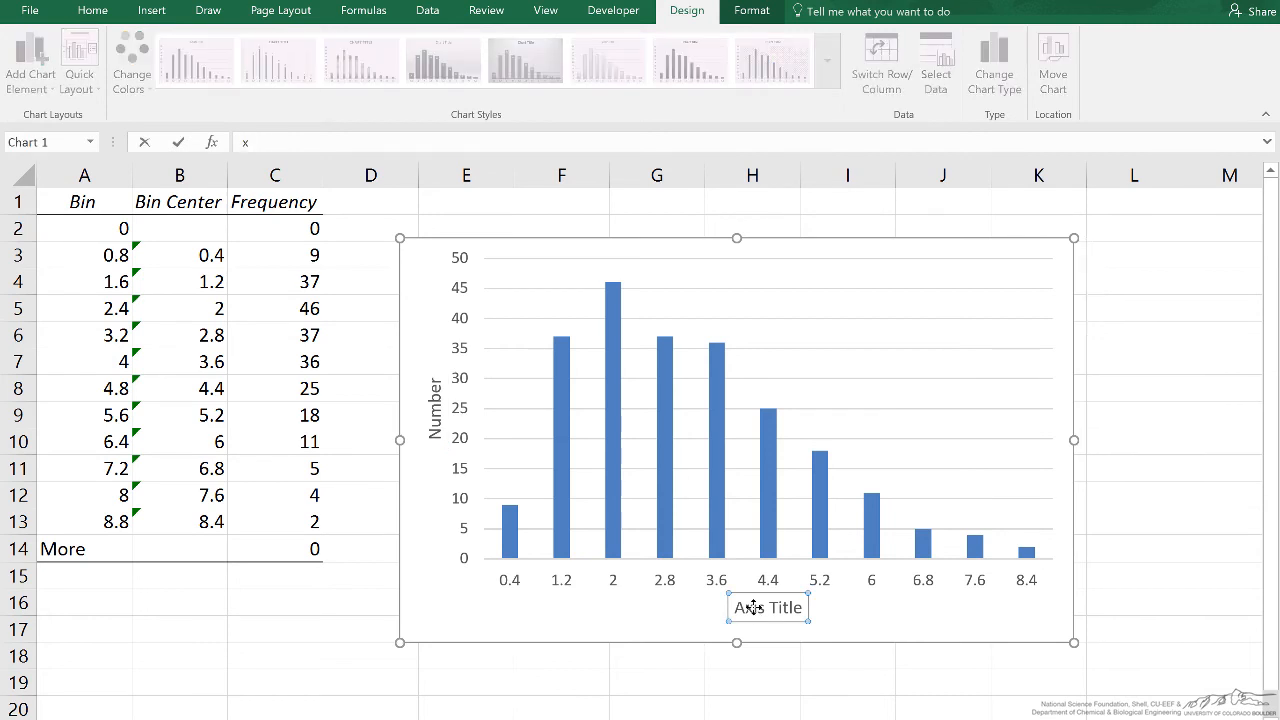
pyautogui.write('(diameter in microns')
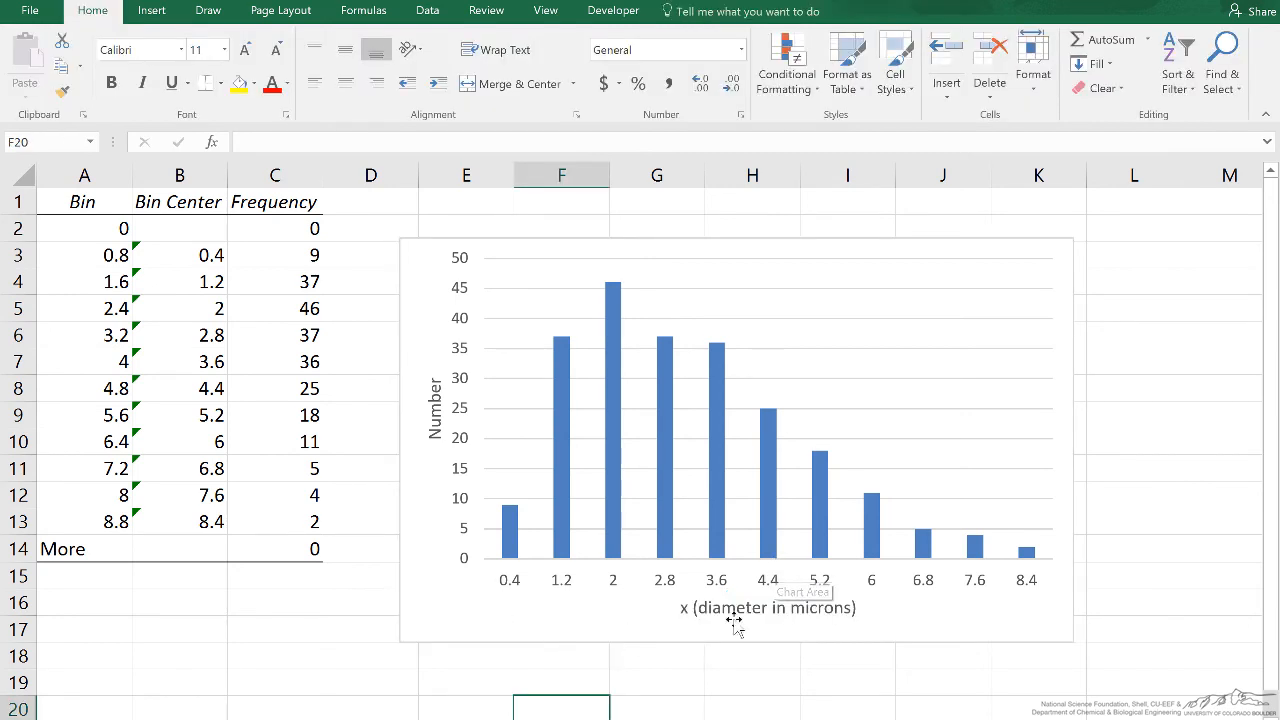
pyautogui.moveTo(795, 567)
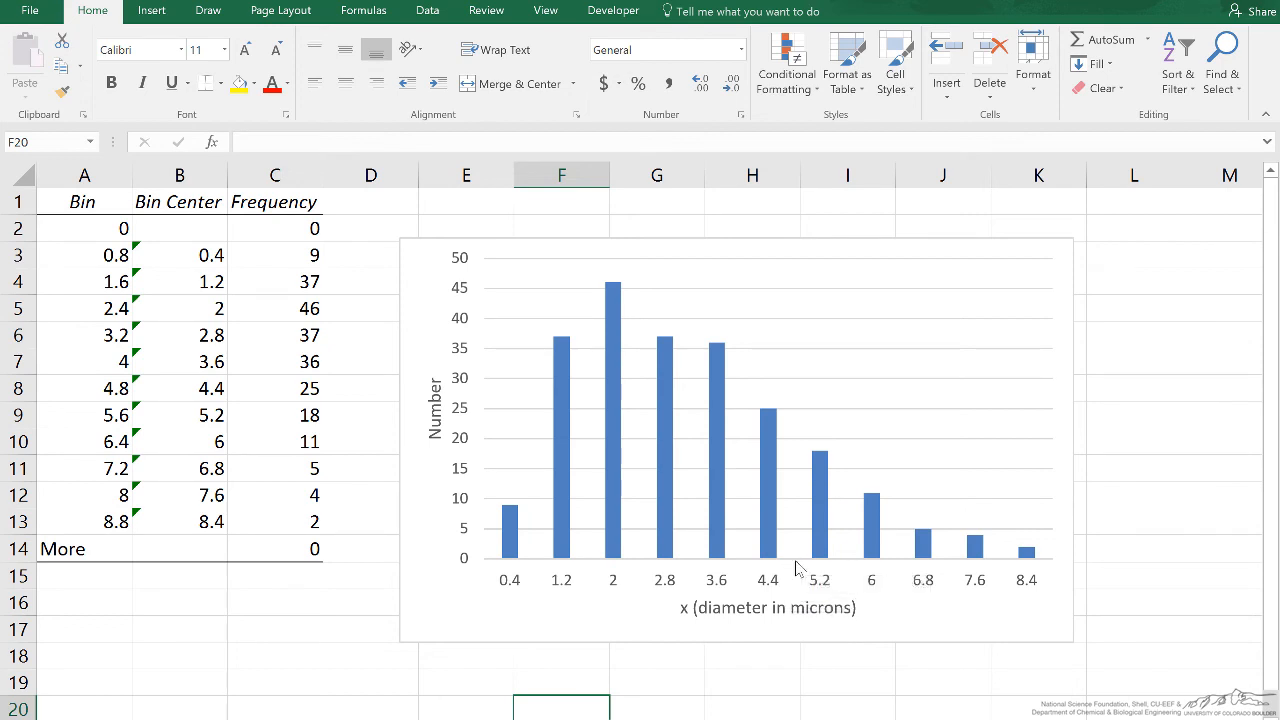
pyautogui.moveTo(833, 567)
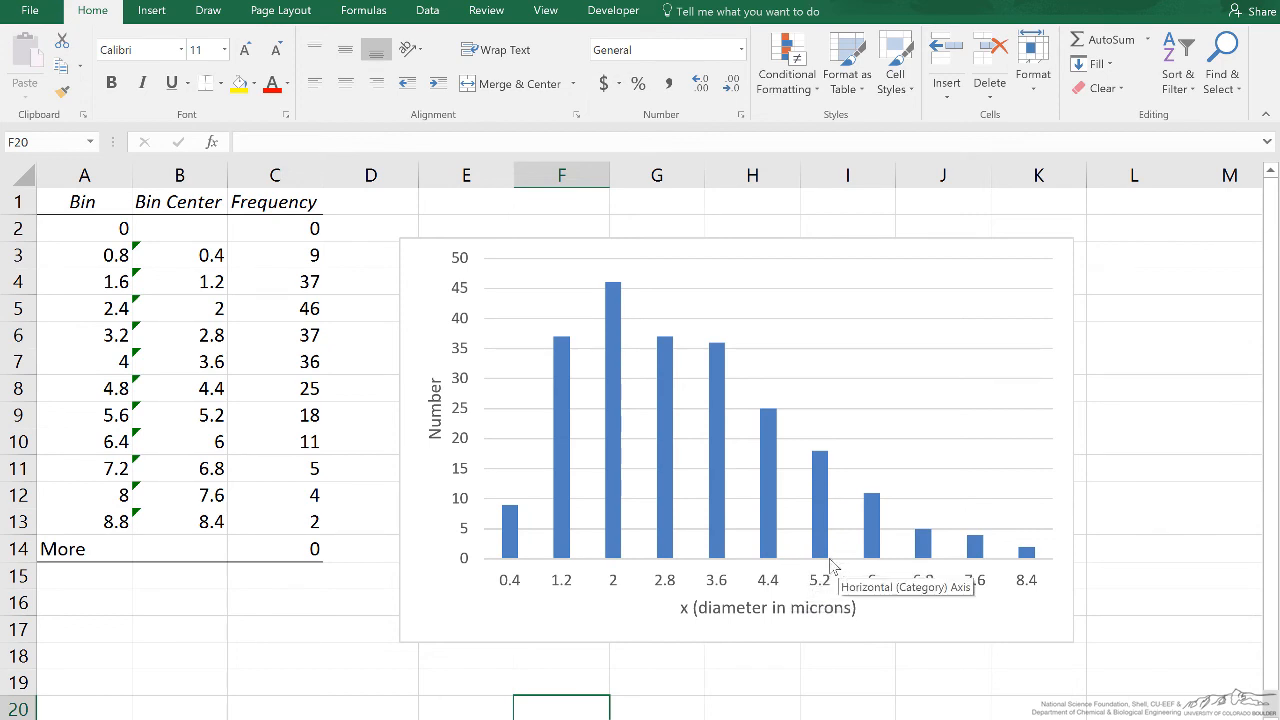
pyautogui.moveTo(820, 468)
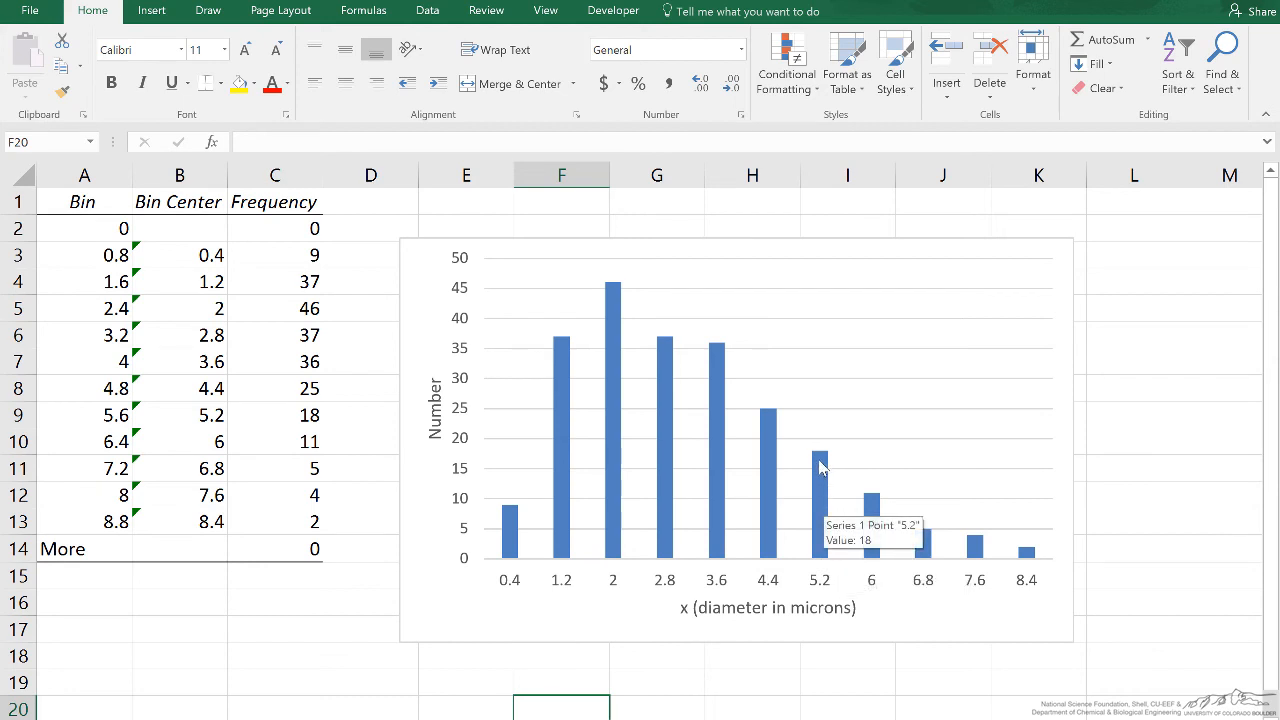
pyautogui.moveTo(785, 518)
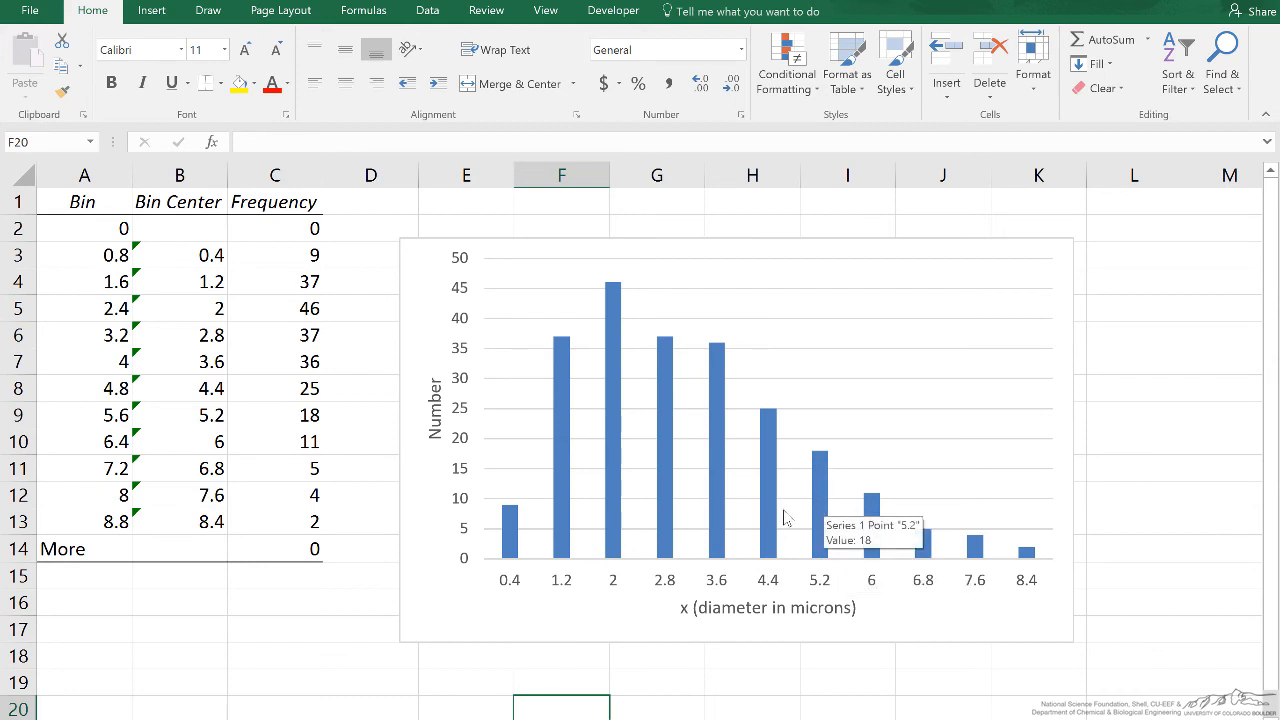
pyautogui.moveTo(911, 603)
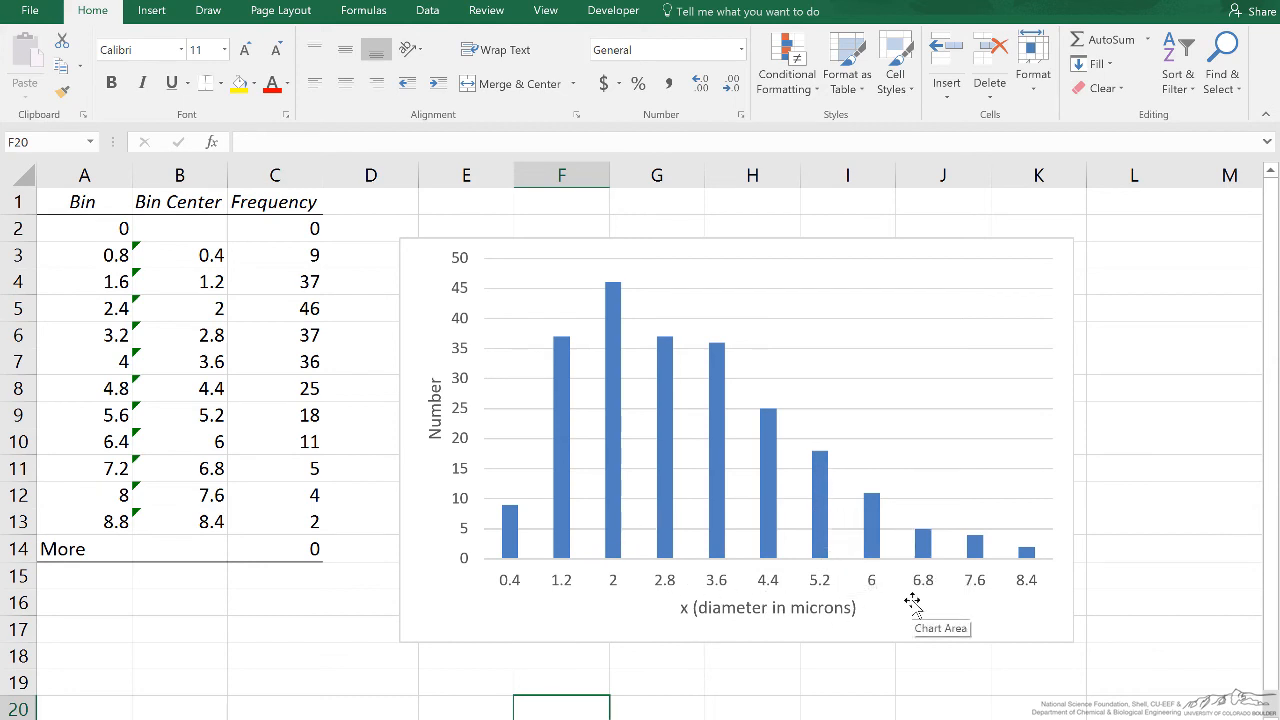
pyautogui.moveTo(448, 412)
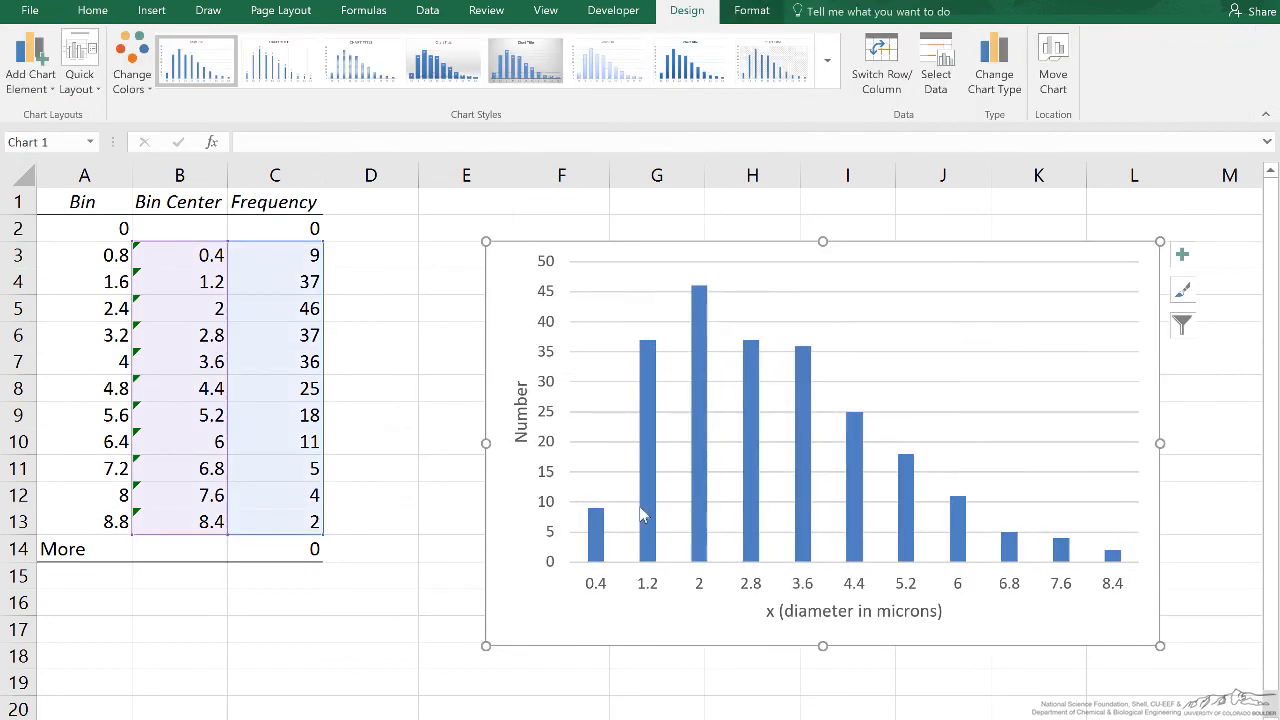
pyautogui.moveTo(899, 318)
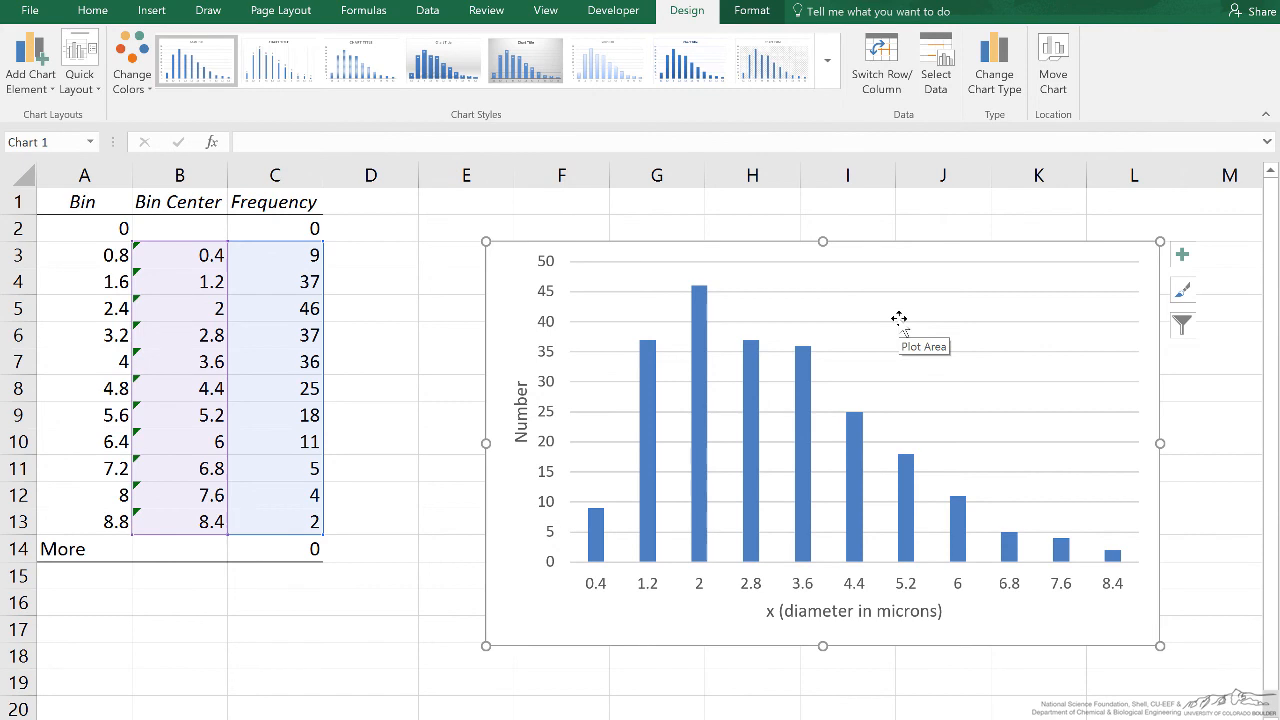
# - Enter the Probability [f(x)] heading in cell D1
pyautogui.click(370, 228)
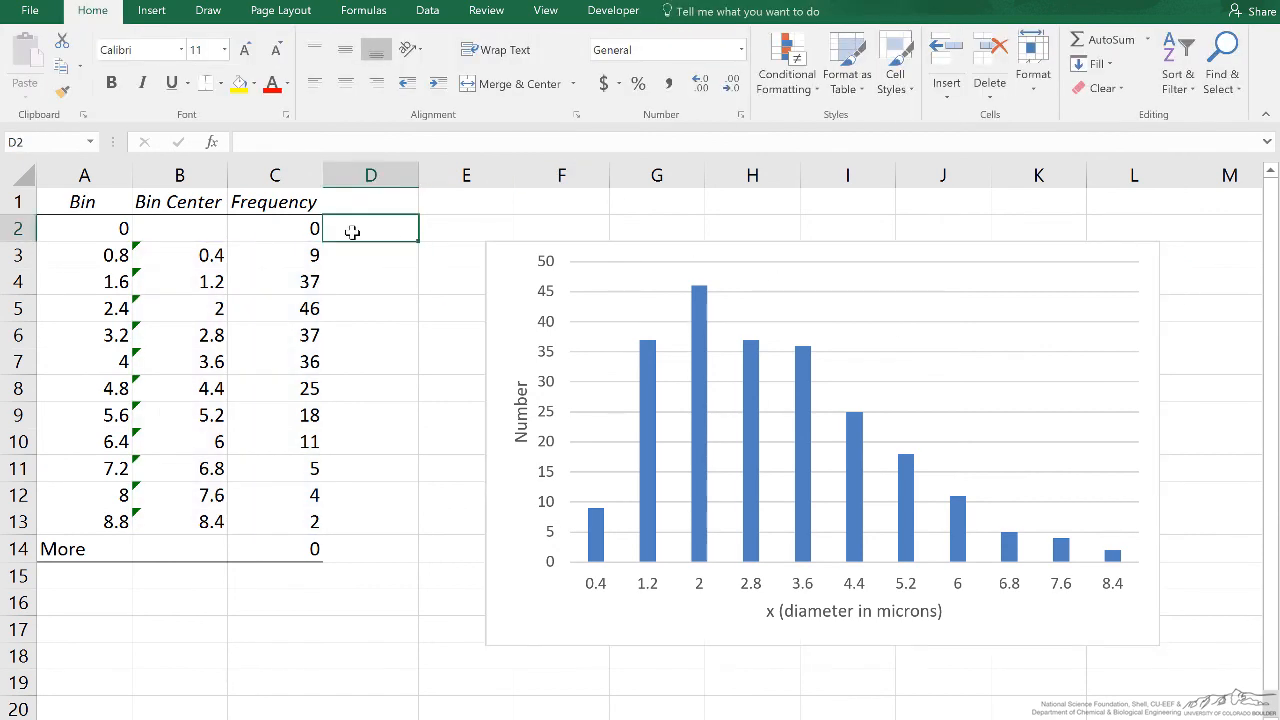
pyautogui.click(371, 202)
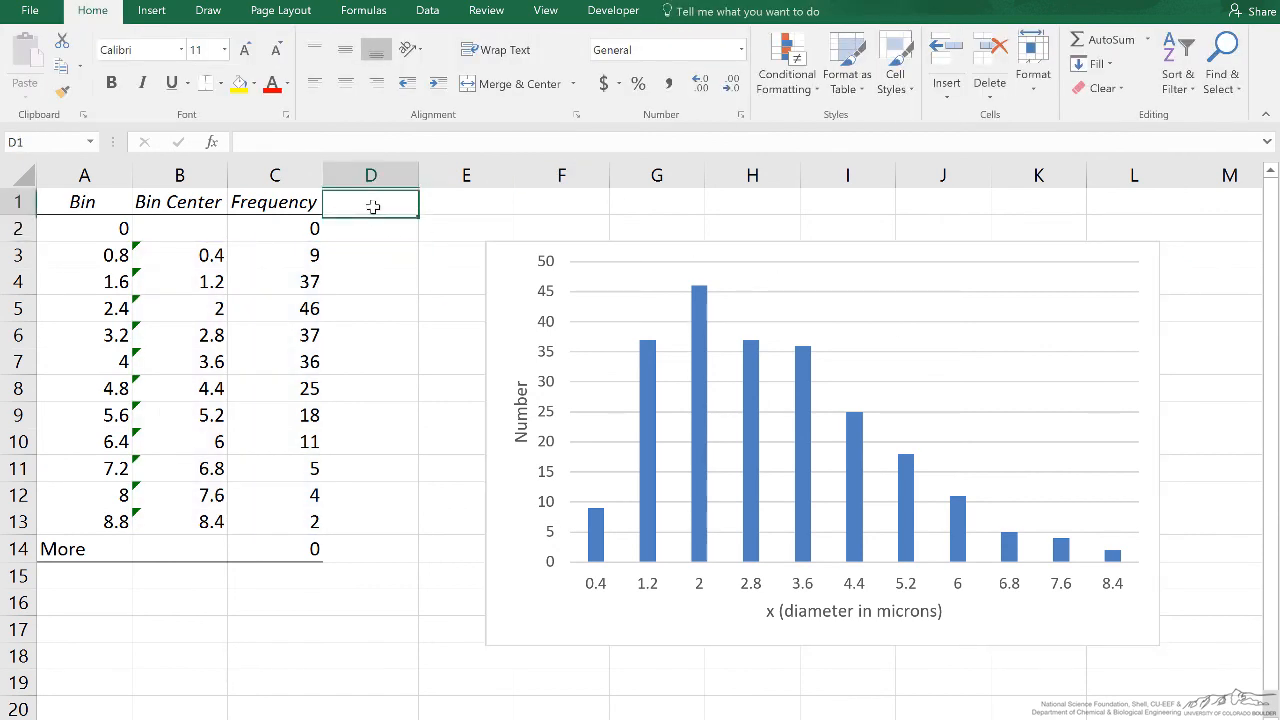
pyautogui.write('P')
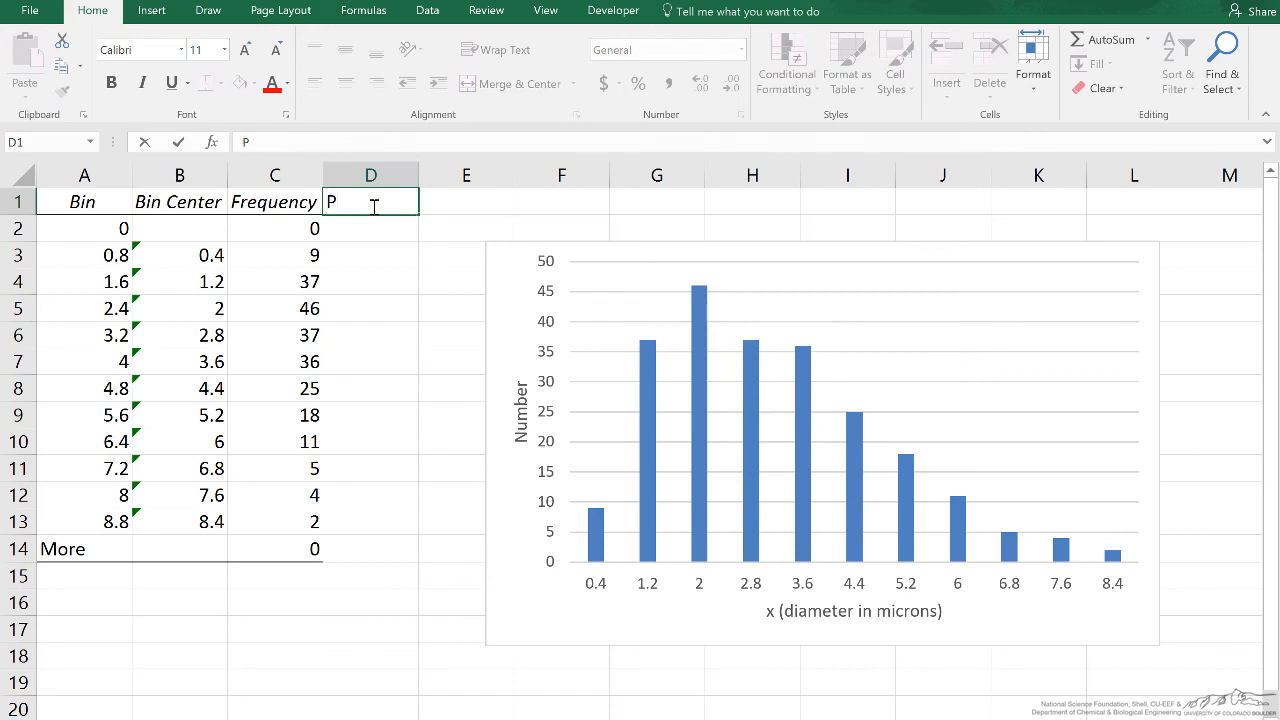
pyautogui.write('robability (f')
pyautogui.click(371, 255)
pyautogui.write('=C3/')
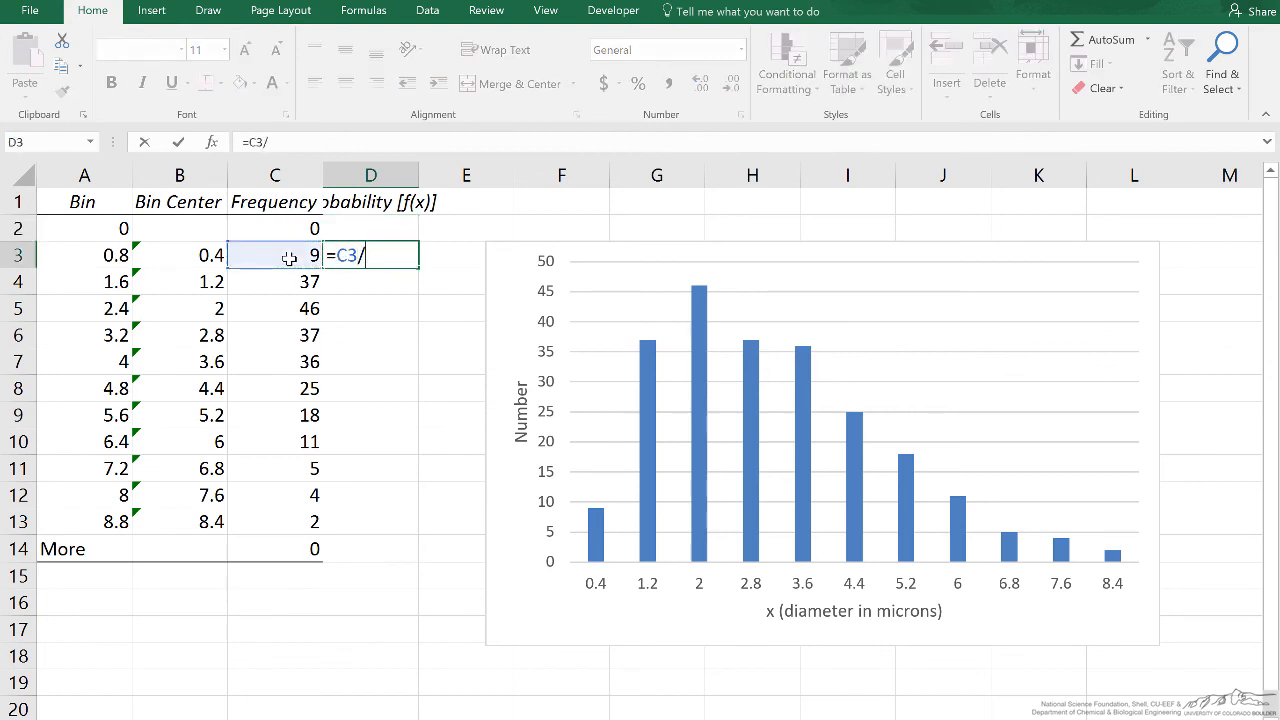
# - Fill D3:D13 with =C3/SUM($C$3:$C$13), starting at 0.03913
pyautogui.write('sum($C$3:$C$13')
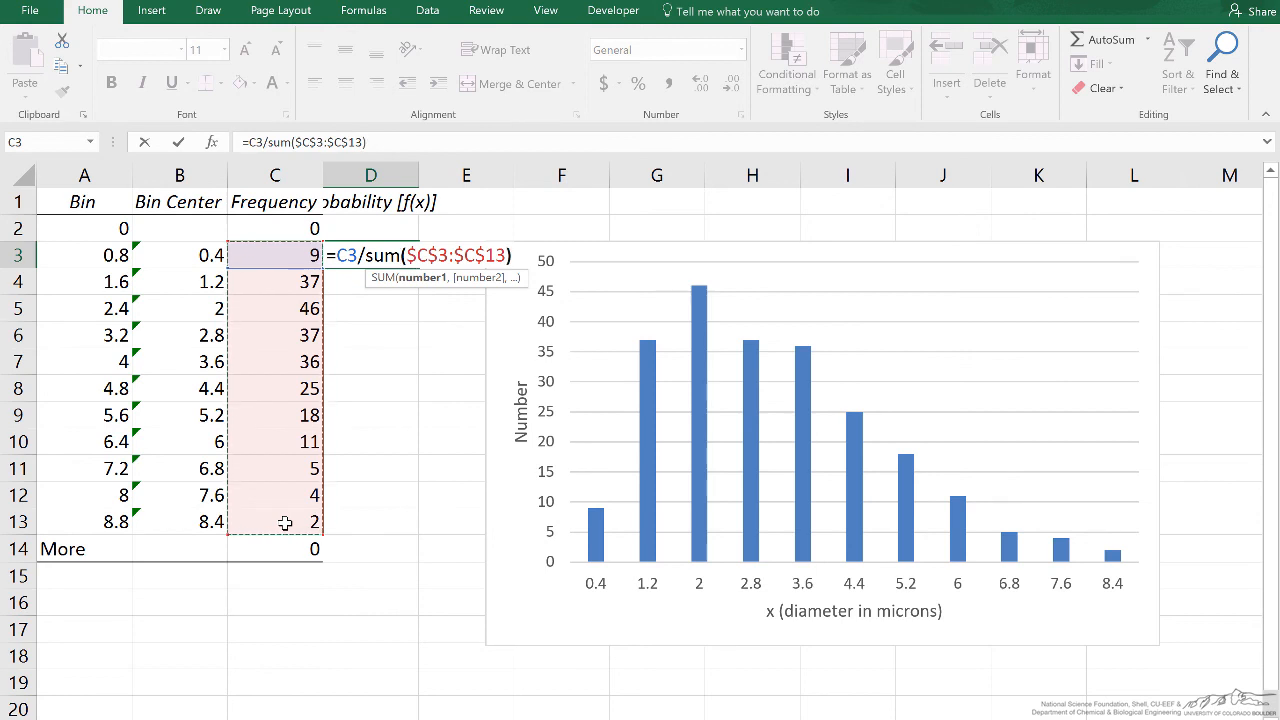
pyautogui.press('Return')
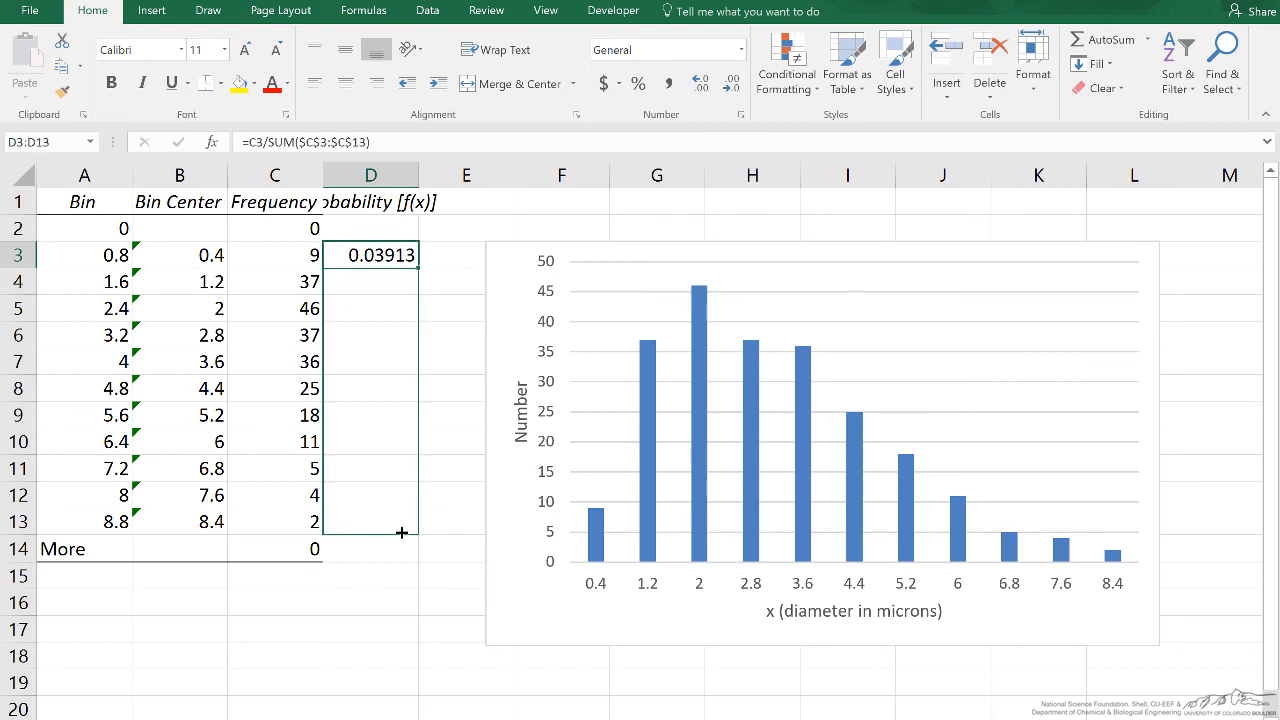
pyautogui.moveTo(402, 268); pyautogui.dragTo(402, 532)
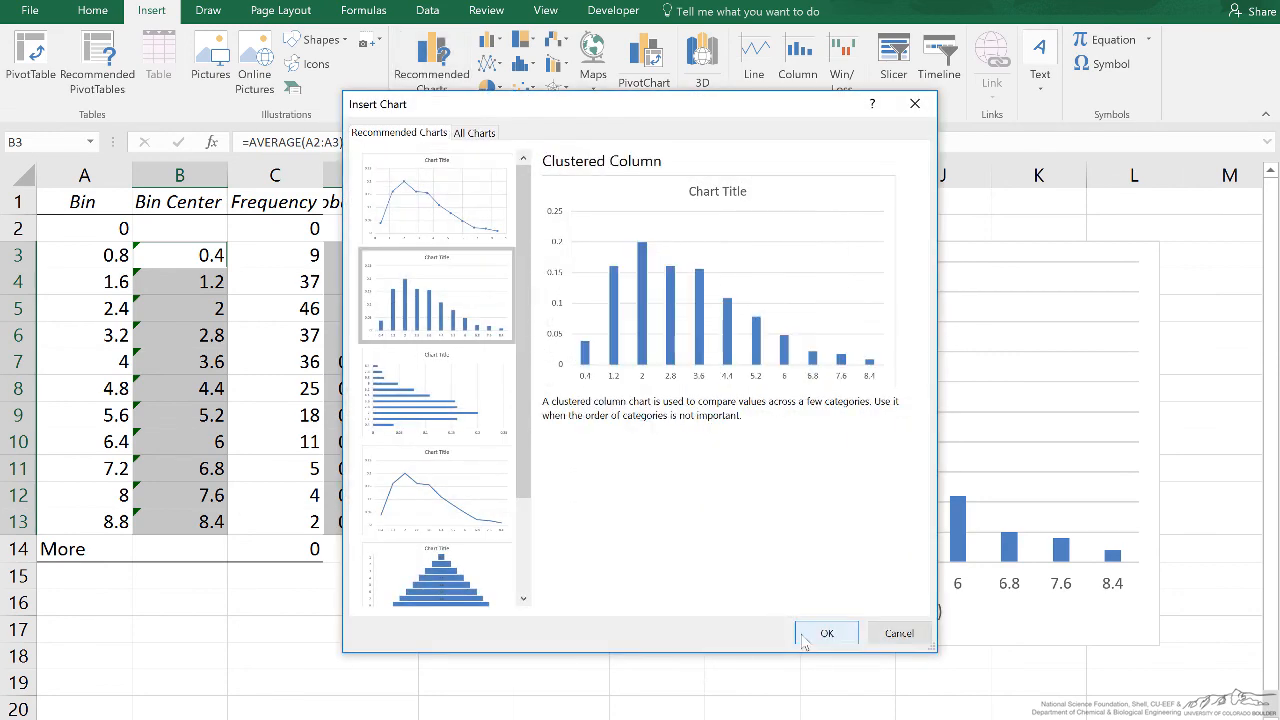
# - Insert a clustered column chart of probabilities against bin centers, peaking at 0.2
pyautogui.click(826, 633)
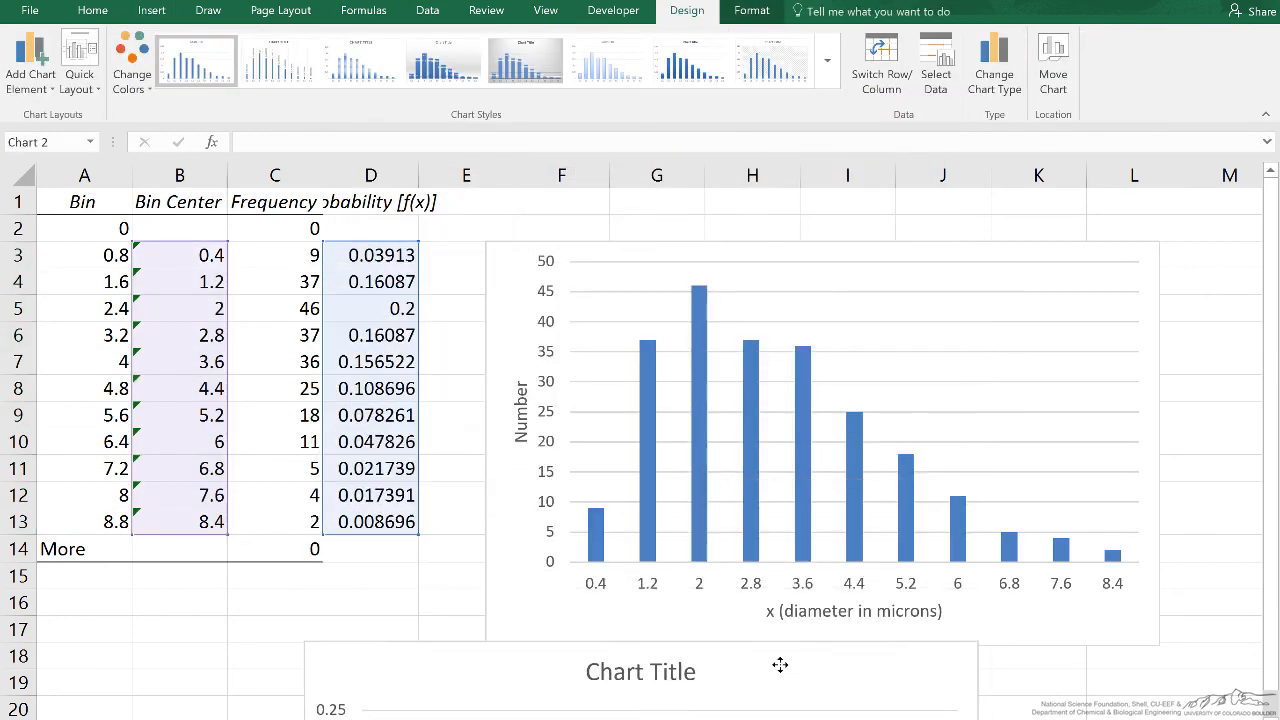
pyautogui.scroll(-3)
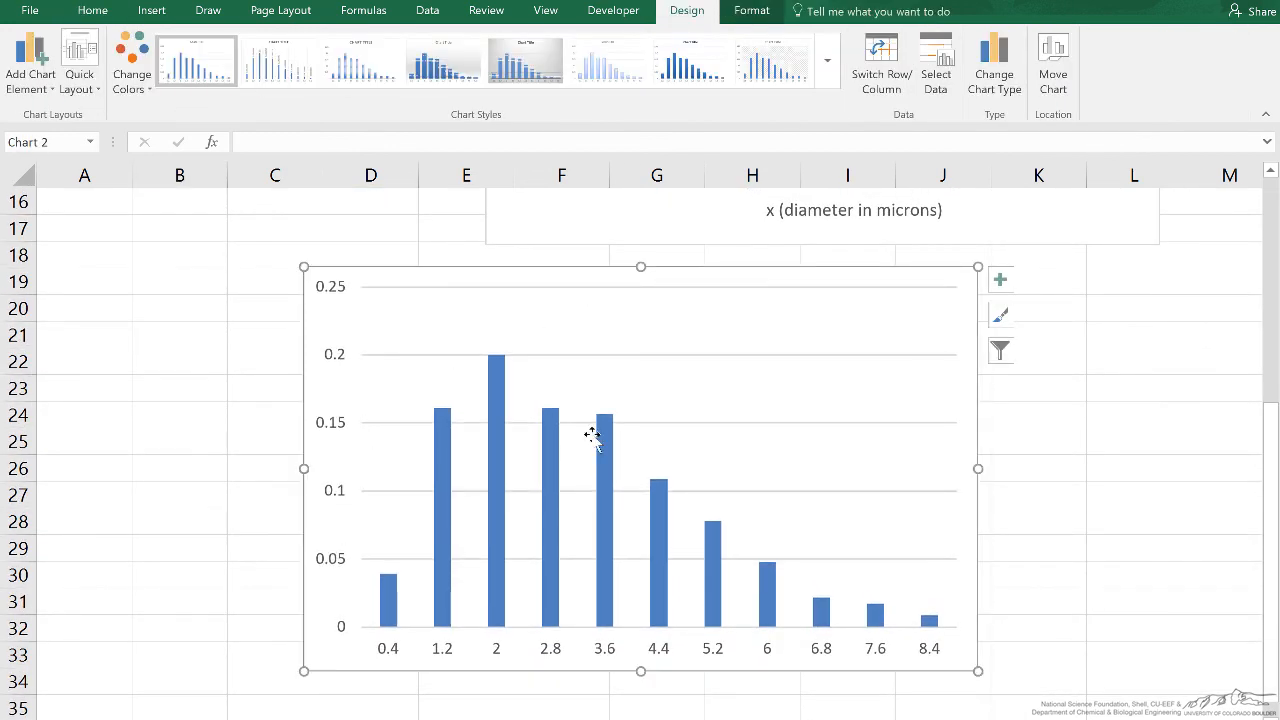
pyautogui.click(265, 467)
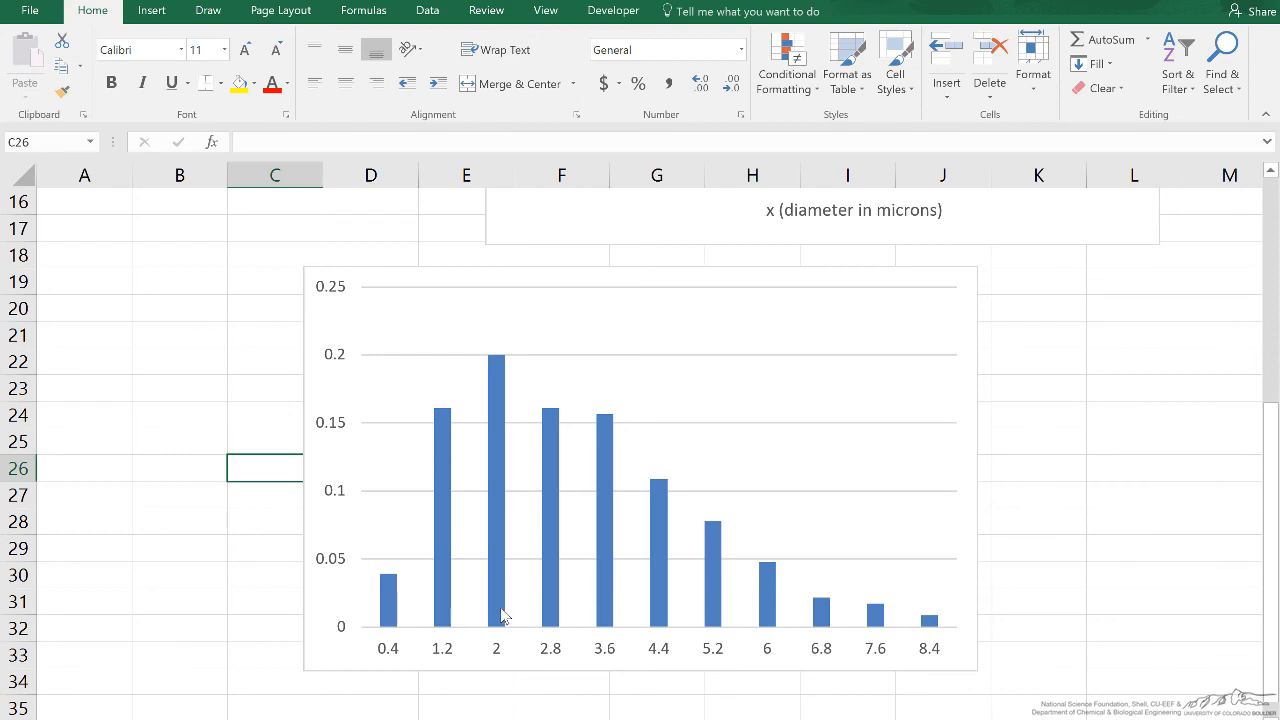
pyautogui.moveTo(458, 642)
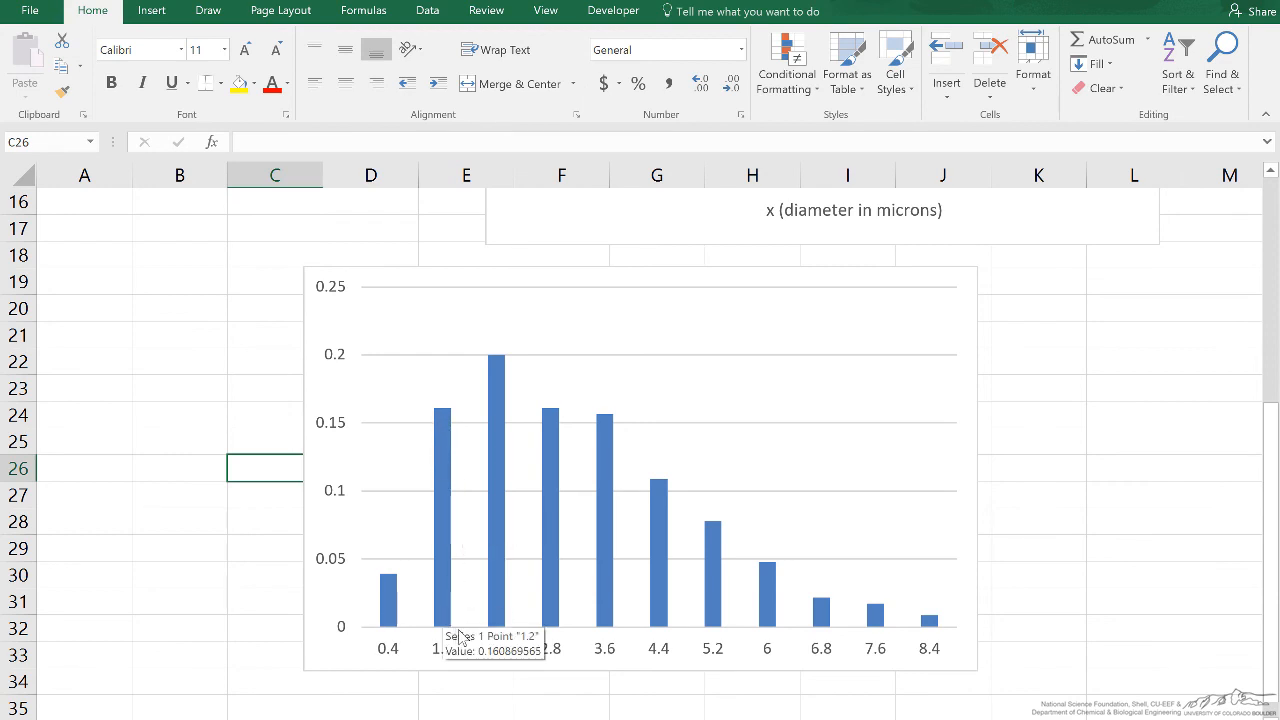
pyautogui.moveTo(445, 640)
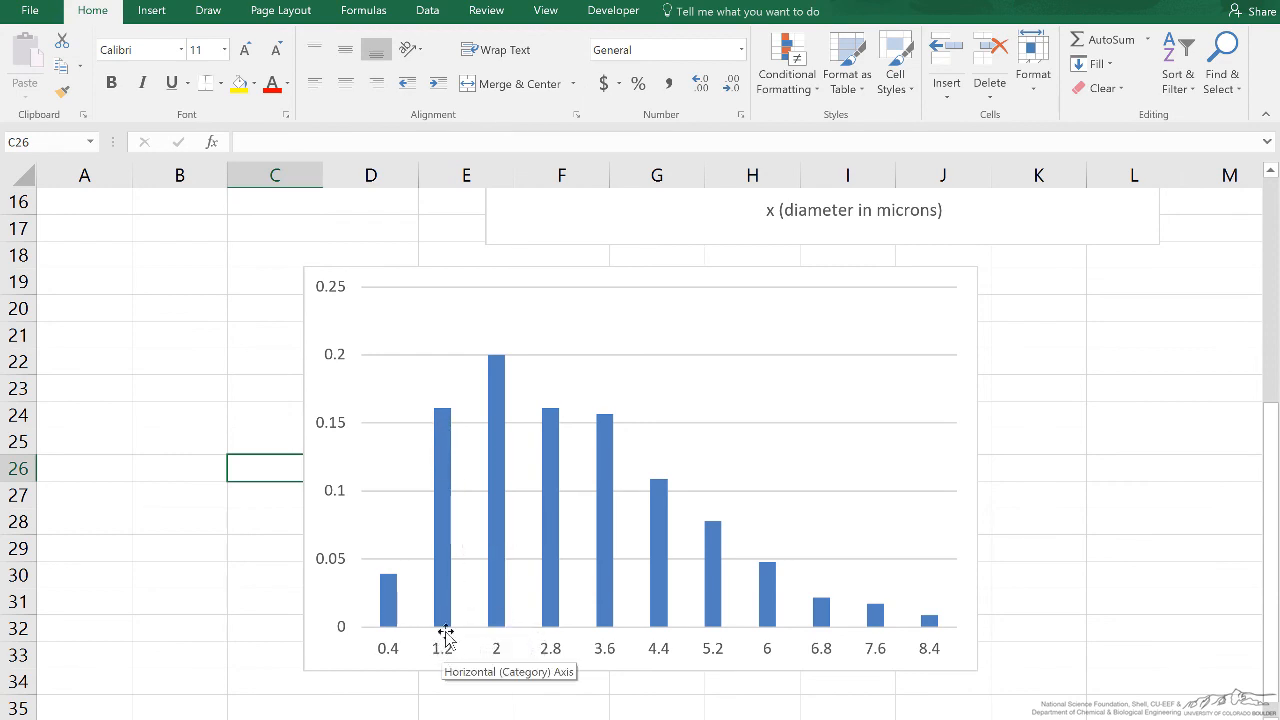
pyautogui.moveTo(441, 418)
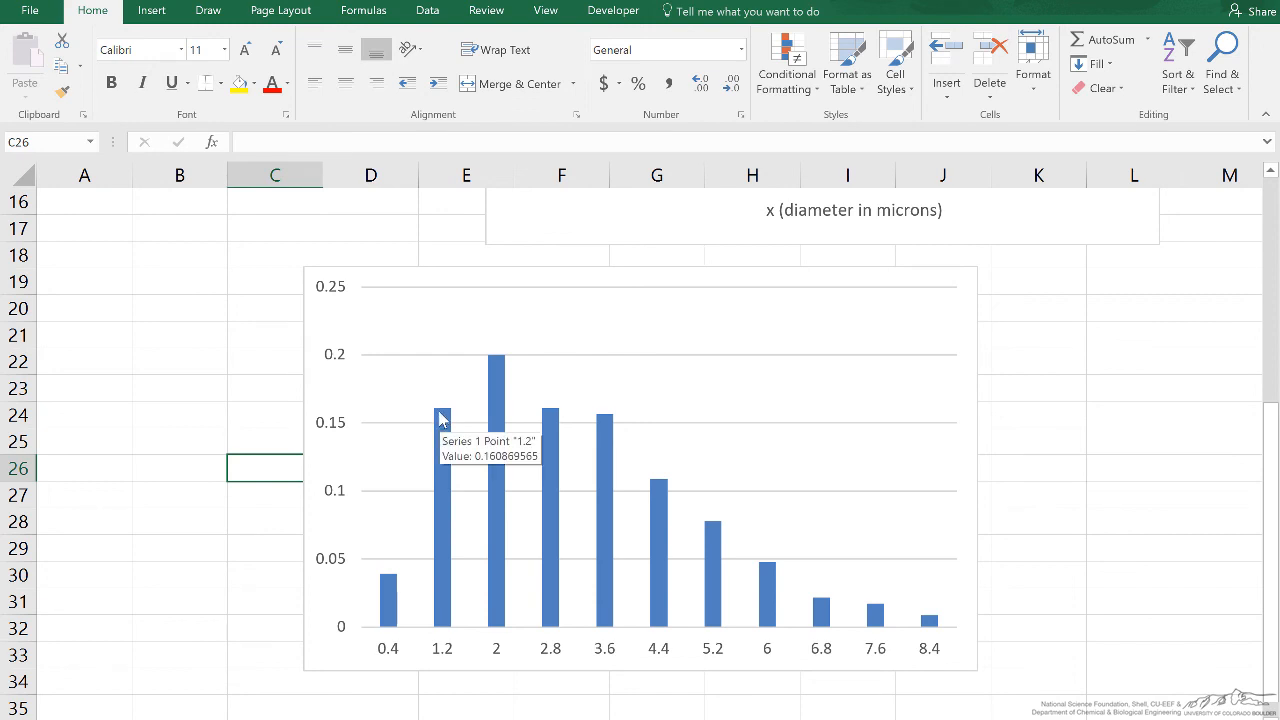